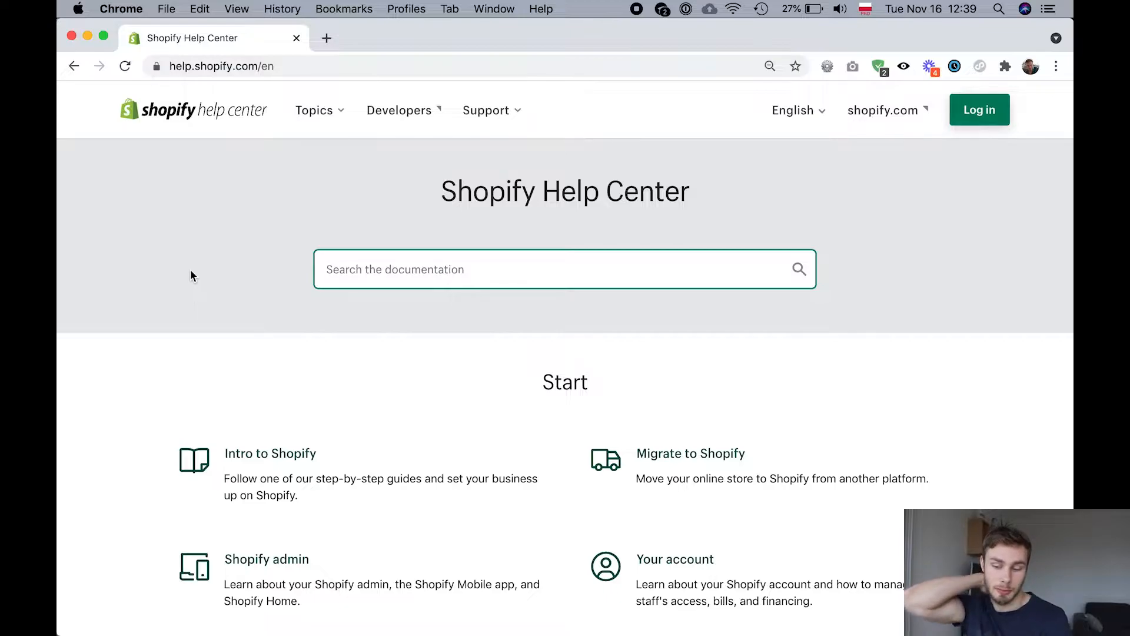
Step: Start the Contact Shopify support flow from the Help Center page
scroll("down", 3)
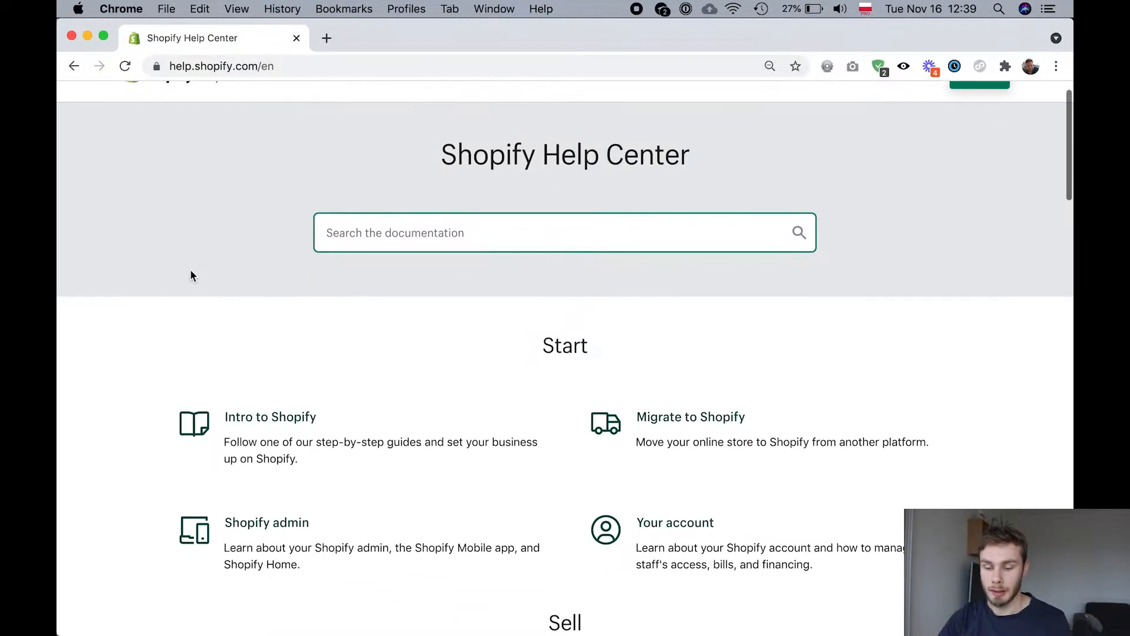
scroll("down", 3)
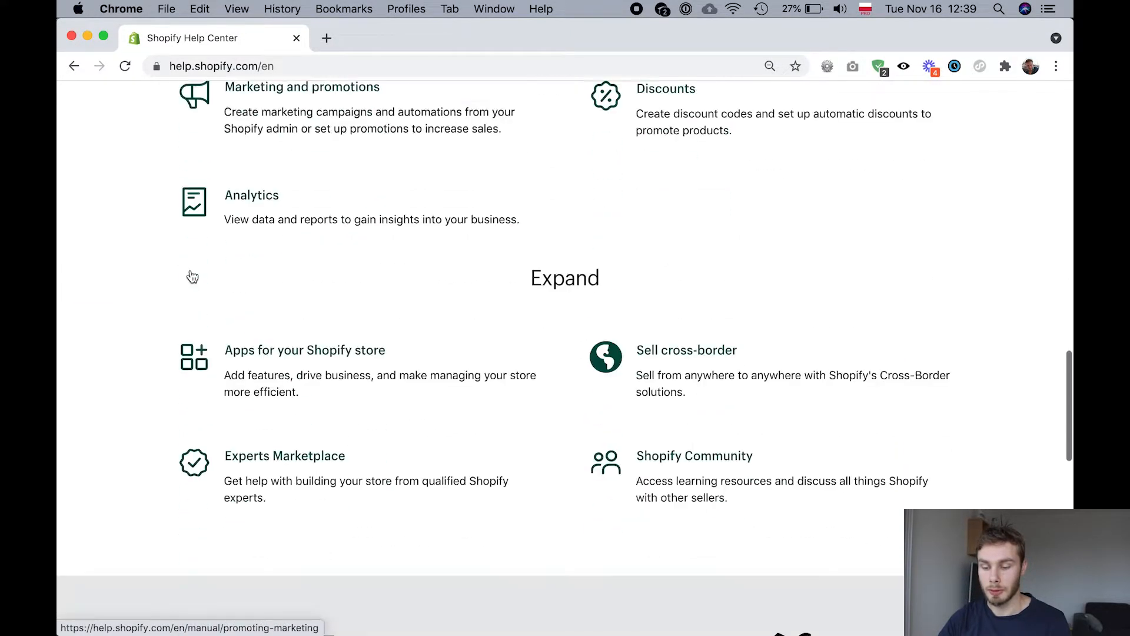
scroll("down", 3)
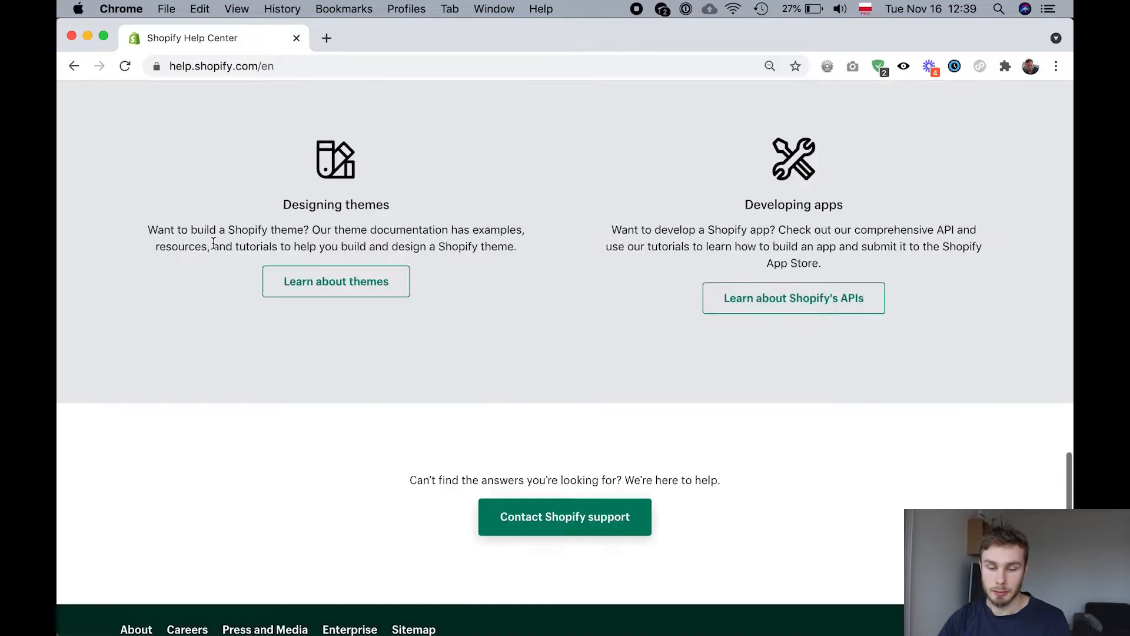
scroll("down", 3)
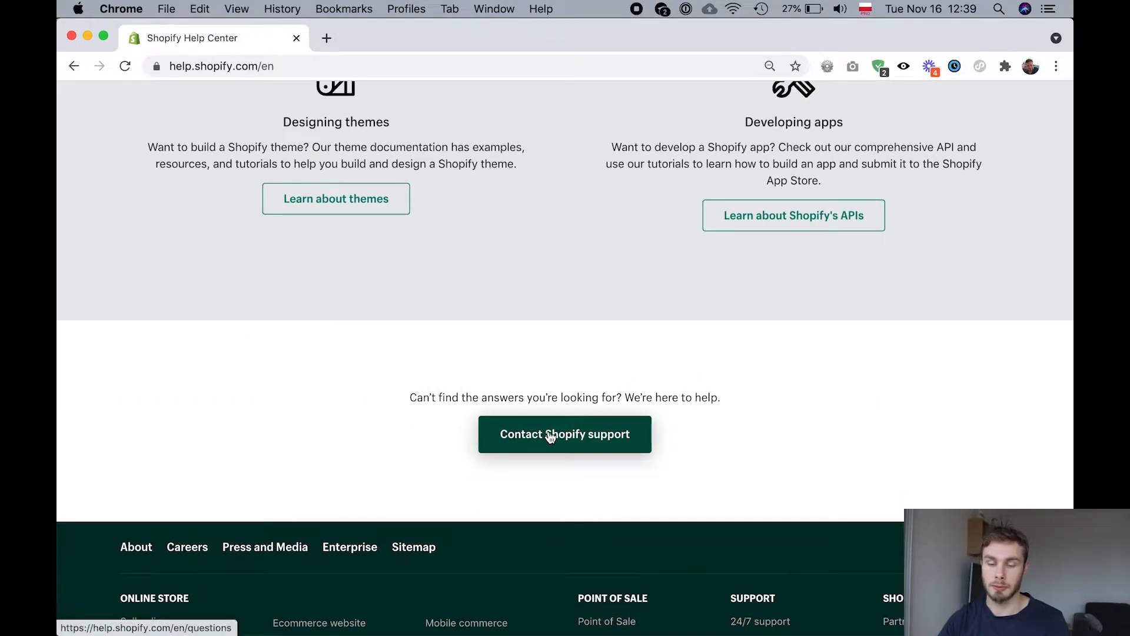
left_click(564, 435)
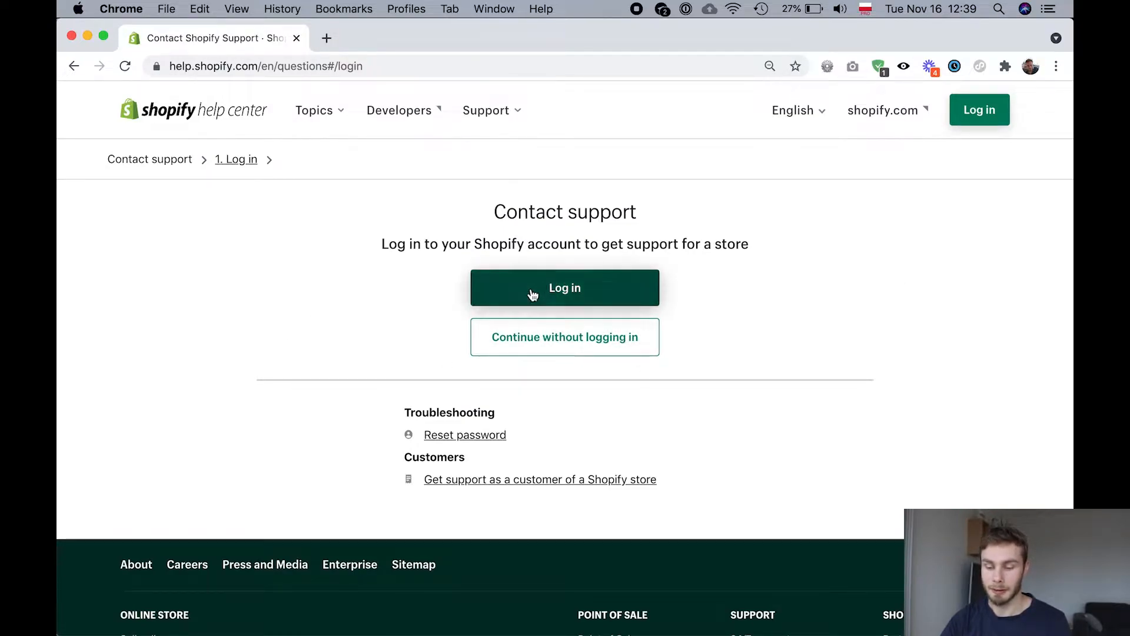
mouse_move(564, 337)
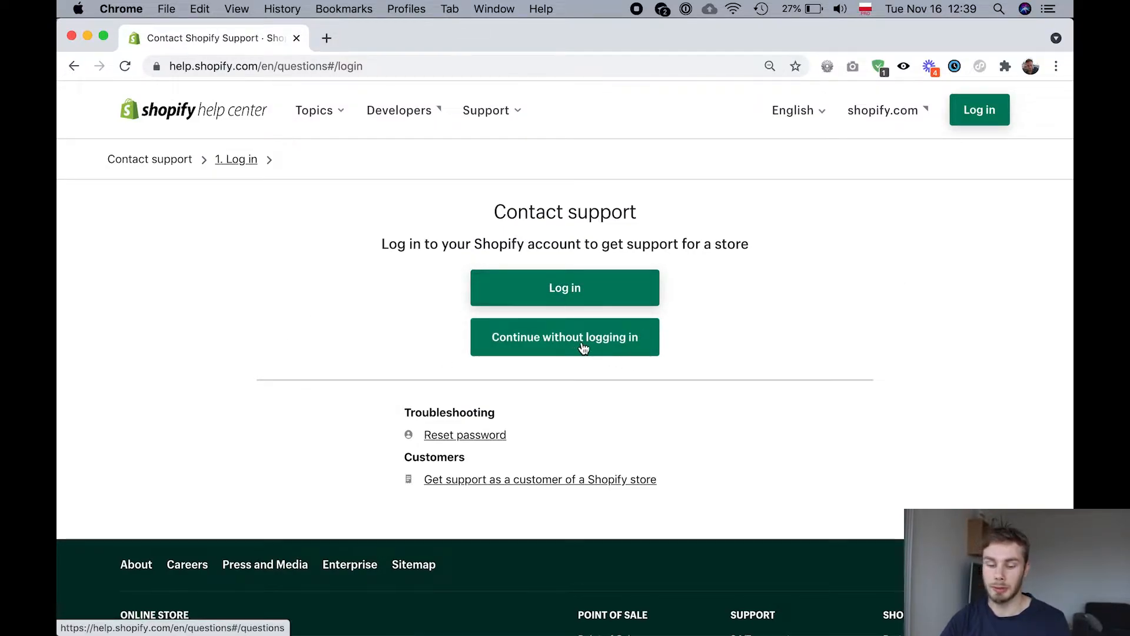
Step: Continue without logging in, search 'product reviews' and proceed to the Chat/Email/Community channel choice
left_click(564, 337)
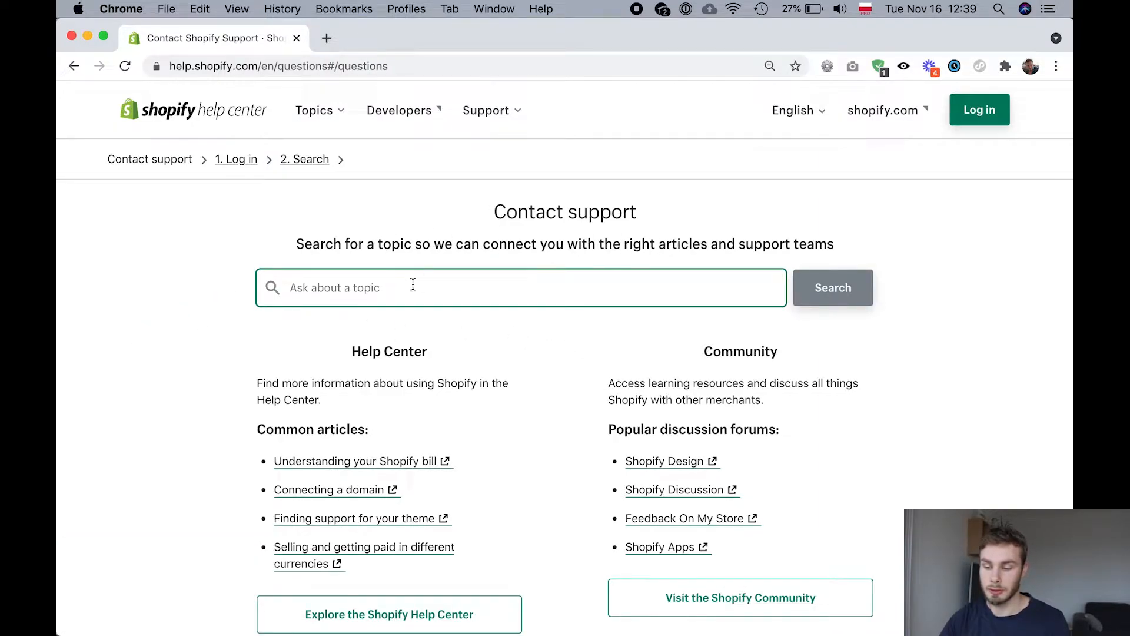
scroll("down", 3)
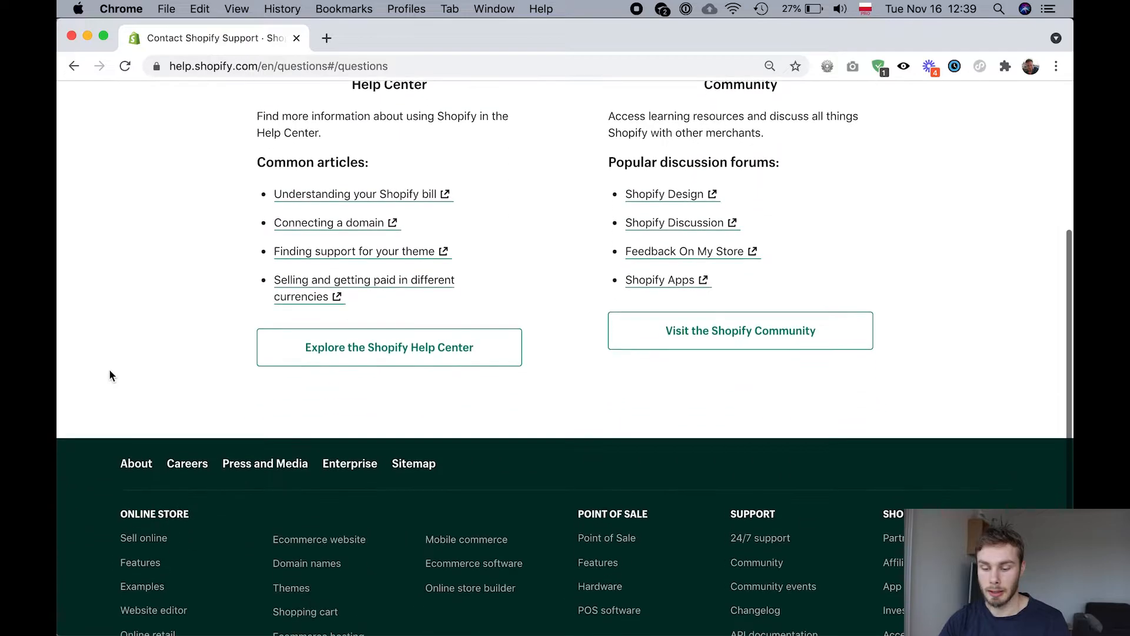
scroll("up", 3)
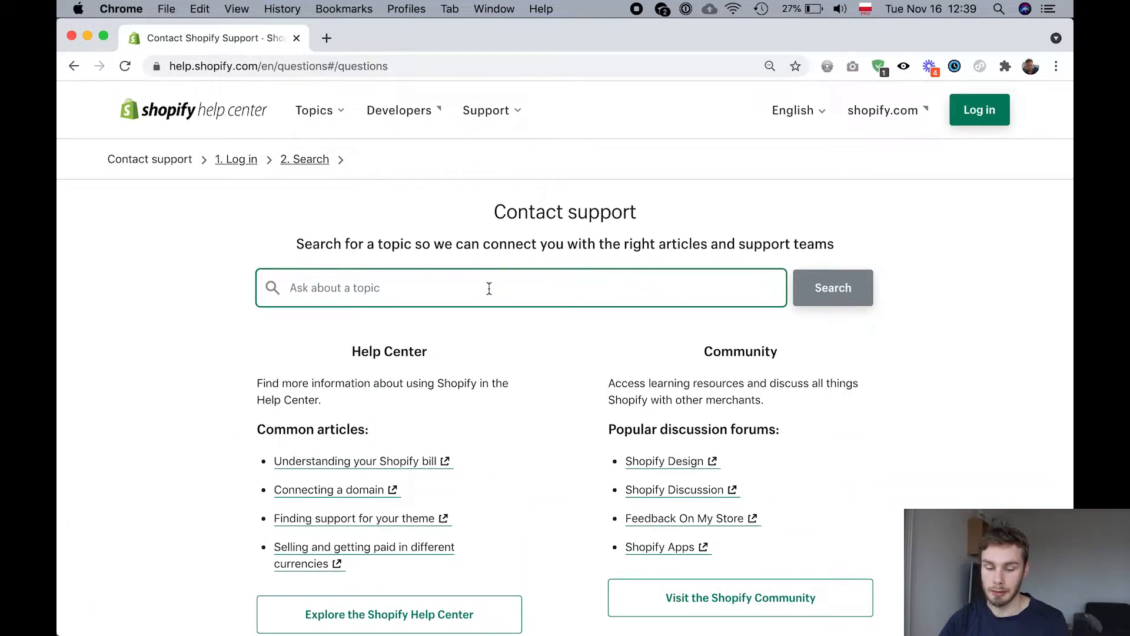
type("product reviews")
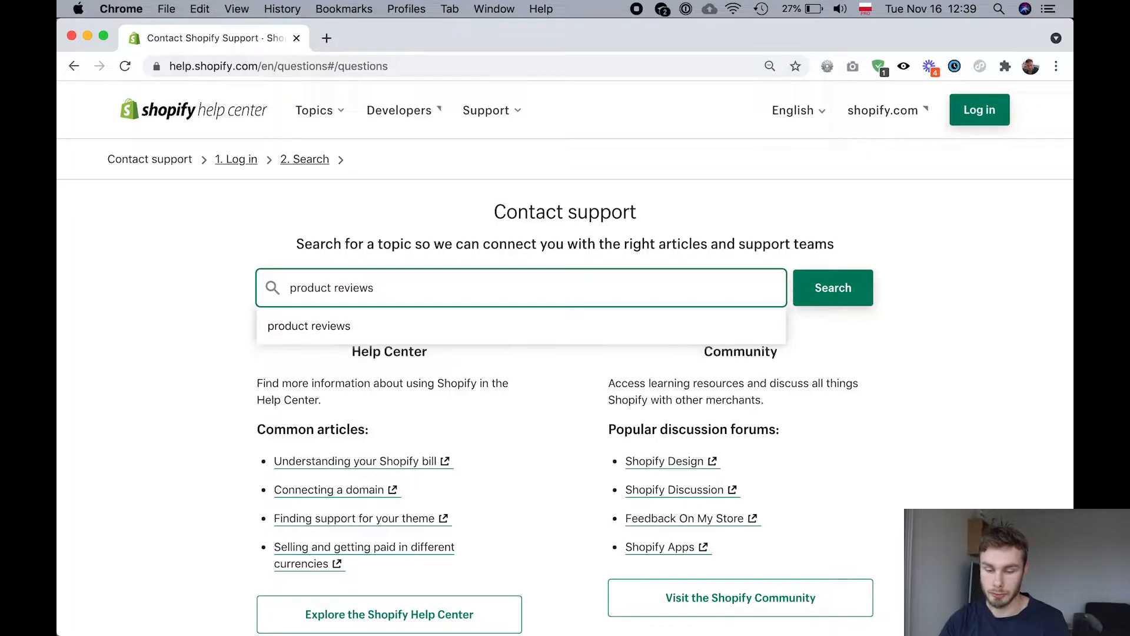
left_click(833, 288)
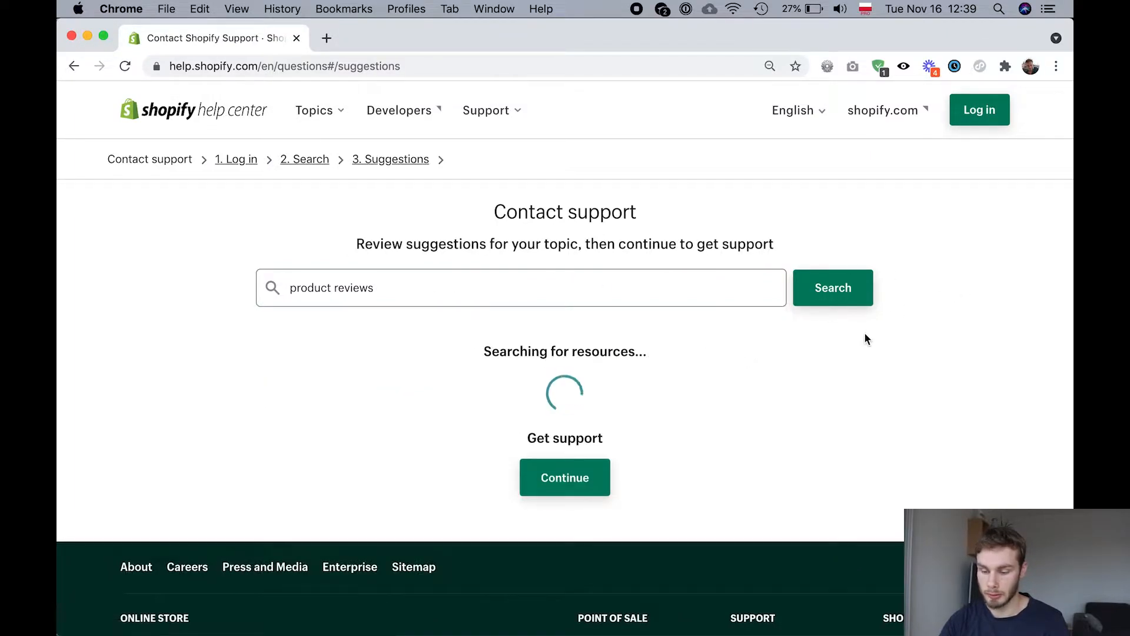
scroll("down", 3)
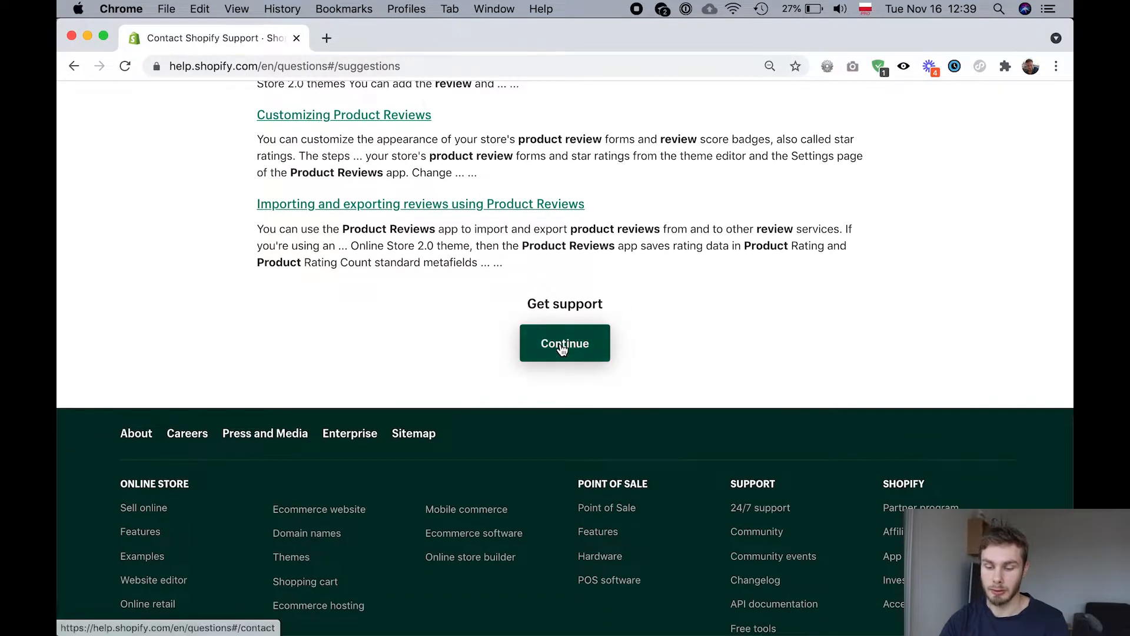
left_click(564, 343)
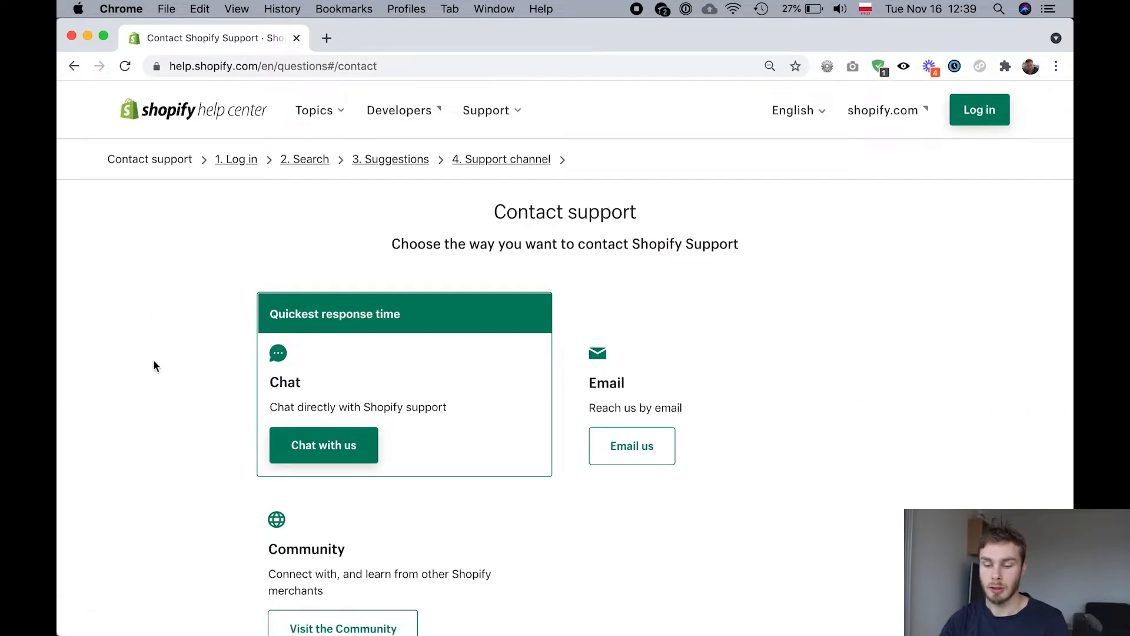
mouse_move(238, 374)
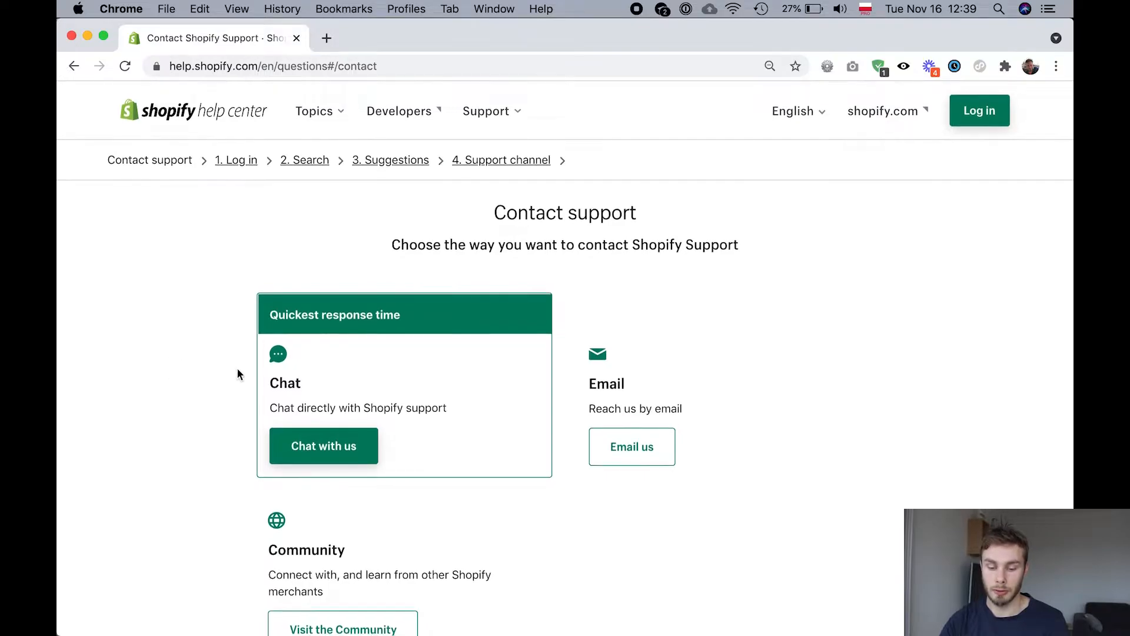
left_click(323, 445)
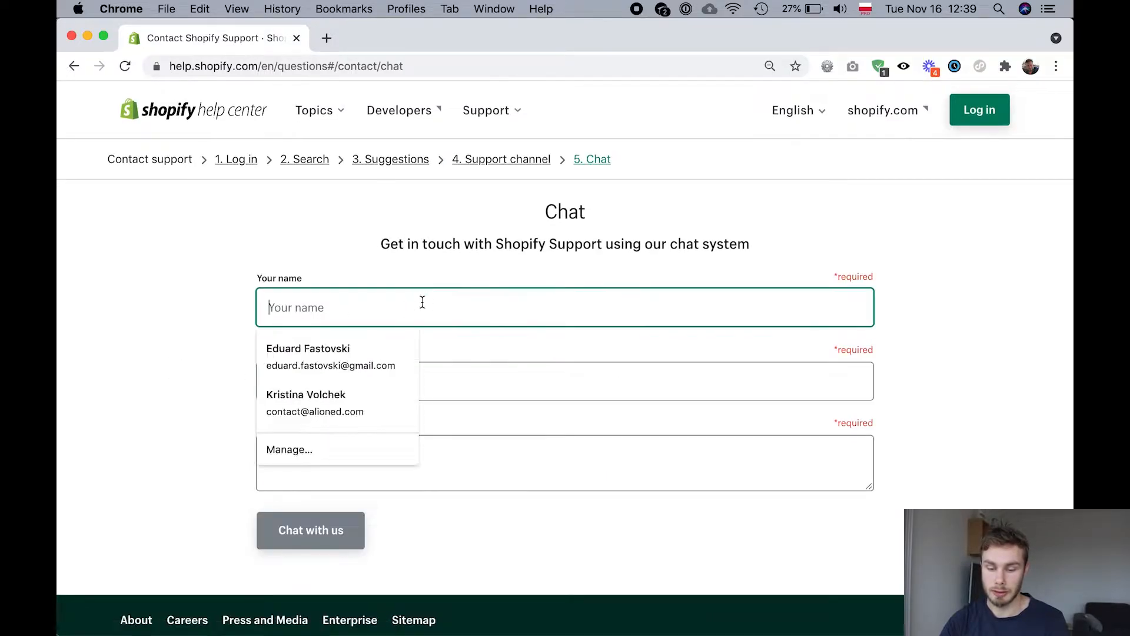
type("hi")
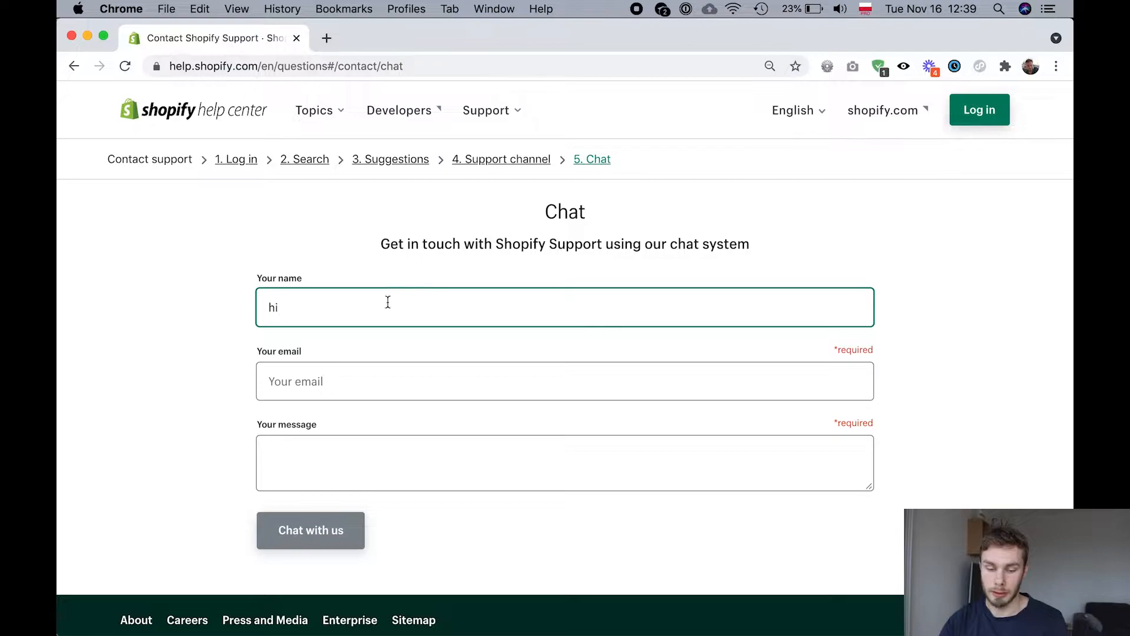
type("Ed")
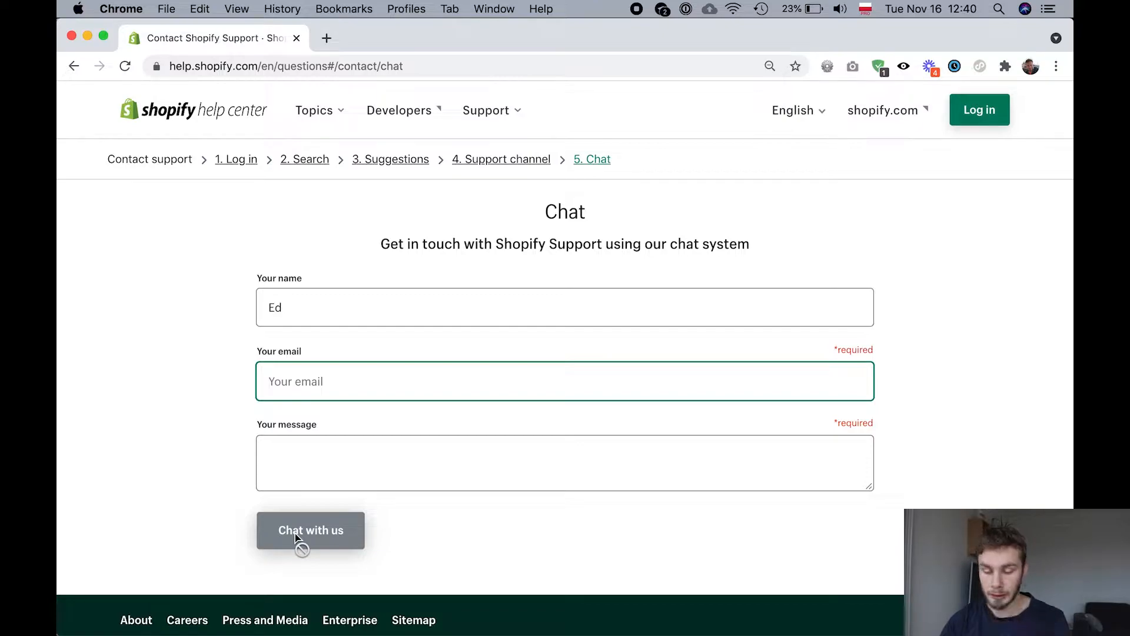
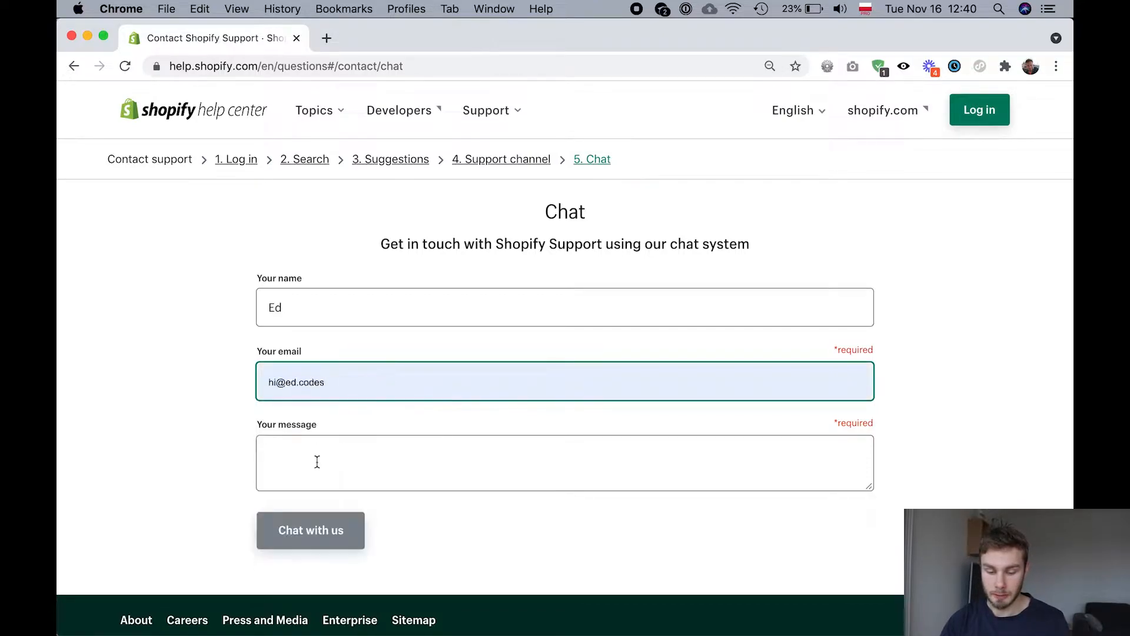
type("Hi")
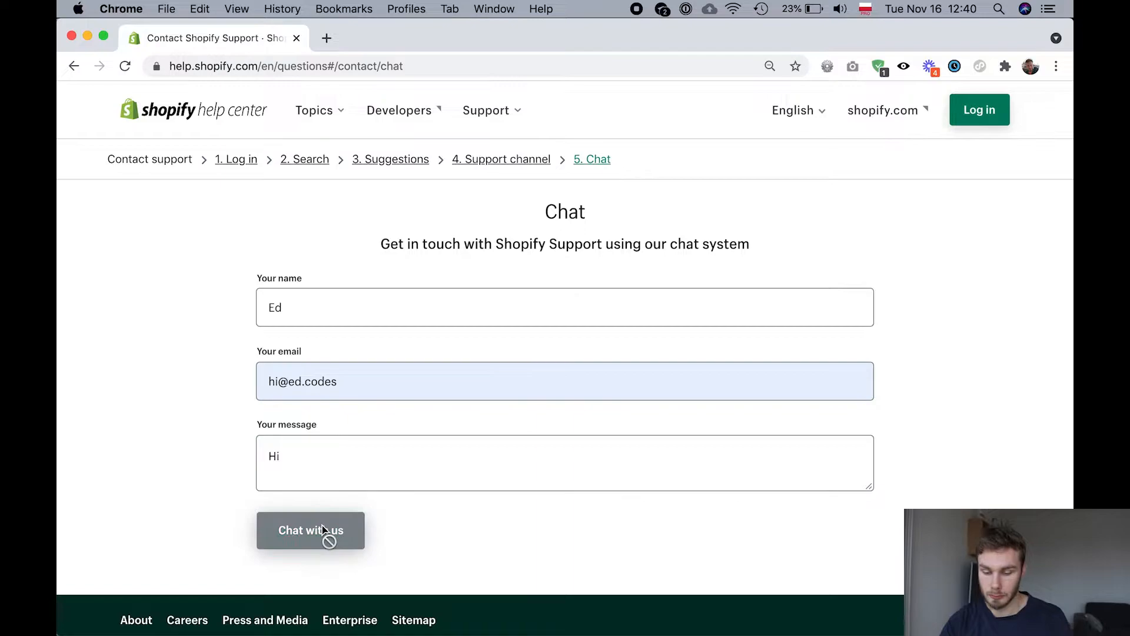
left_click(310, 530)
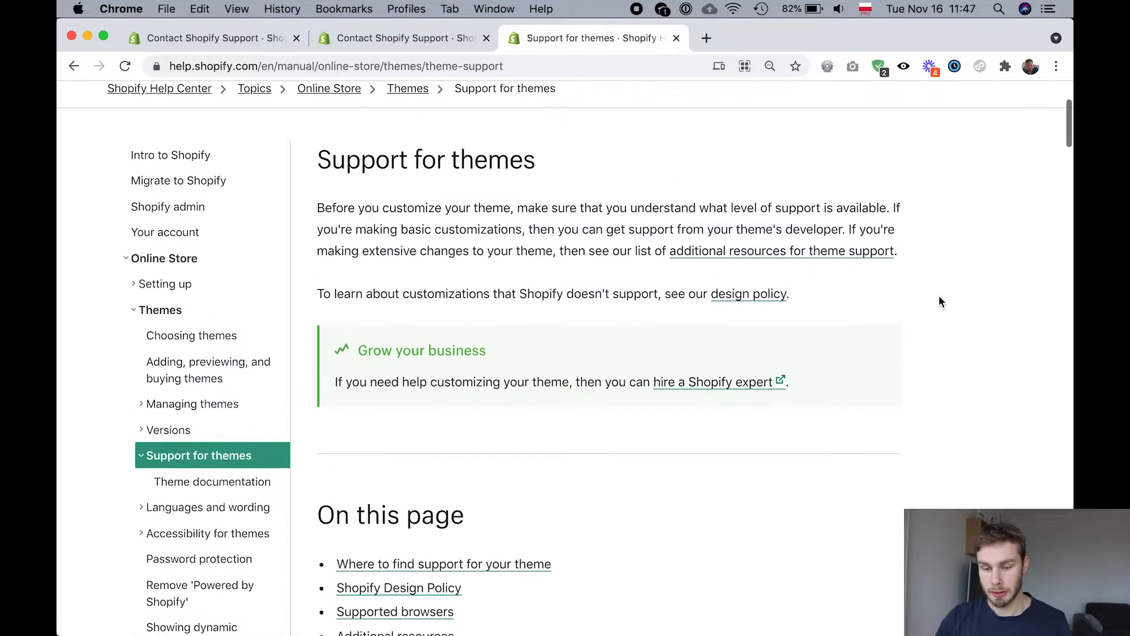
mouse_move(643, 192)
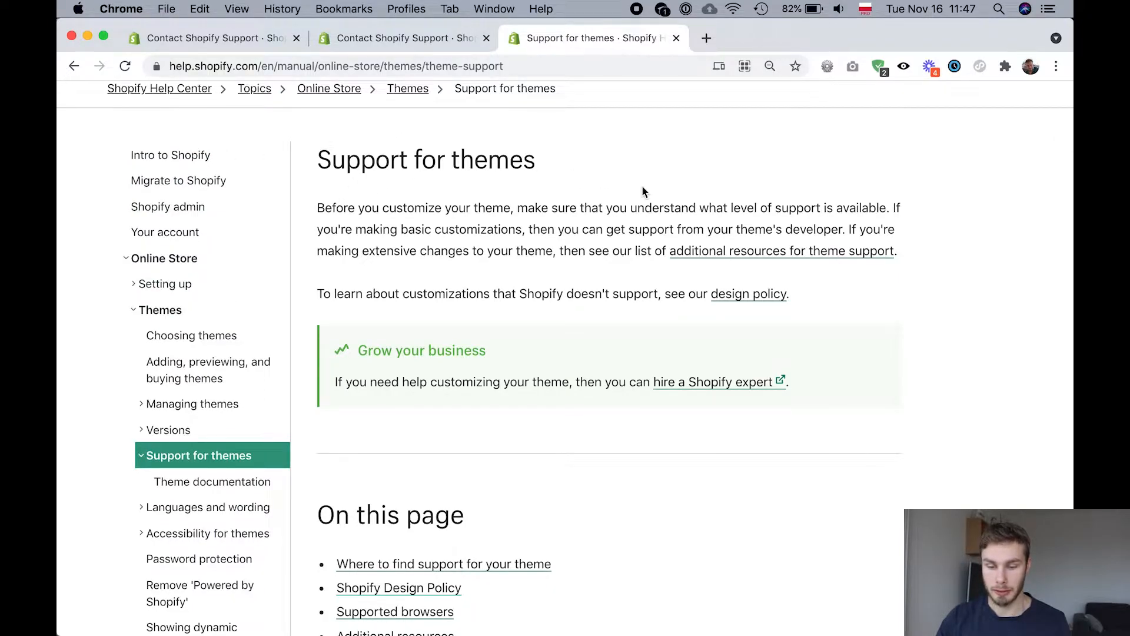
scroll("down", 3)
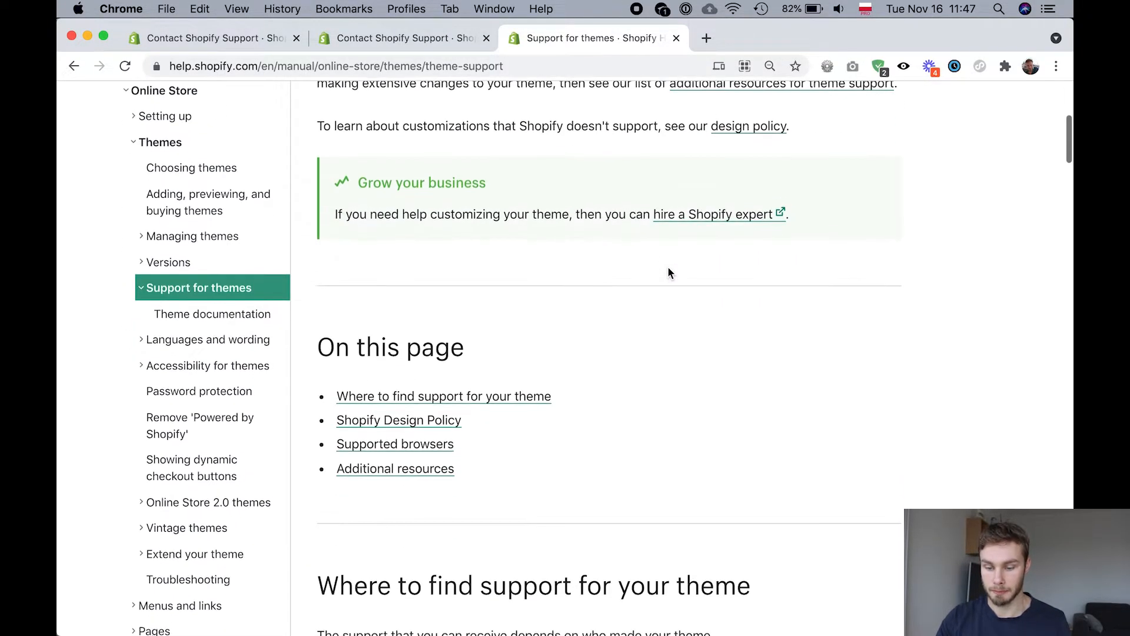
scroll("down", 3)
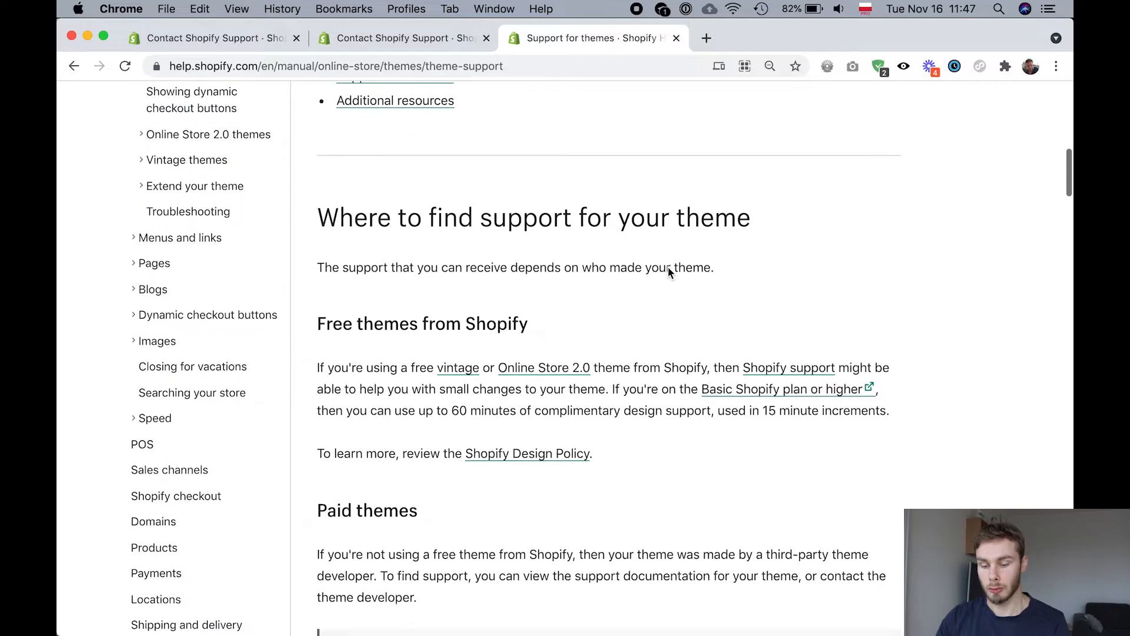
scroll("down", 3)
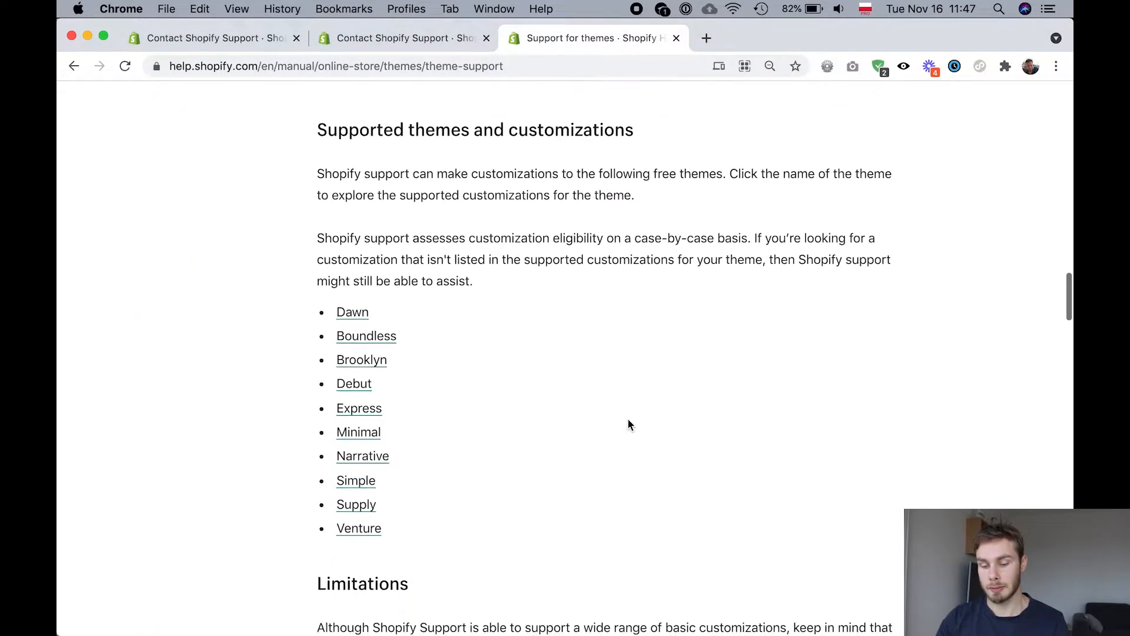
scroll("down", 3)
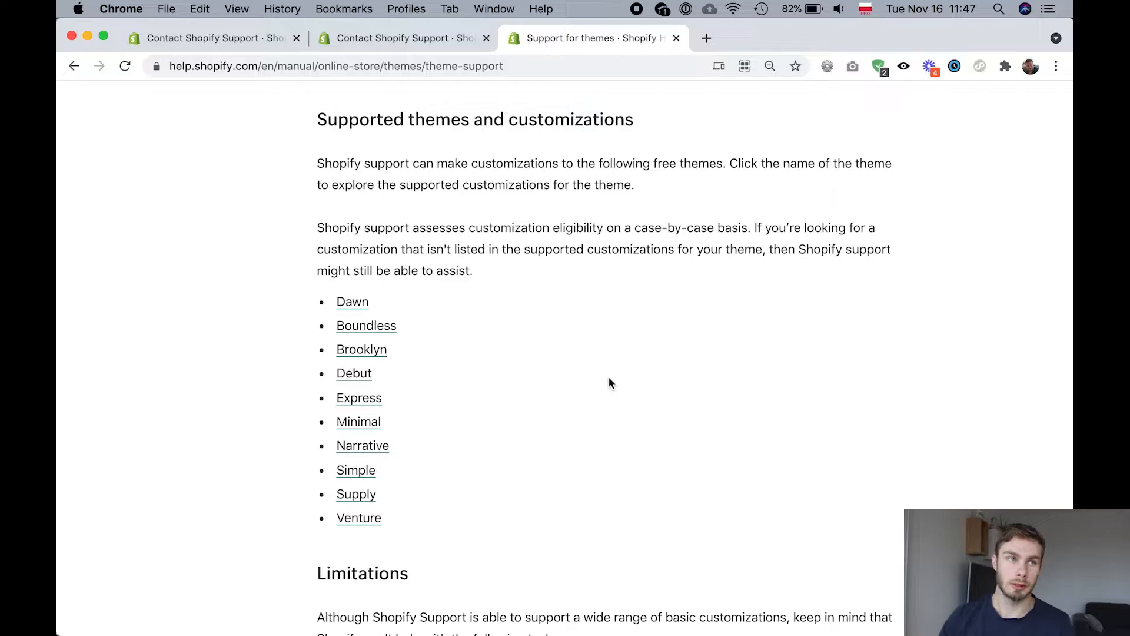
scroll("down", 3)
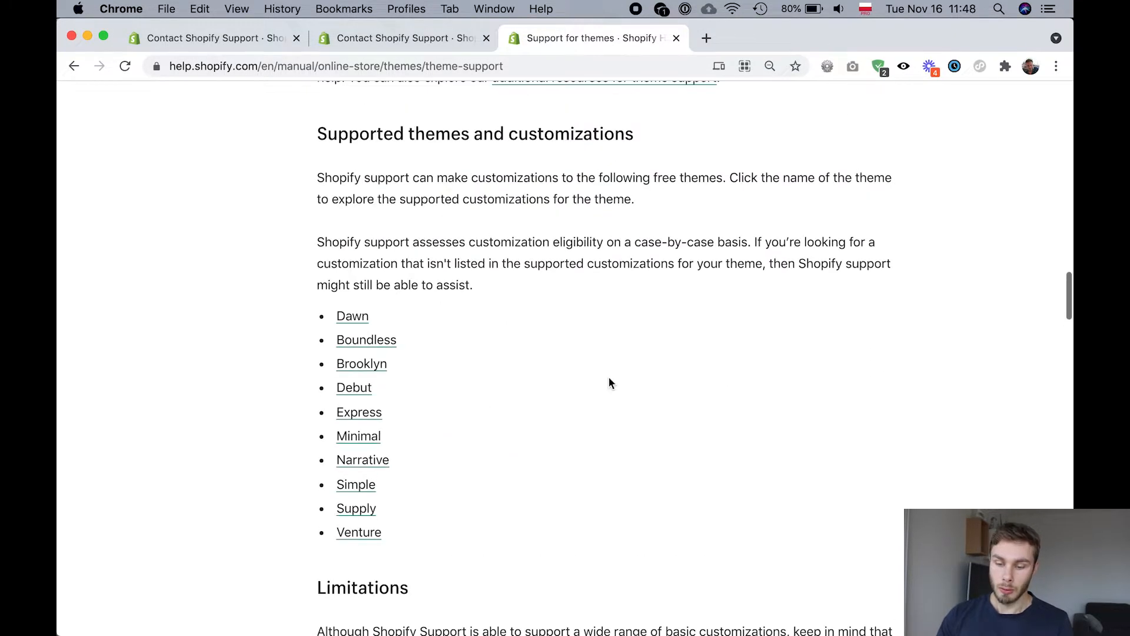
scroll("down", 3)
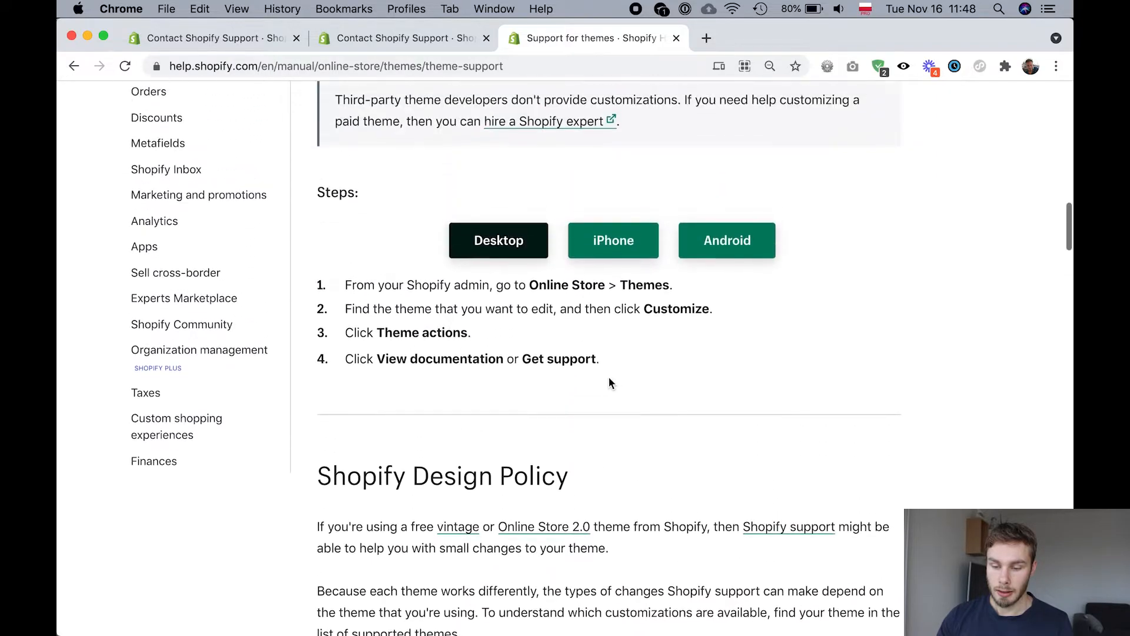
scroll("down", 3)
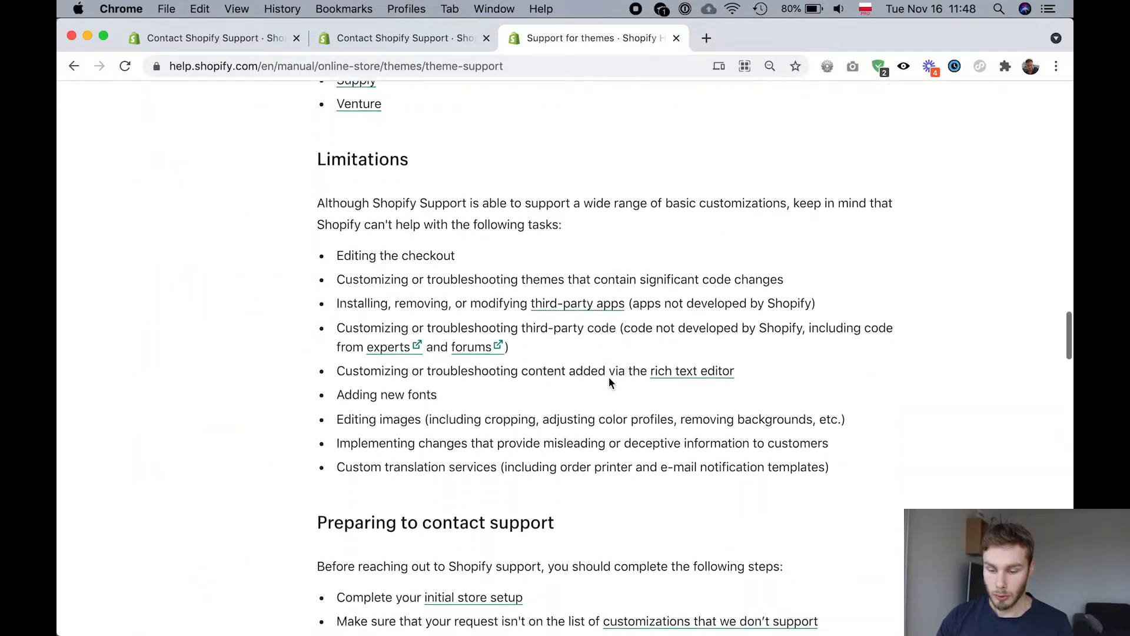
scroll("down", 3)
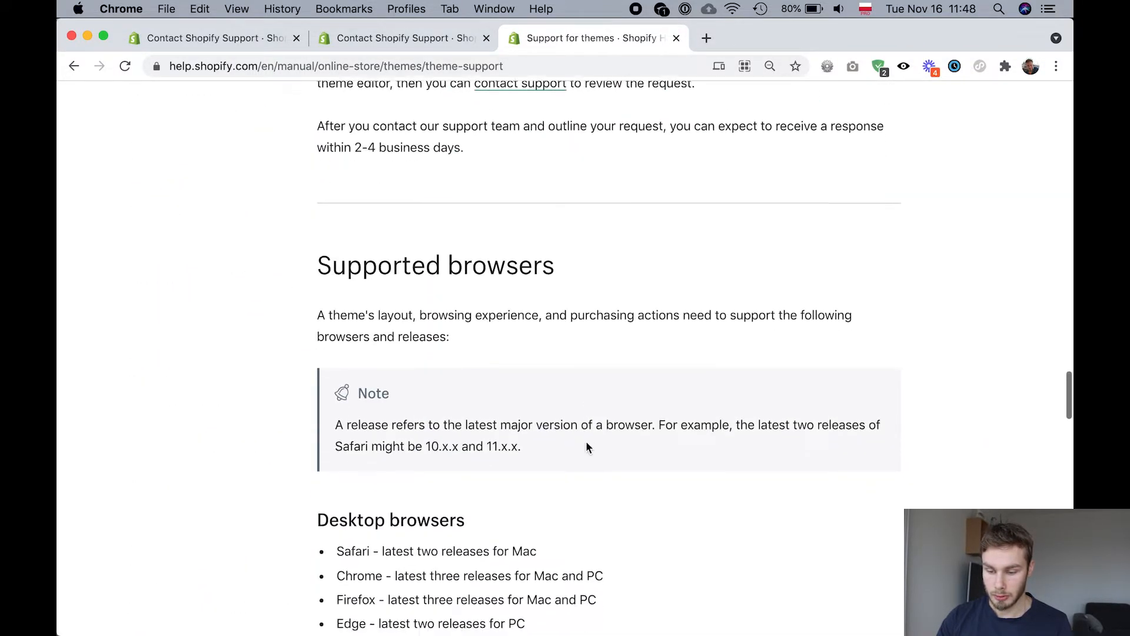
type("15")
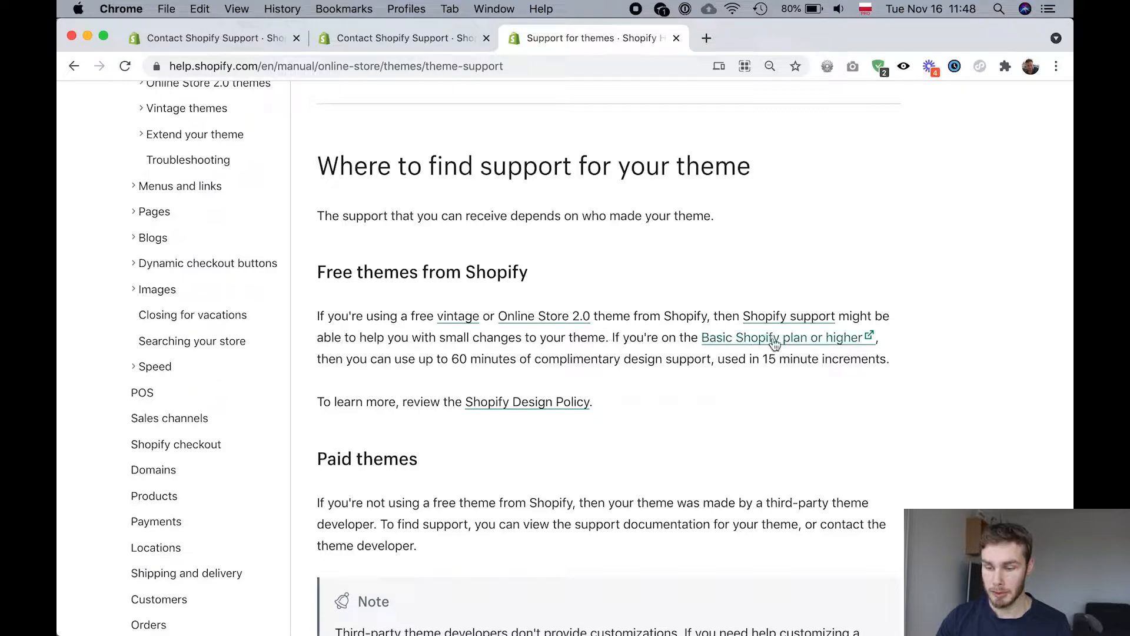
left_click_drag(344, 358, 443, 358)
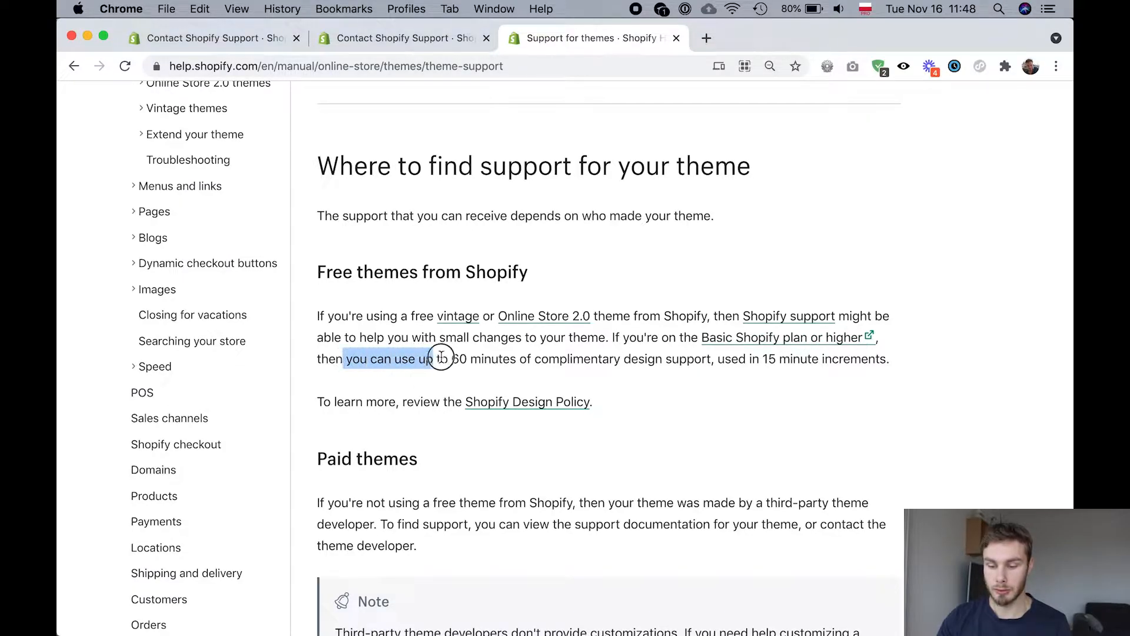
left_click_drag(439, 358, 682, 358)
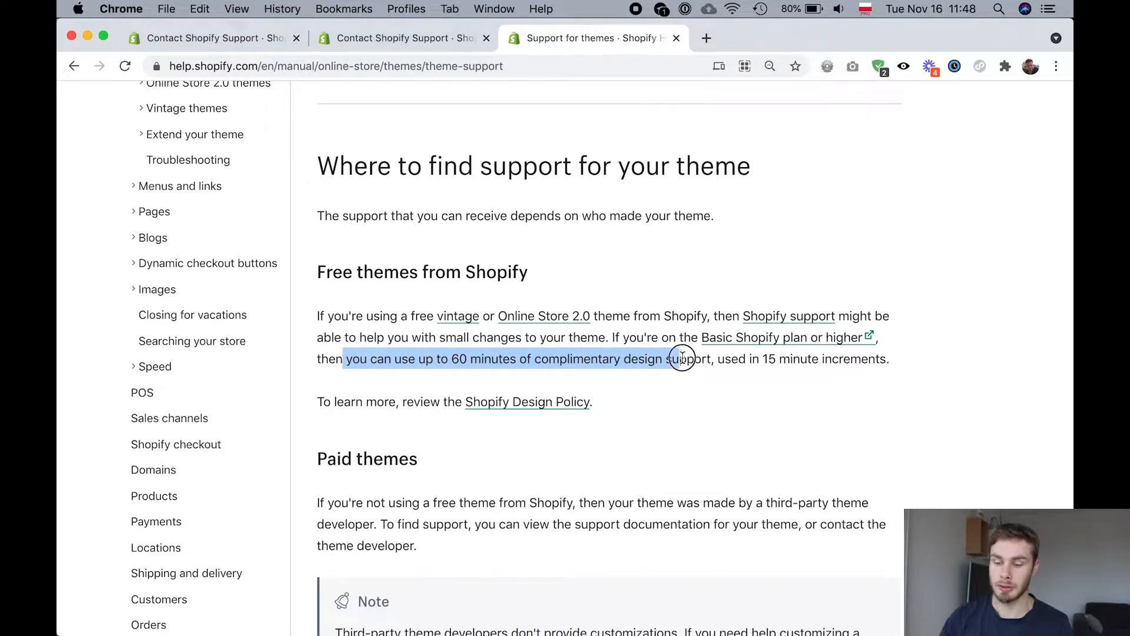
left_click_drag(682, 358, 912, 360)
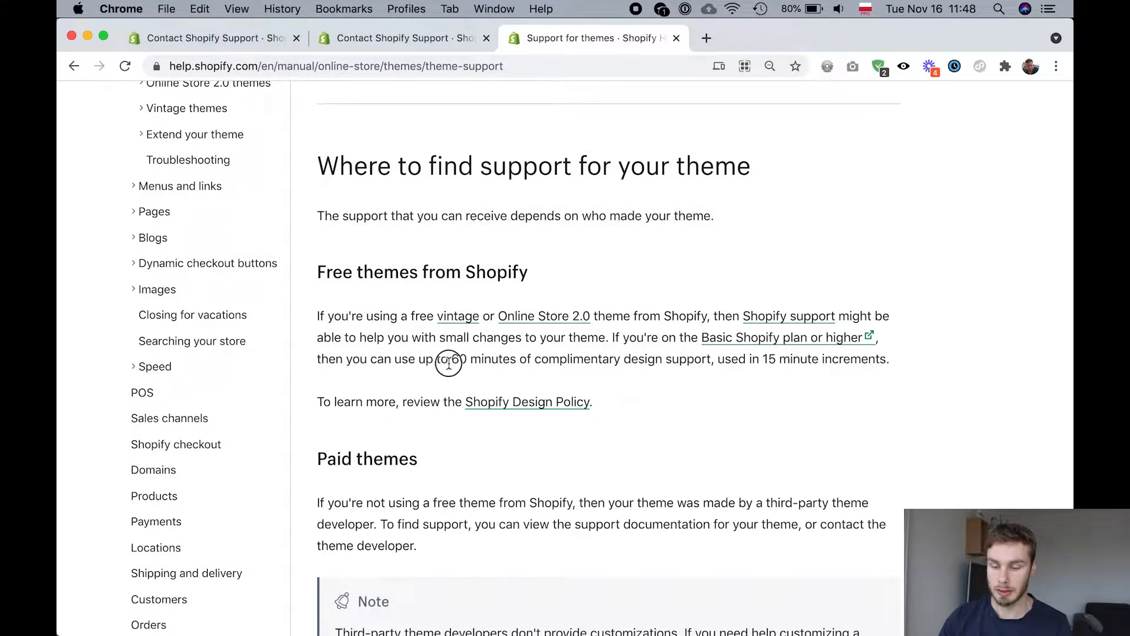
left_click_drag(467, 358, 539, 358)
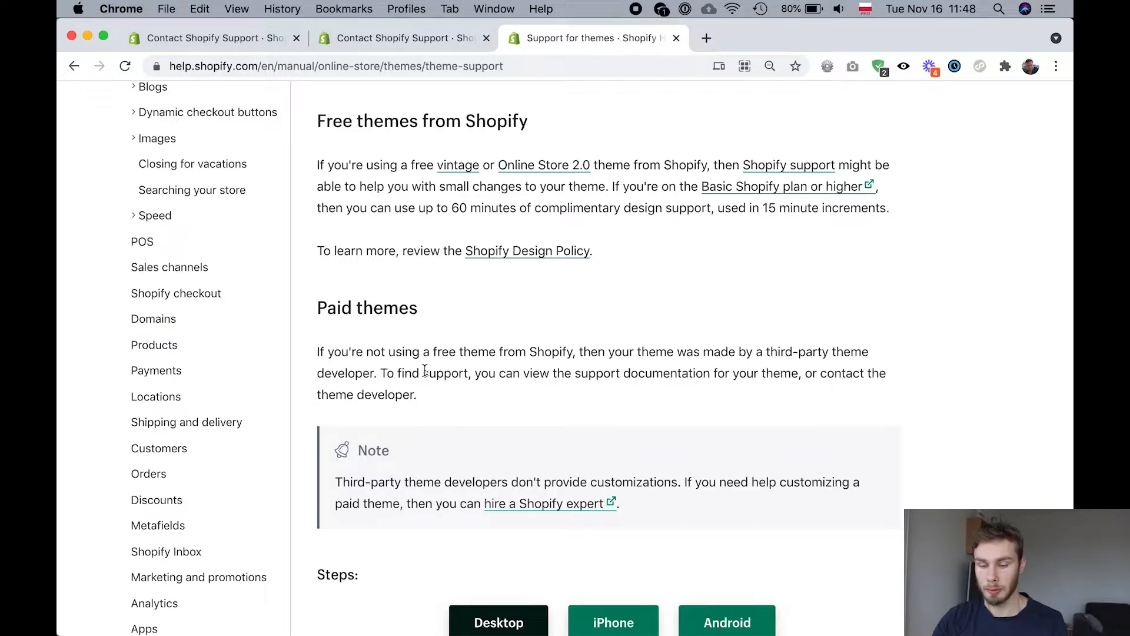
Step: Open the Retina theme page by Out of the Sandbox ($240 USD) from the Google results
left_click(358, 237)
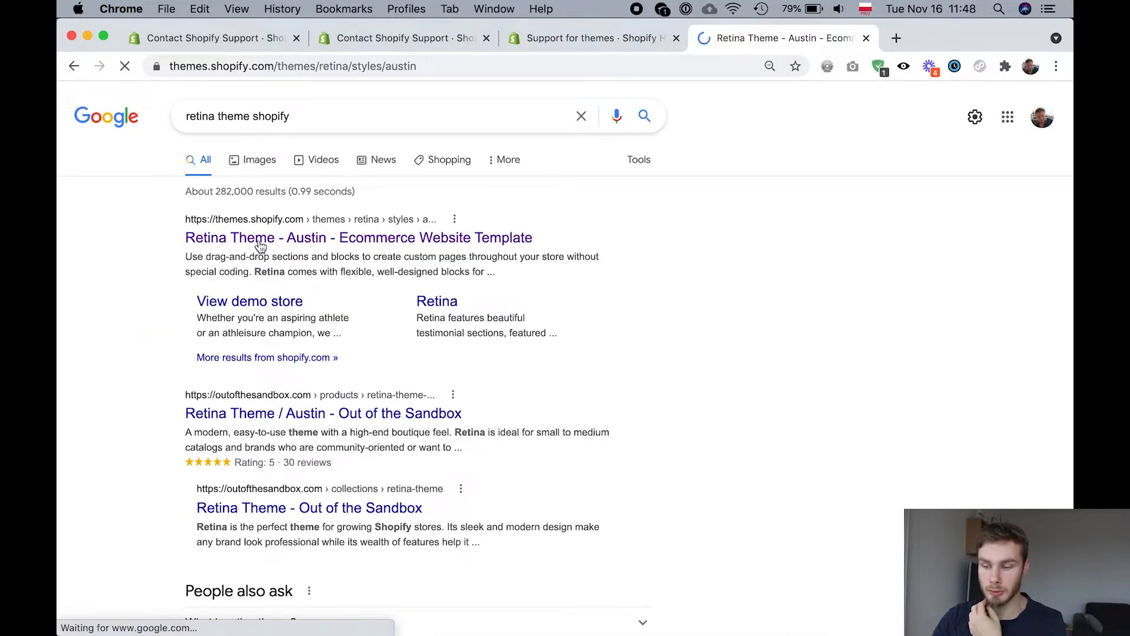
left_click(358, 237)
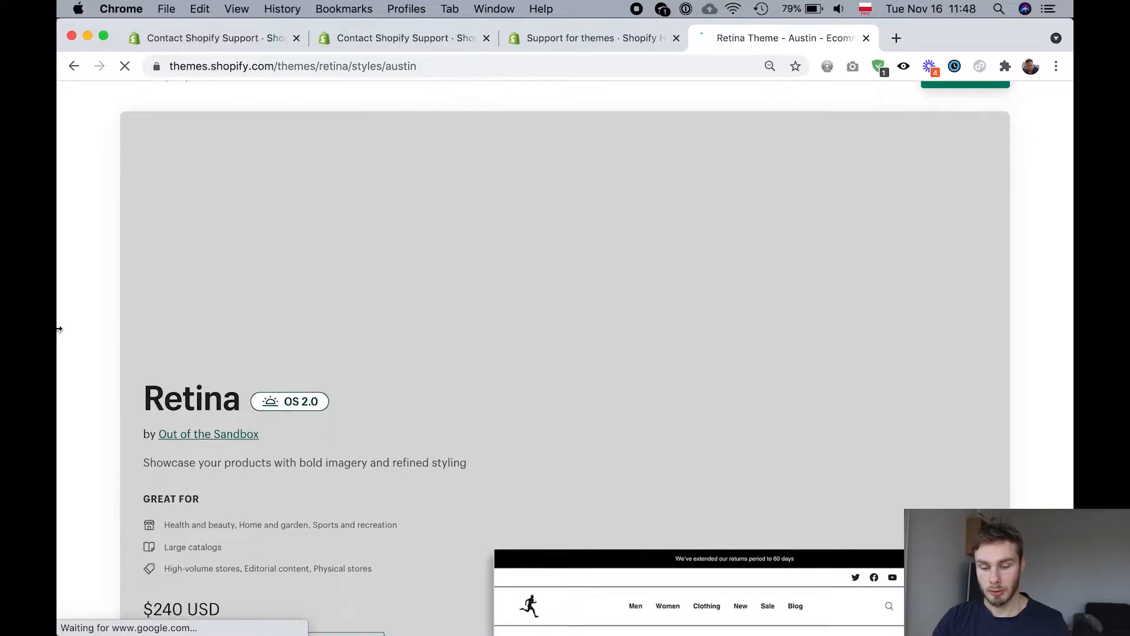
scroll("down", 3)
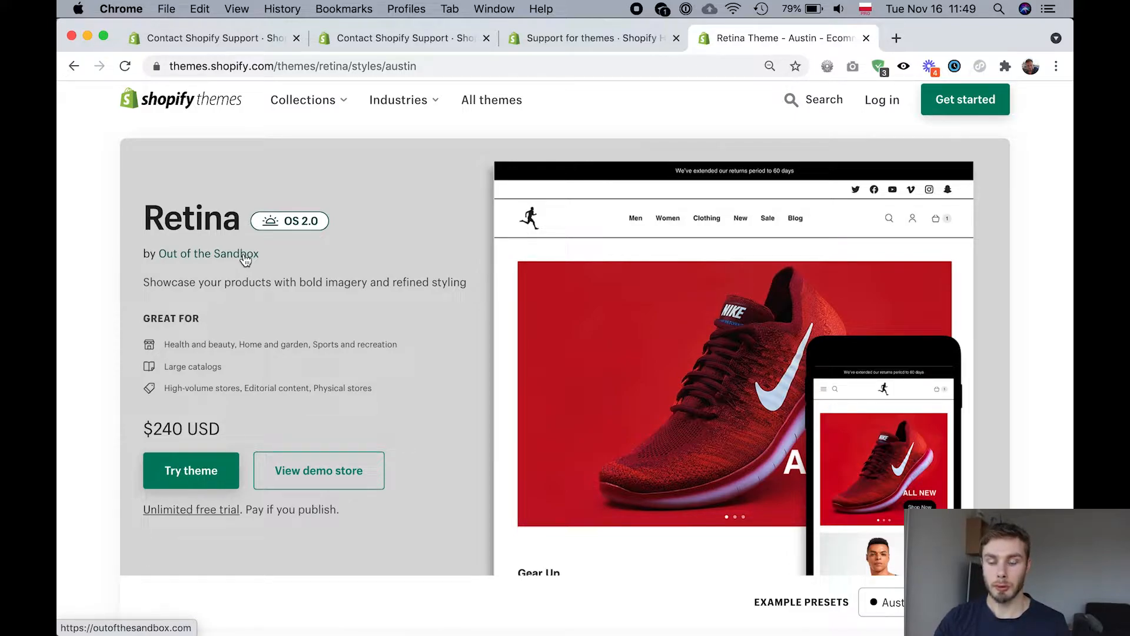
Step: Open the Out of the Sandbox developer site and bring up its support chat bot
left_click(209, 254)
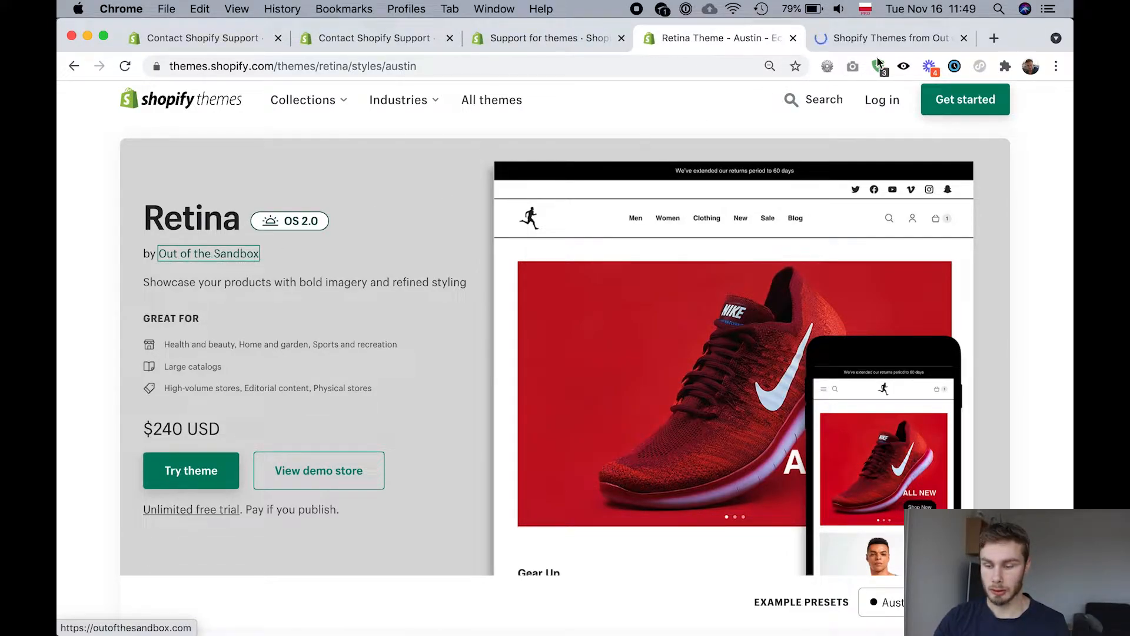
left_click(209, 253)
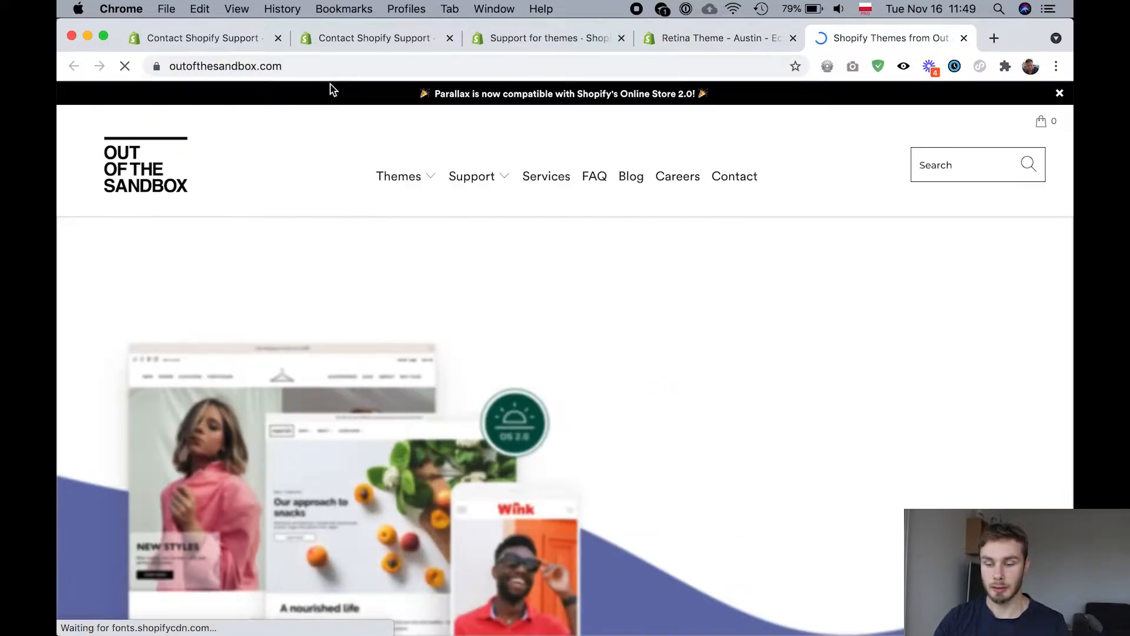
left_click(471, 175)
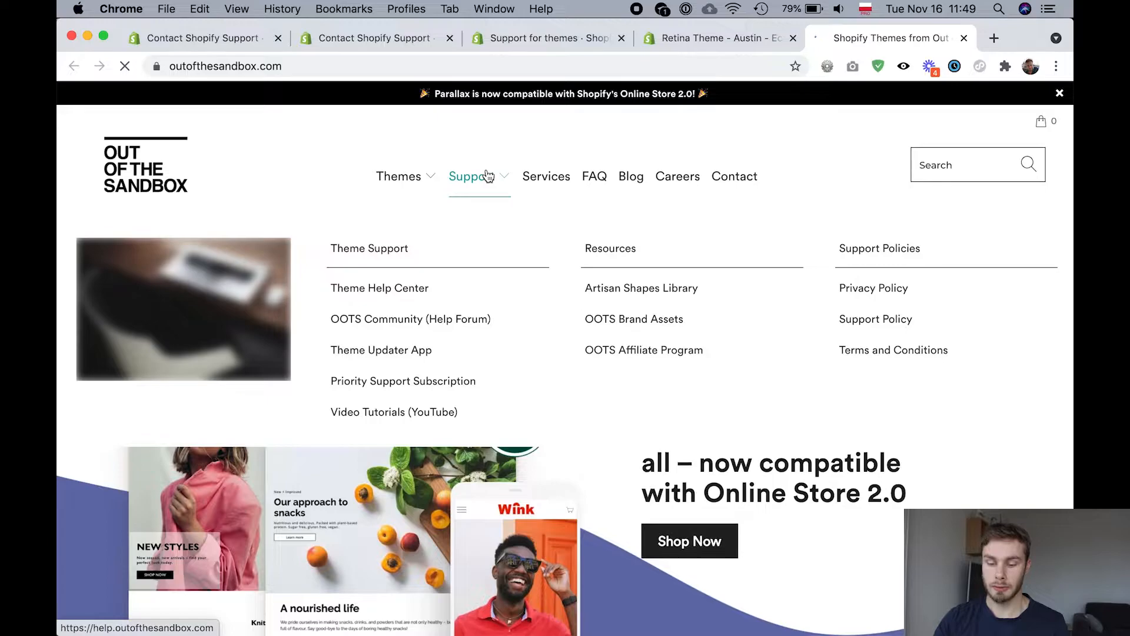
left_click(380, 287)
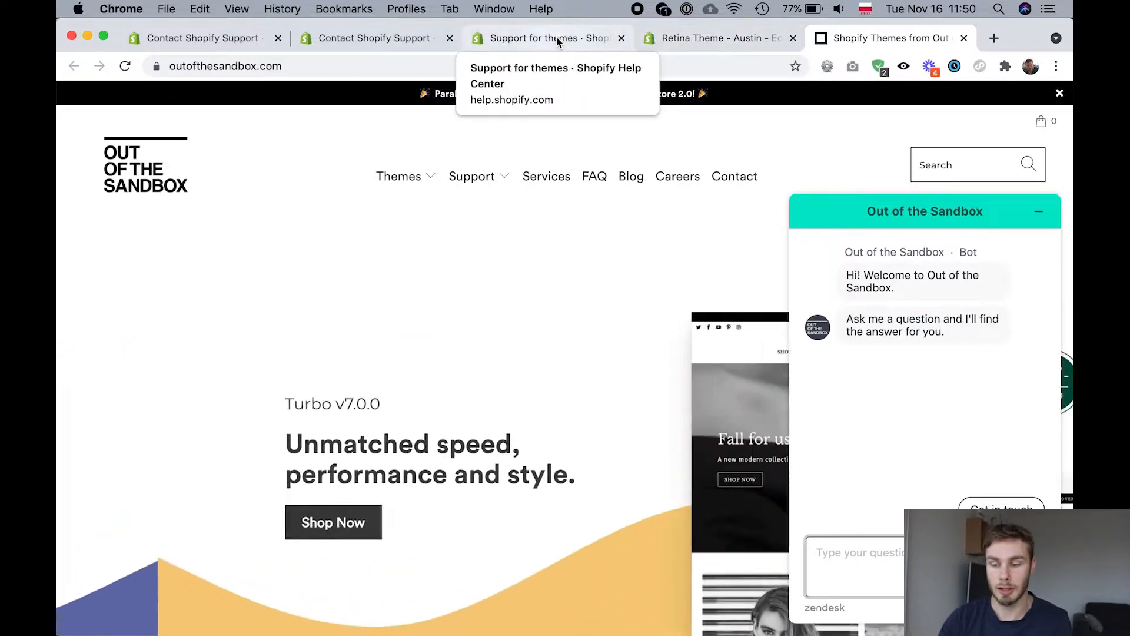
Step: Return to the Support for themes article, then switch to the Judge.me App Store tab
left_click(546, 37)
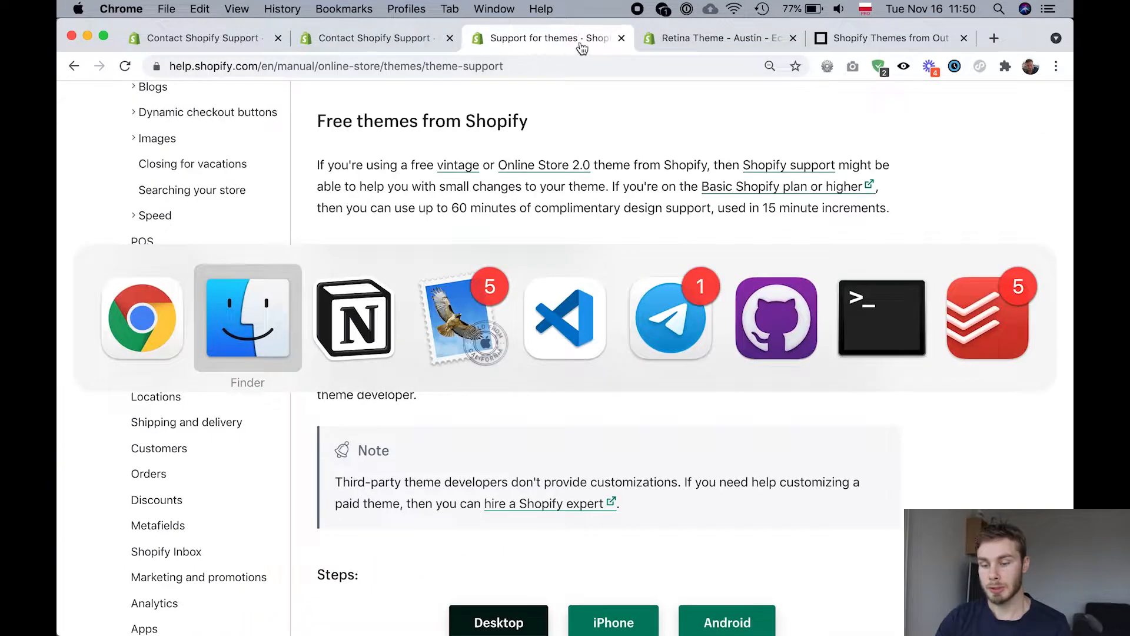
left_click(891, 38)
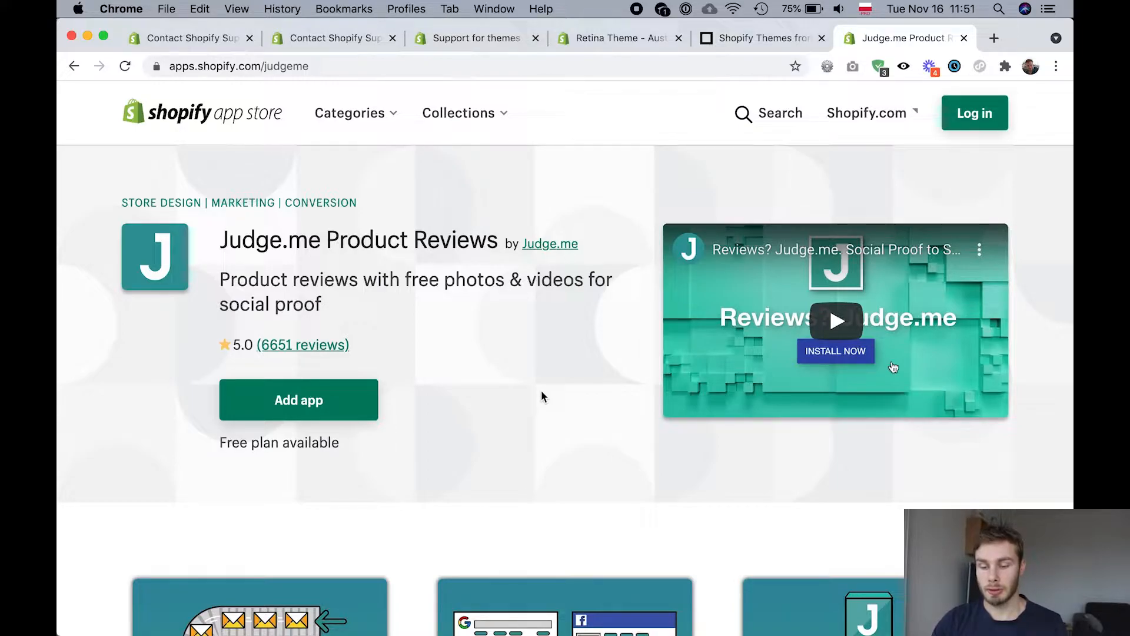
mouse_move(384, 239)
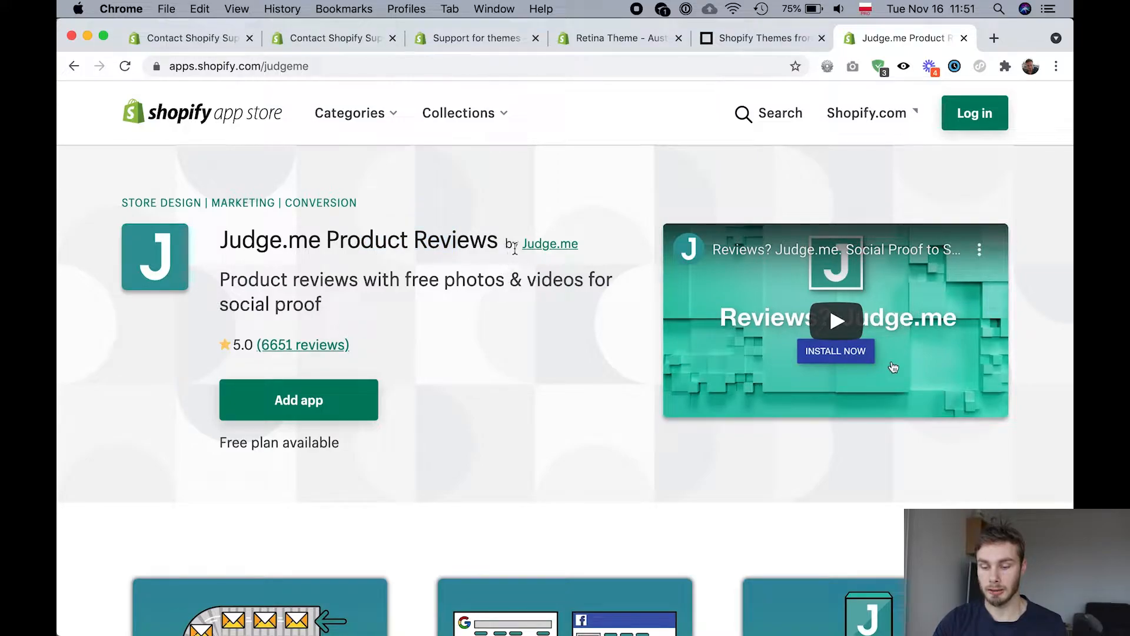
mouse_move(550, 243)
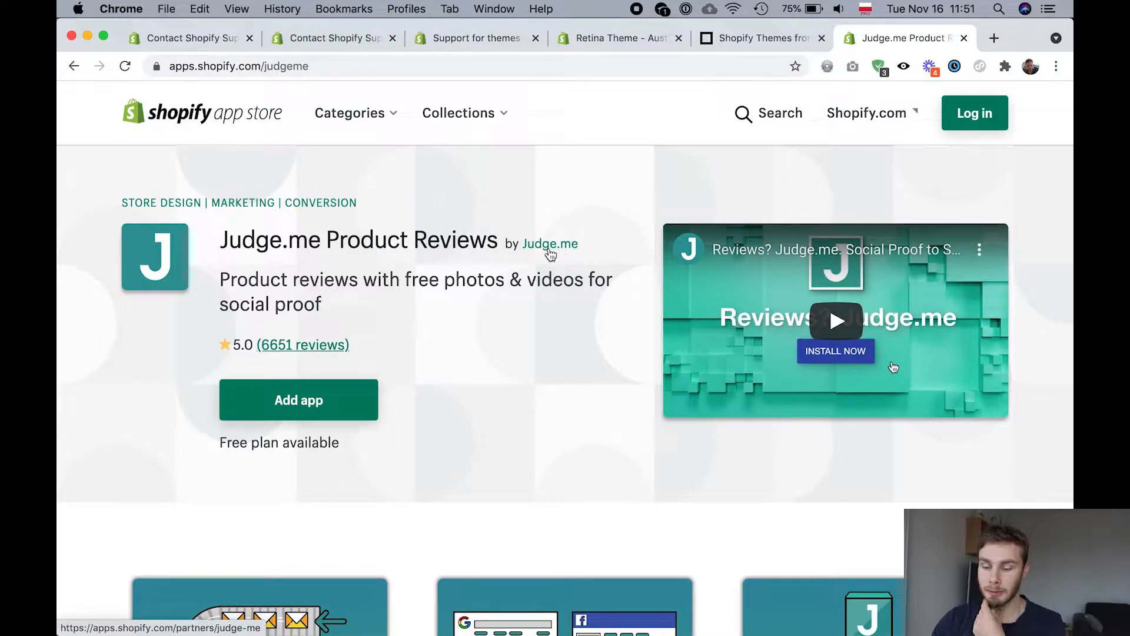
scroll("down", 3)
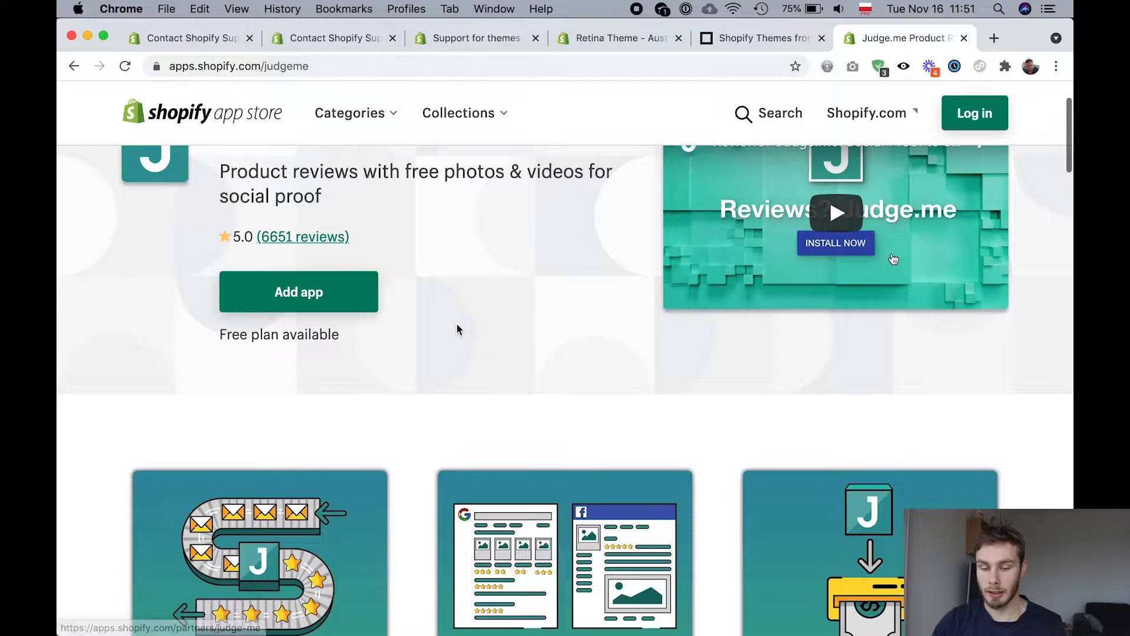
scroll("down", 3)
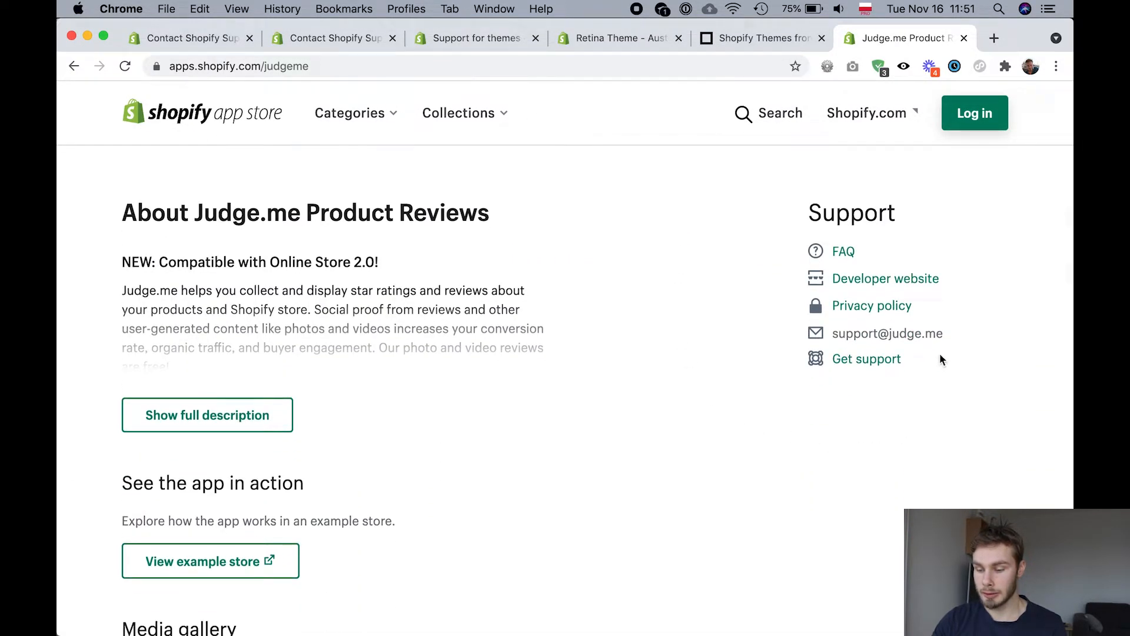
double_click(851, 333)
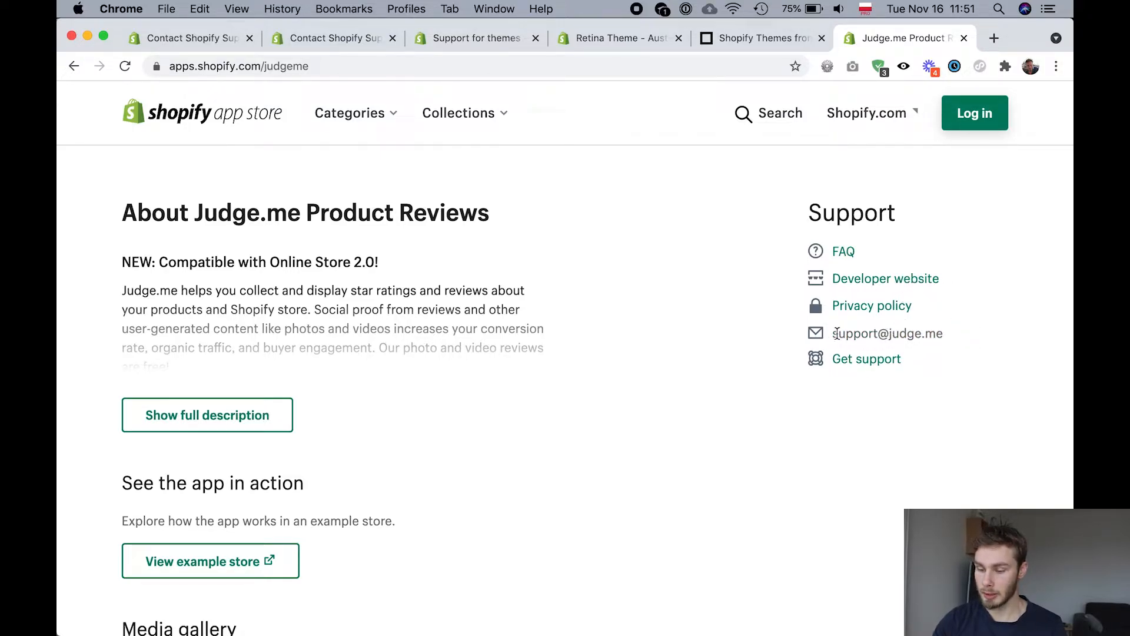
double_click(887, 333)
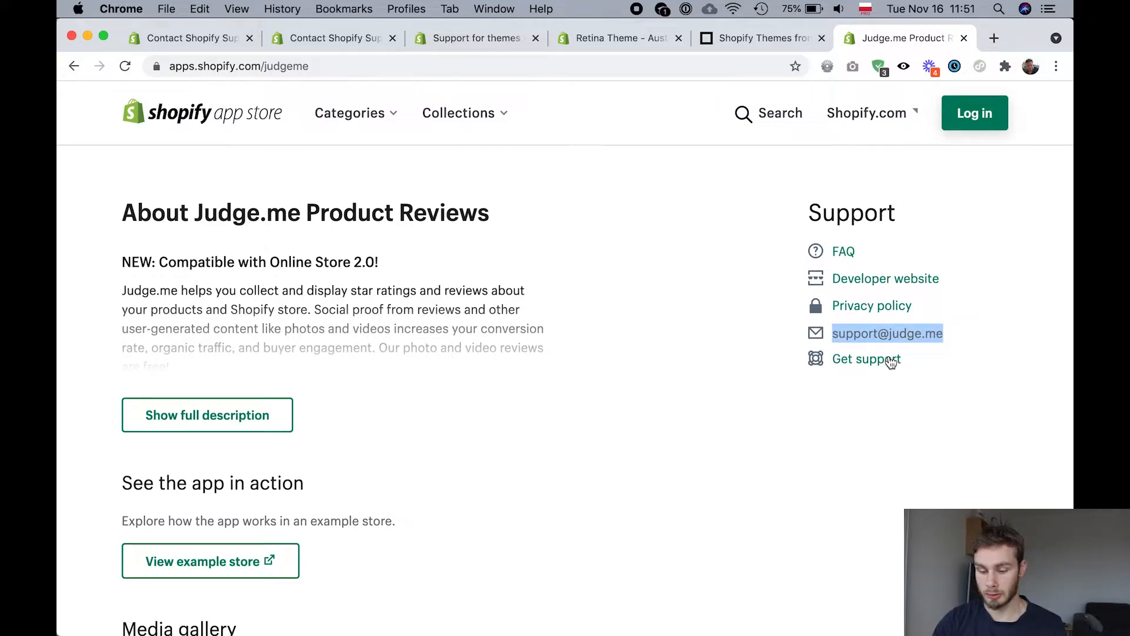
left_click(973, 113)
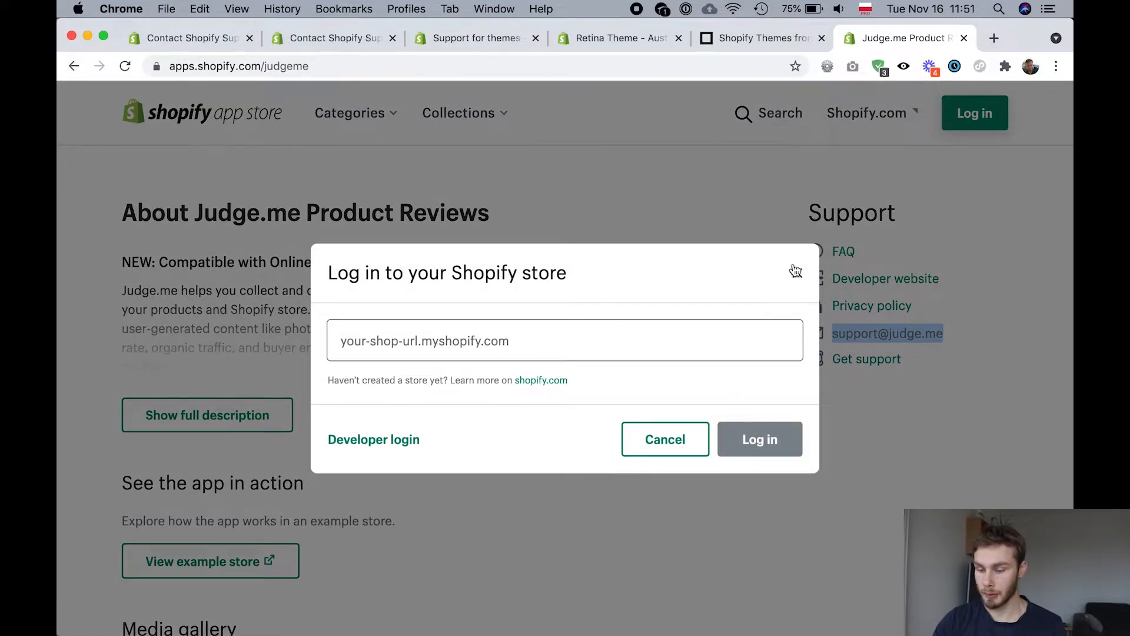
left_click(664, 440)
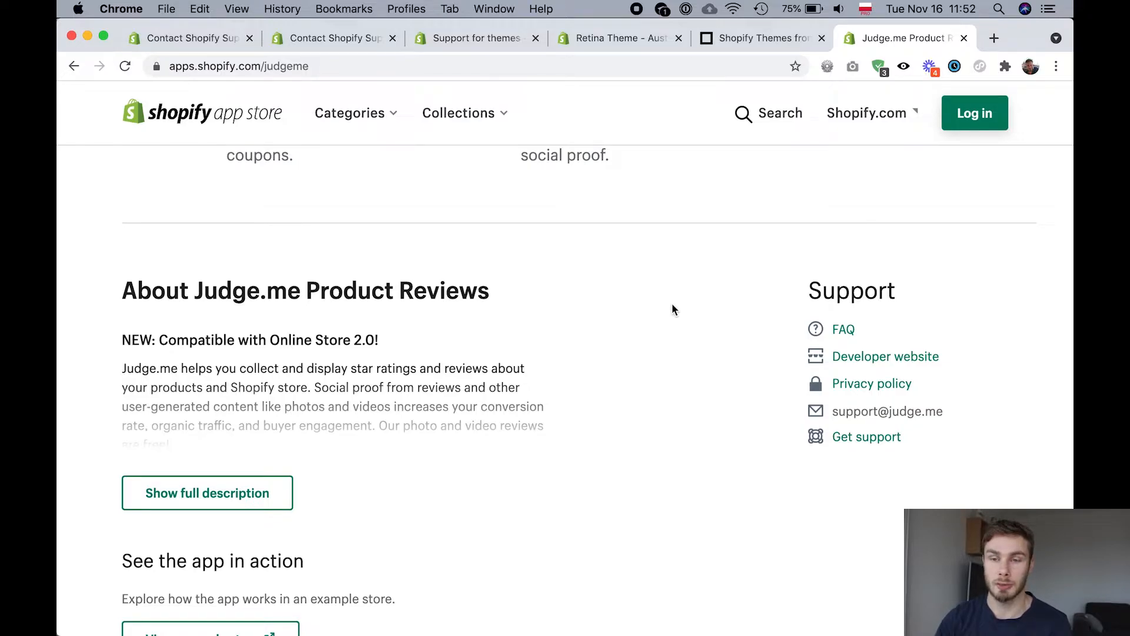
mouse_move(655, 381)
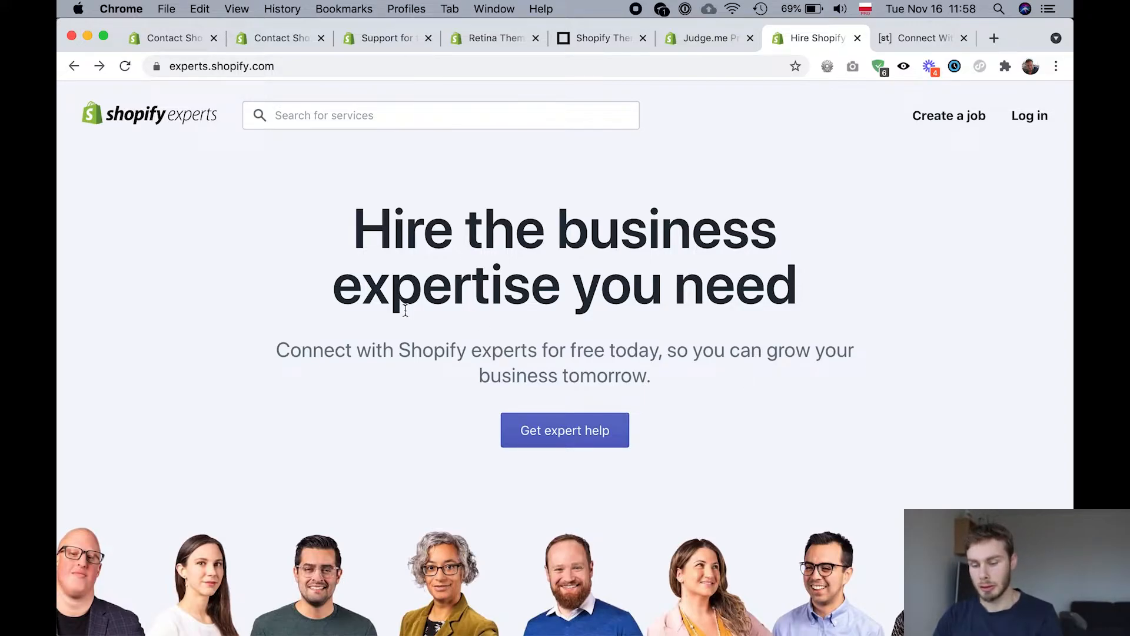
Step: Search Shopify Experts for 'theme cus' and open the Custom theme development service page
left_click(440, 114)
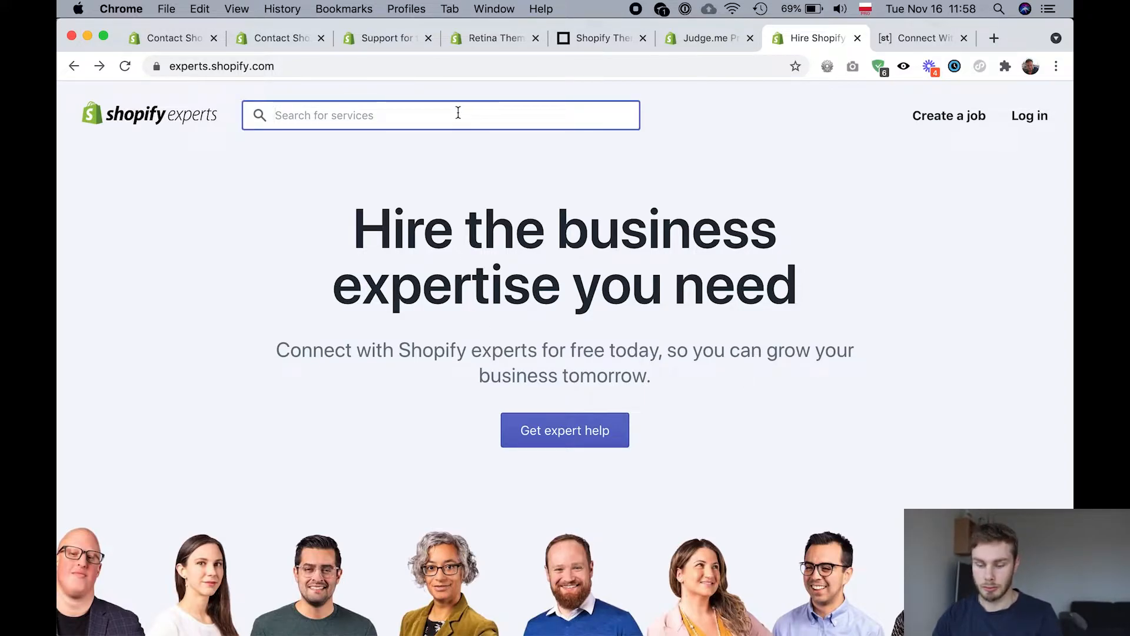
type("theme cus")
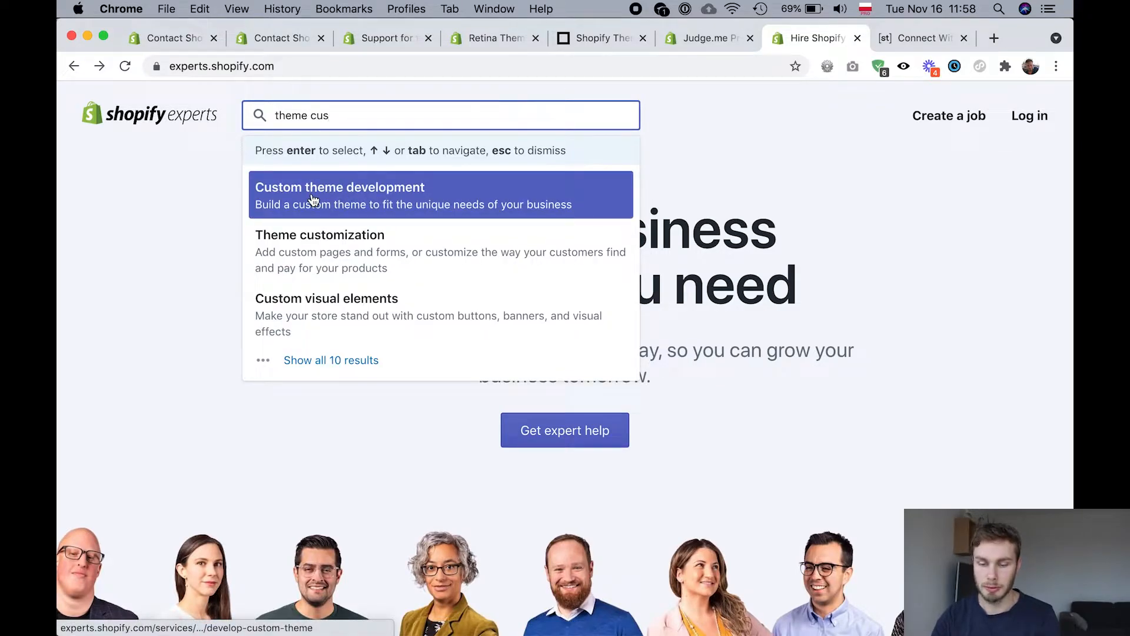
left_click(339, 194)
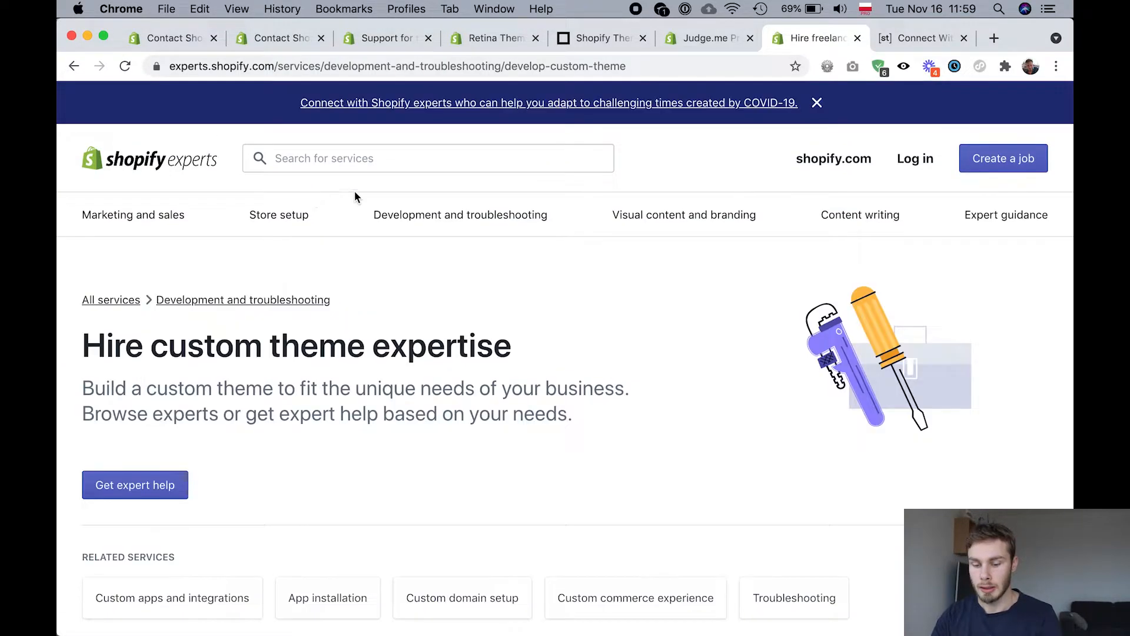
Step: Browse the custom theme expert listings such as IT-Geeks, Apolomultimedia.com and Rising Commerce
scroll("down", 3)
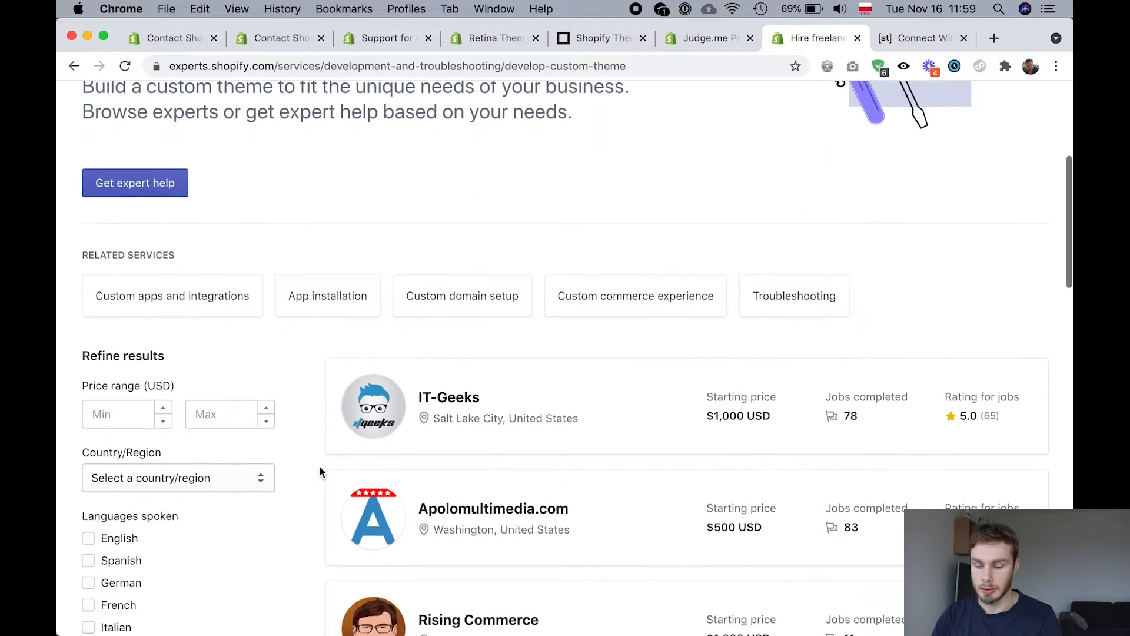
scroll("down", 3)
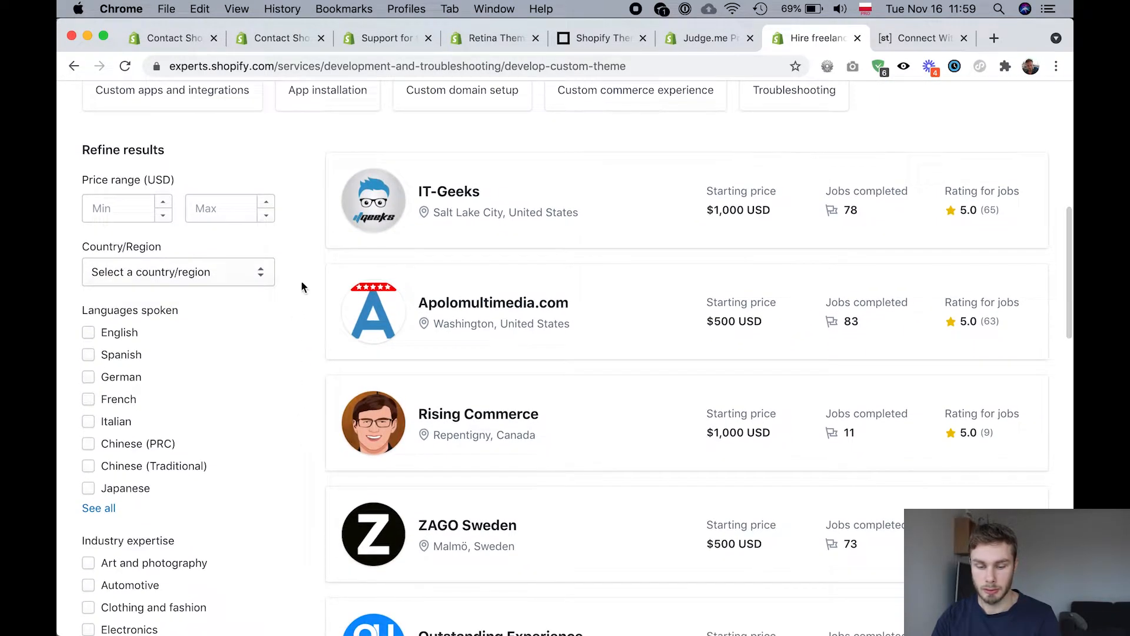
scroll("down", 3)
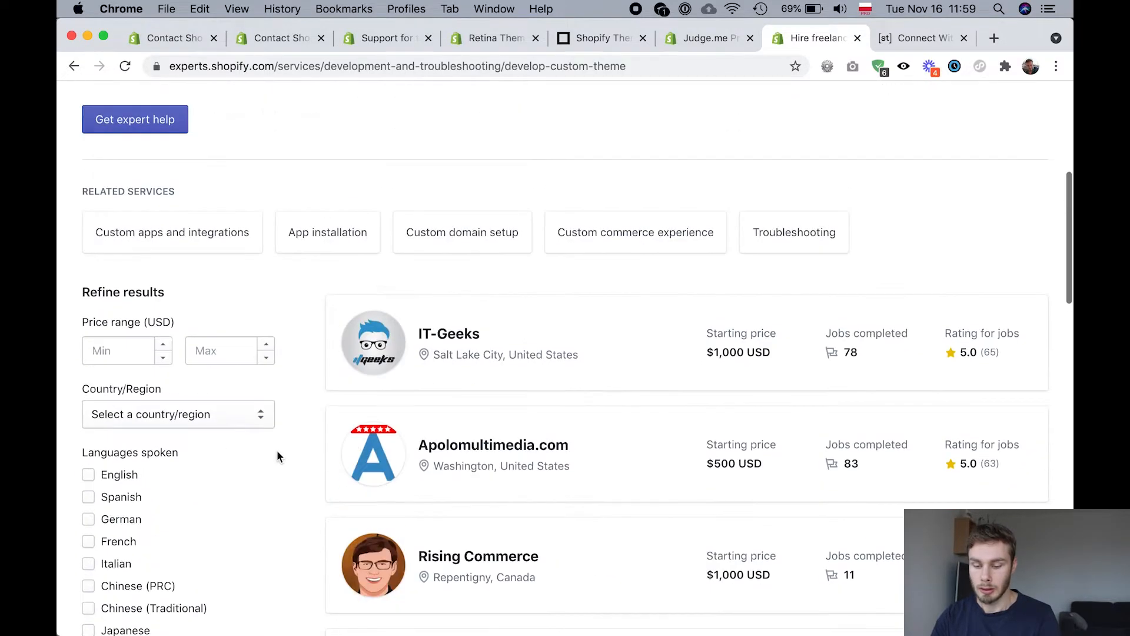
scroll("up", 3)
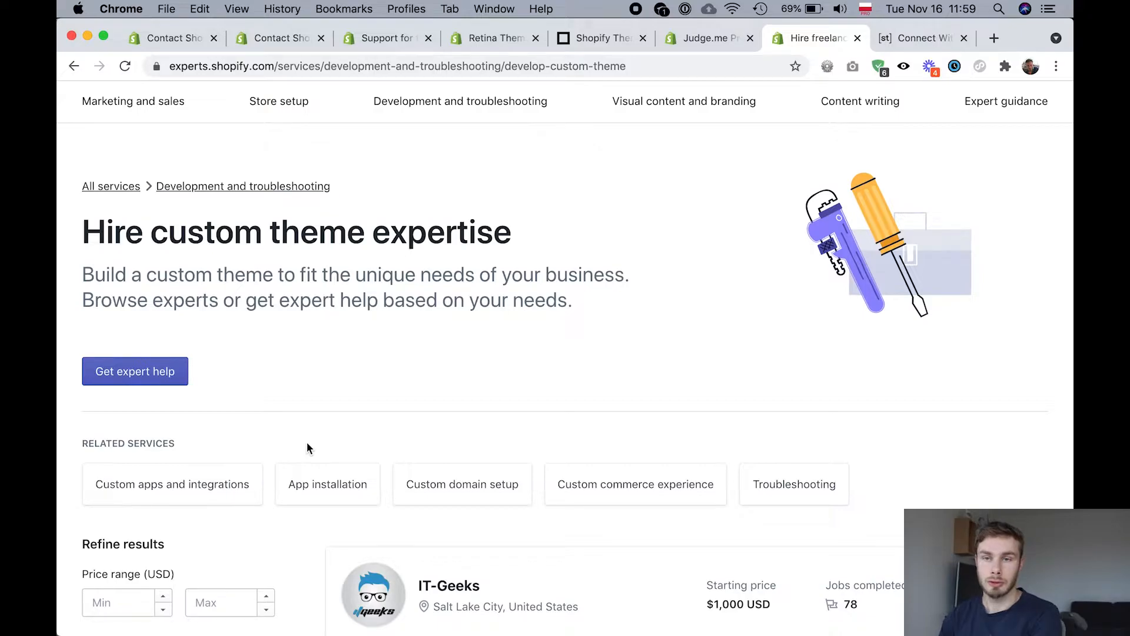
scroll("down", 3)
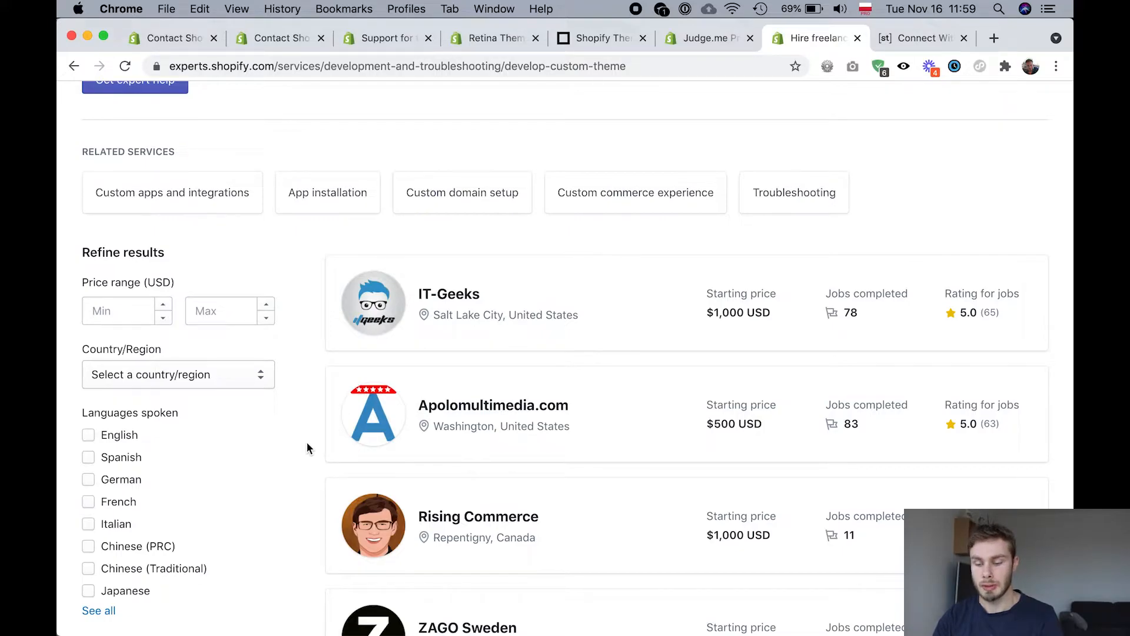
scroll("down", 3)
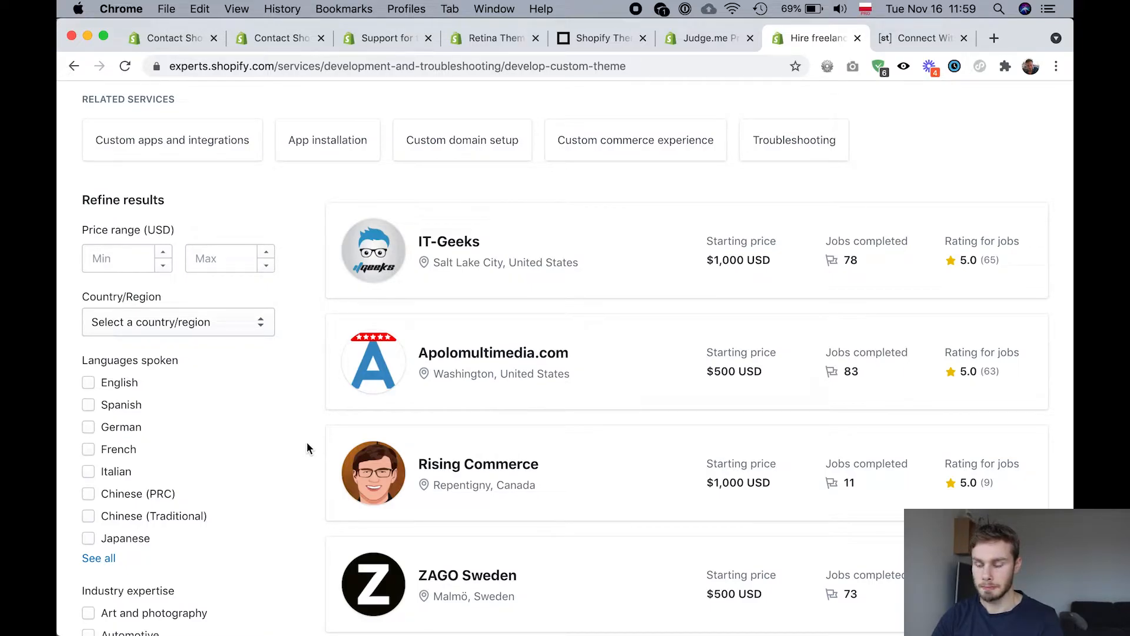
scroll("down", 3)
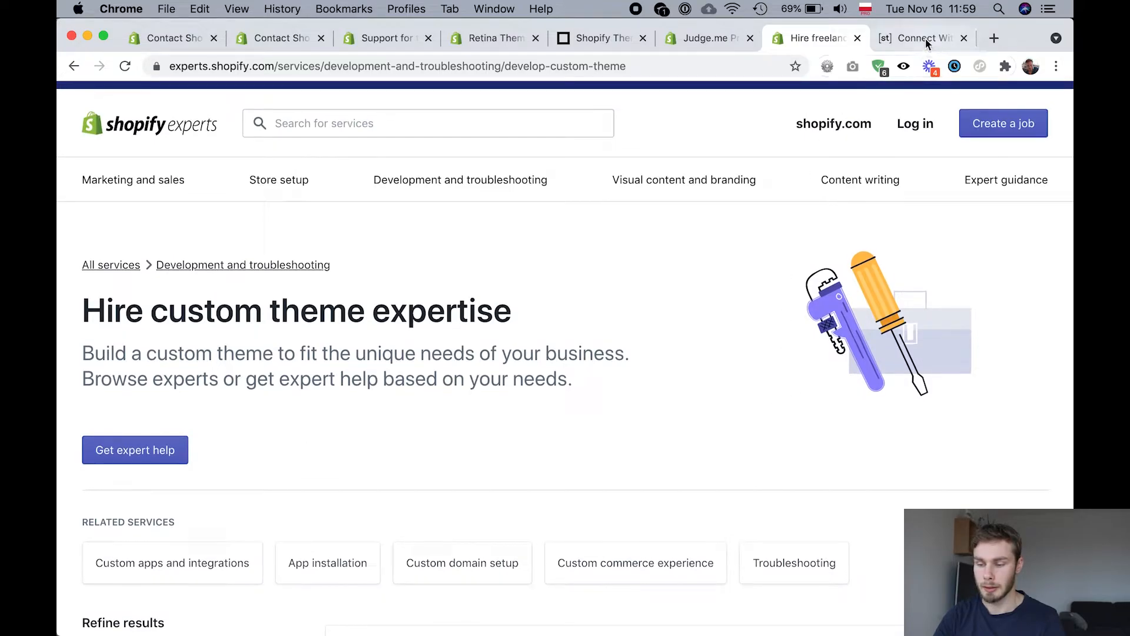
mouse_move(923, 38)
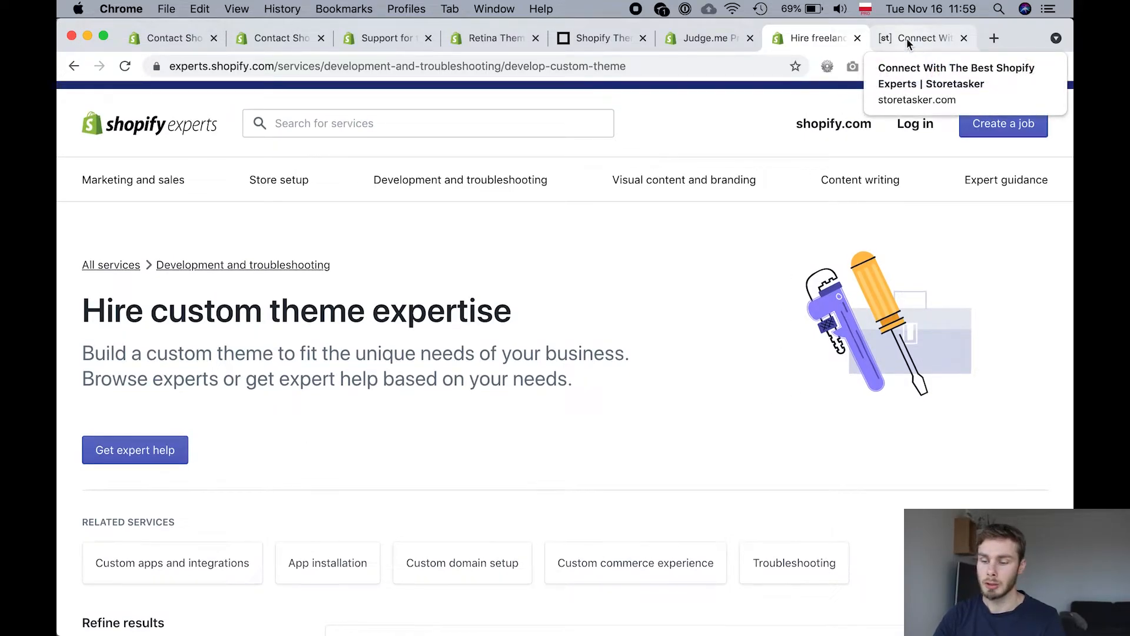
Step: Browse the Storetasker homepage down to its How it works section on vetted Shopify developers
left_click(916, 37)
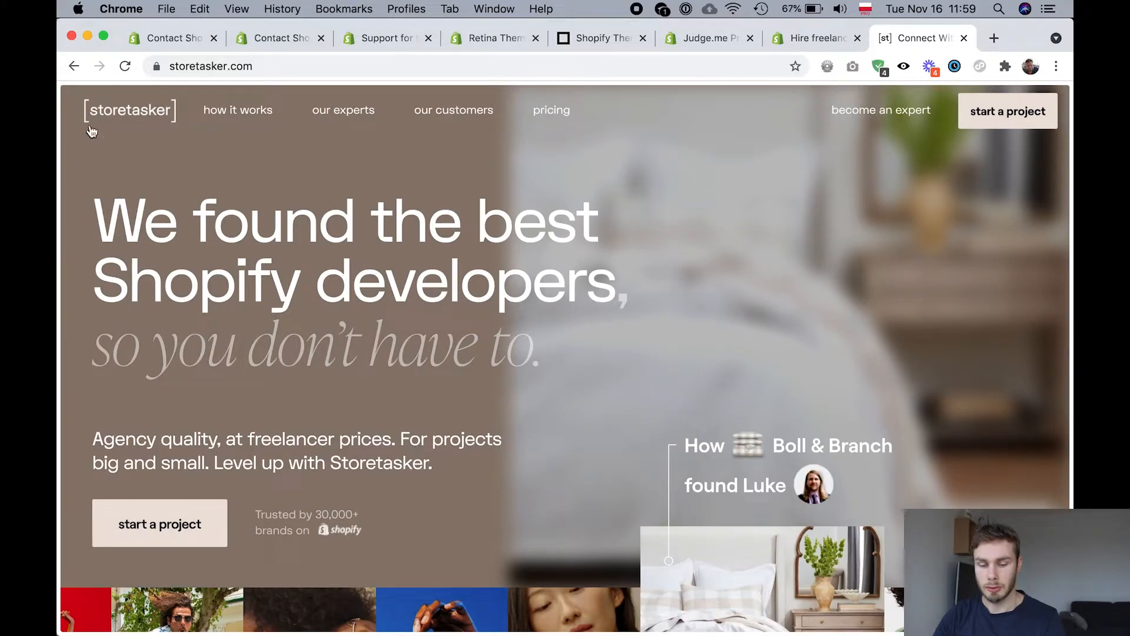
scroll("down", 3)
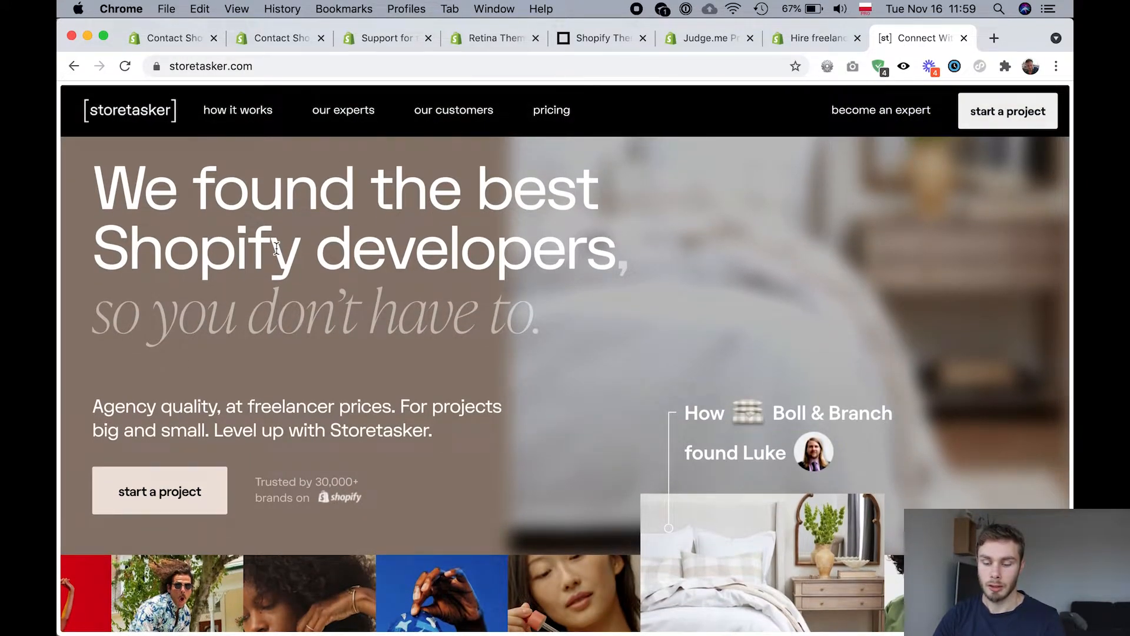
scroll("down", 3)
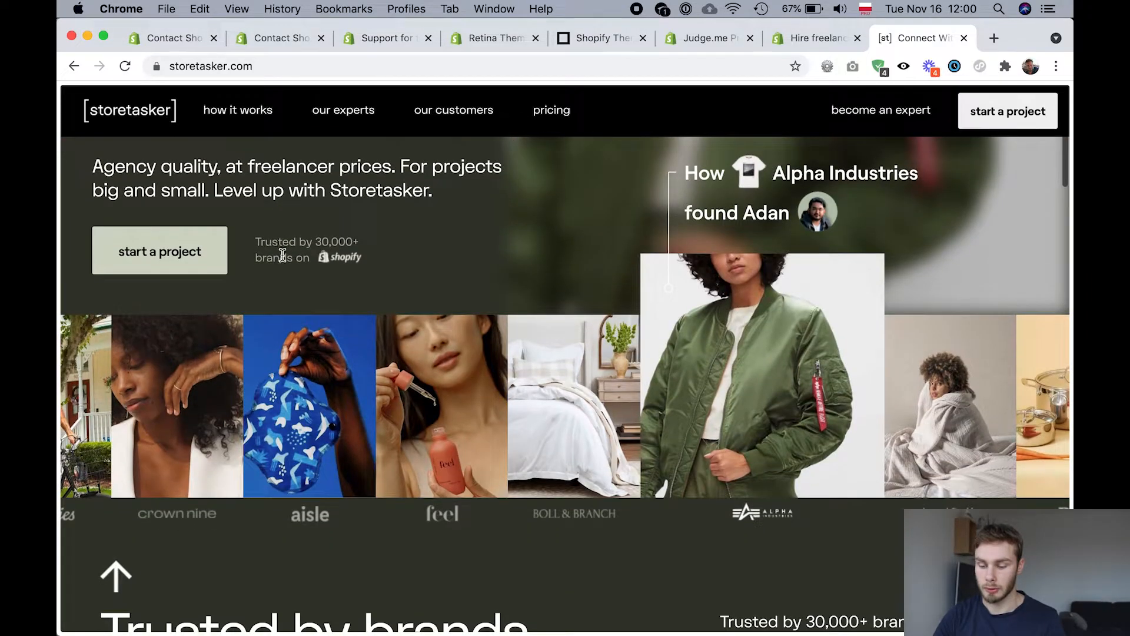
scroll("down", 3)
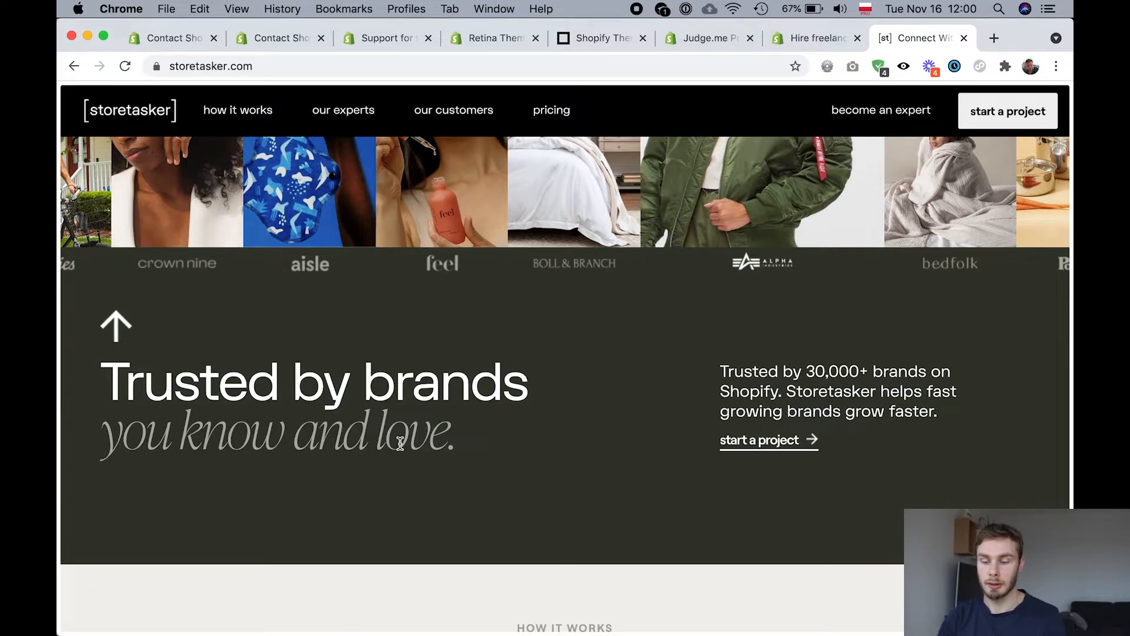
scroll("down", 3)
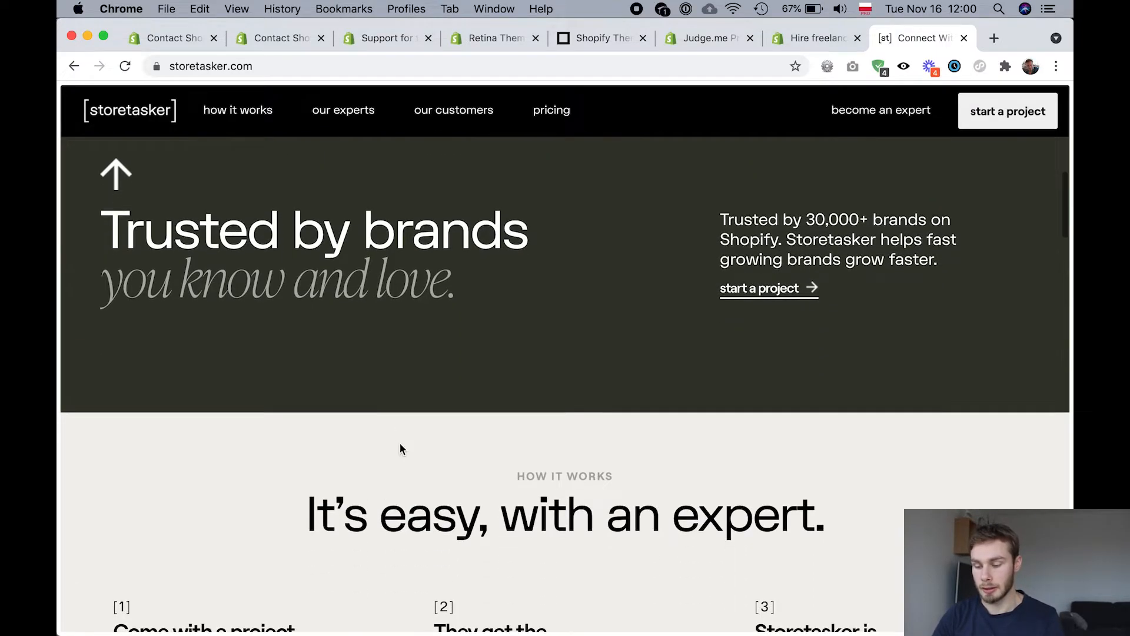
scroll("down", 3)
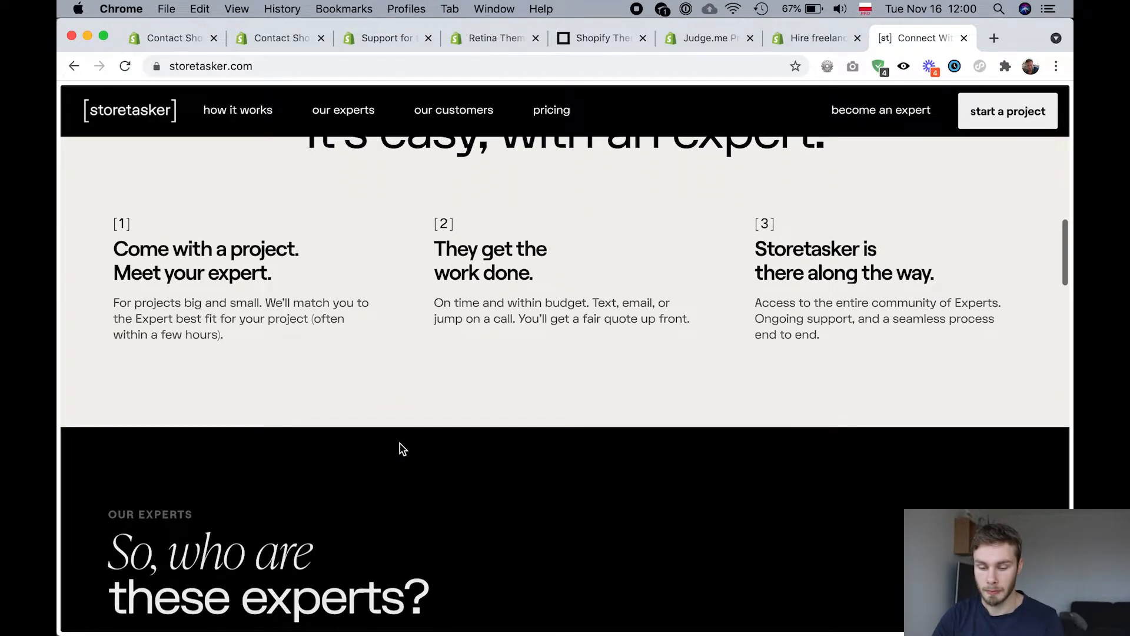
scroll("up", 3)
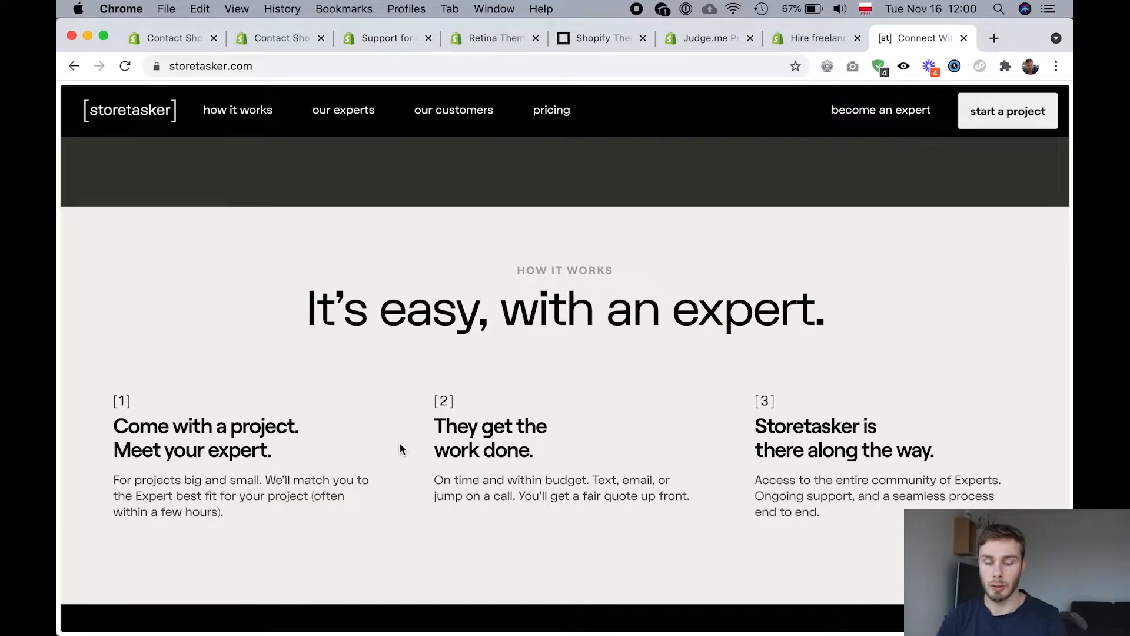
scroll("down", 3)
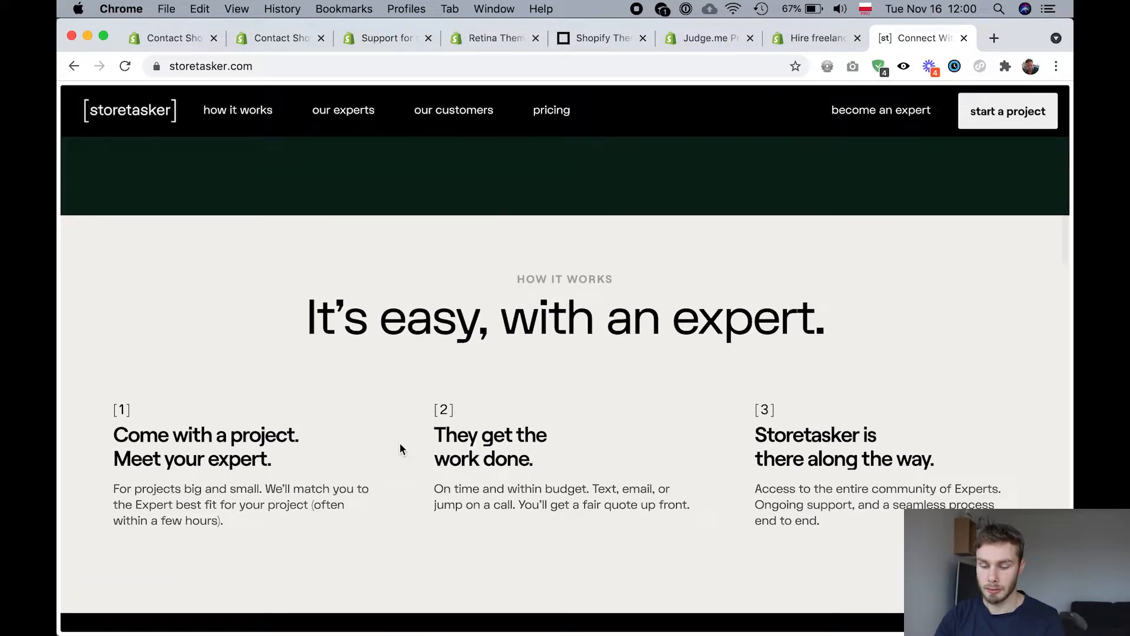
scroll("down", 3)
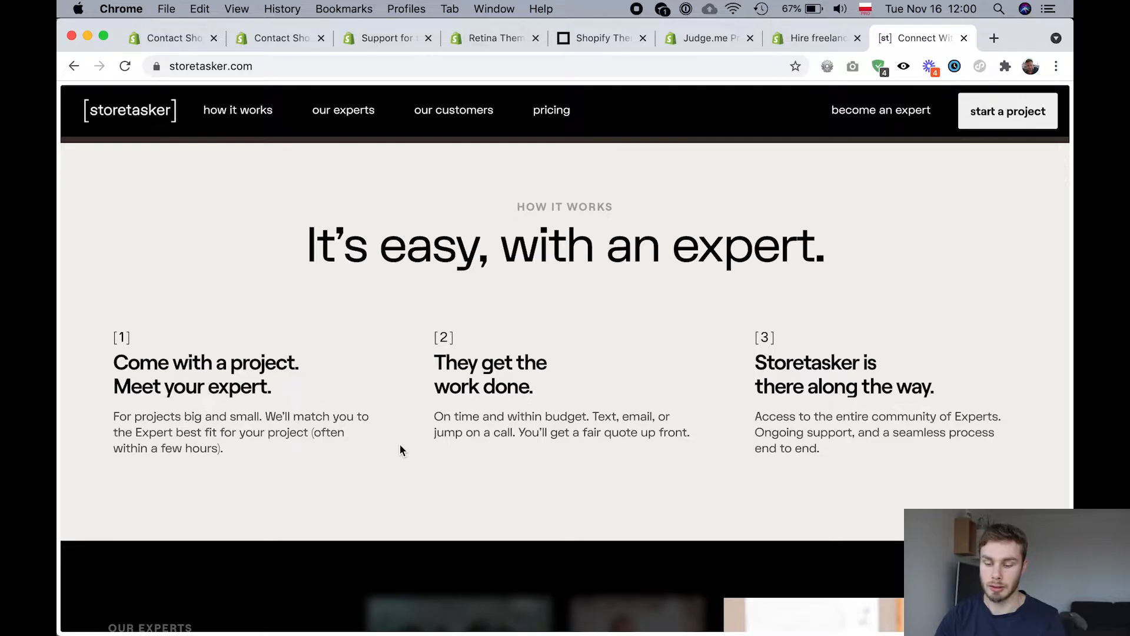
scroll("down", 3)
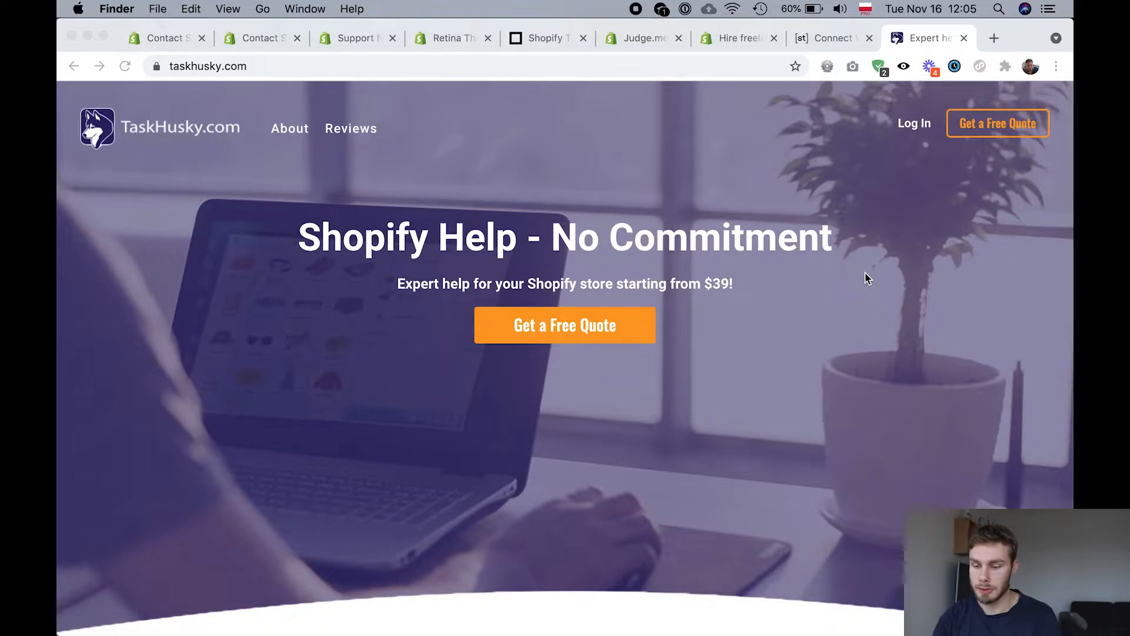
mouse_move(850, 246)
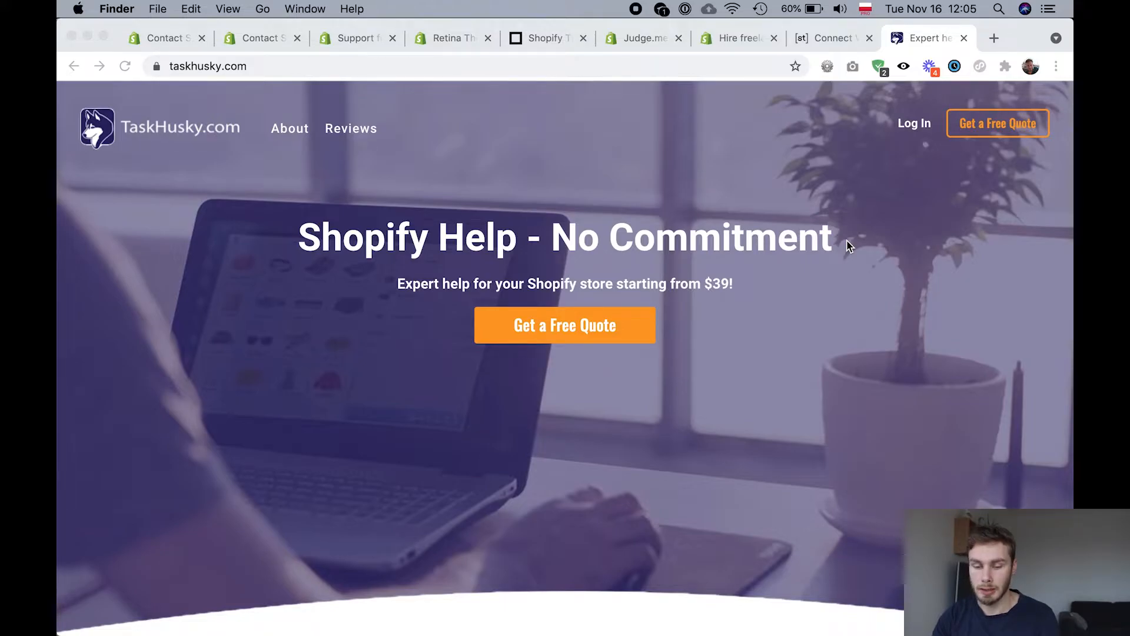
Step: Browse TaskHusky's services and work examples, then move on to the Upwork tab
scroll("down", 3)
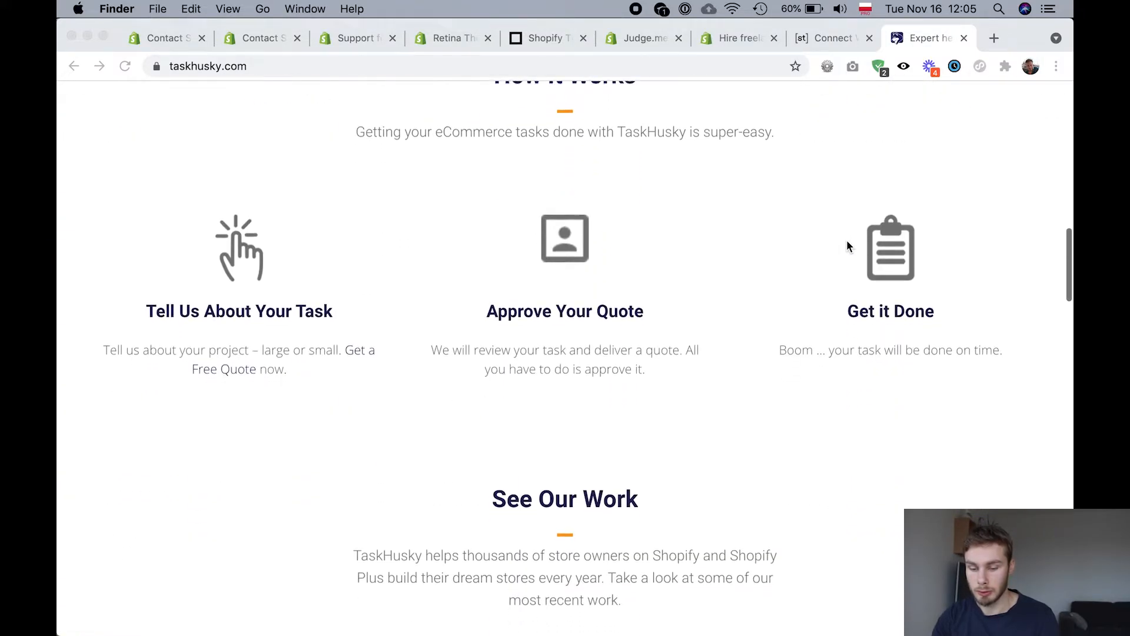
scroll("down", 3)
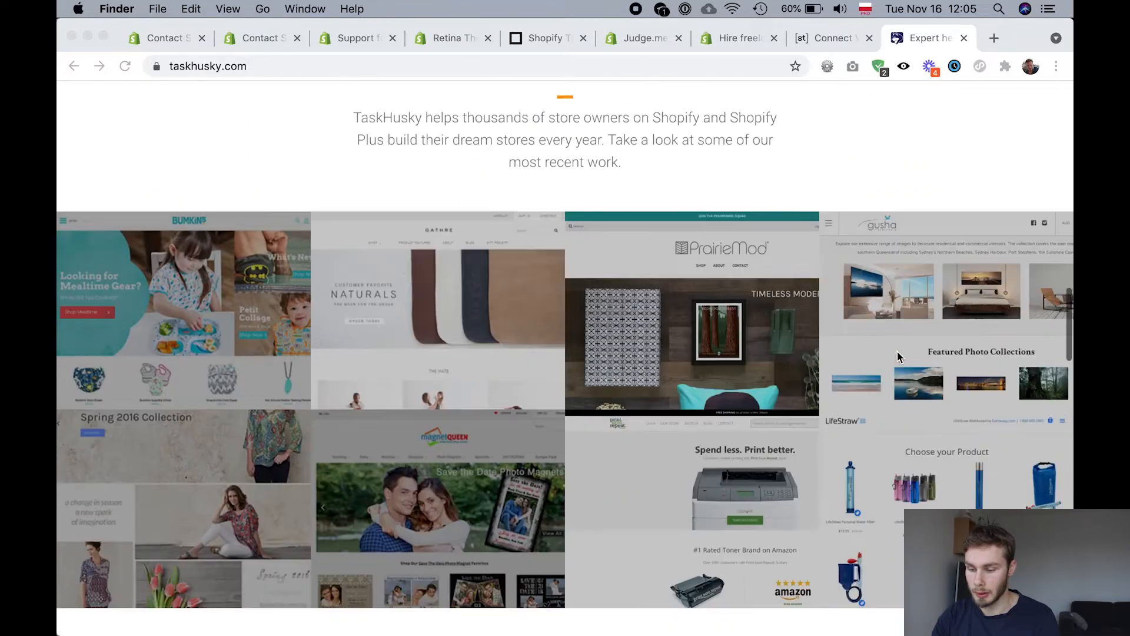
scroll("down", 3)
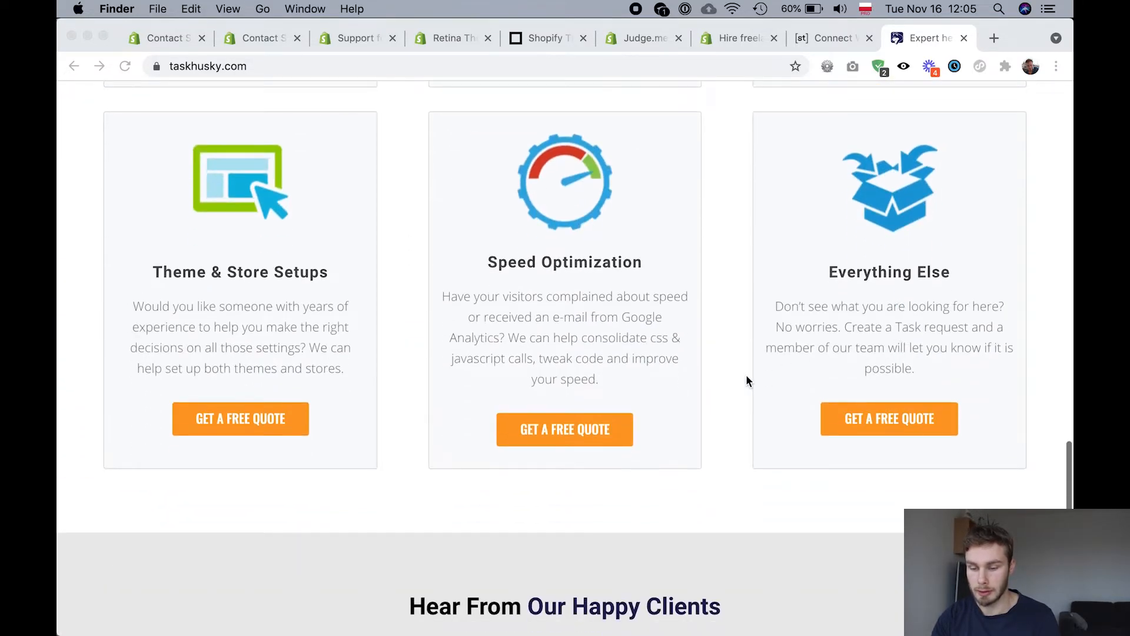
scroll("down", 3)
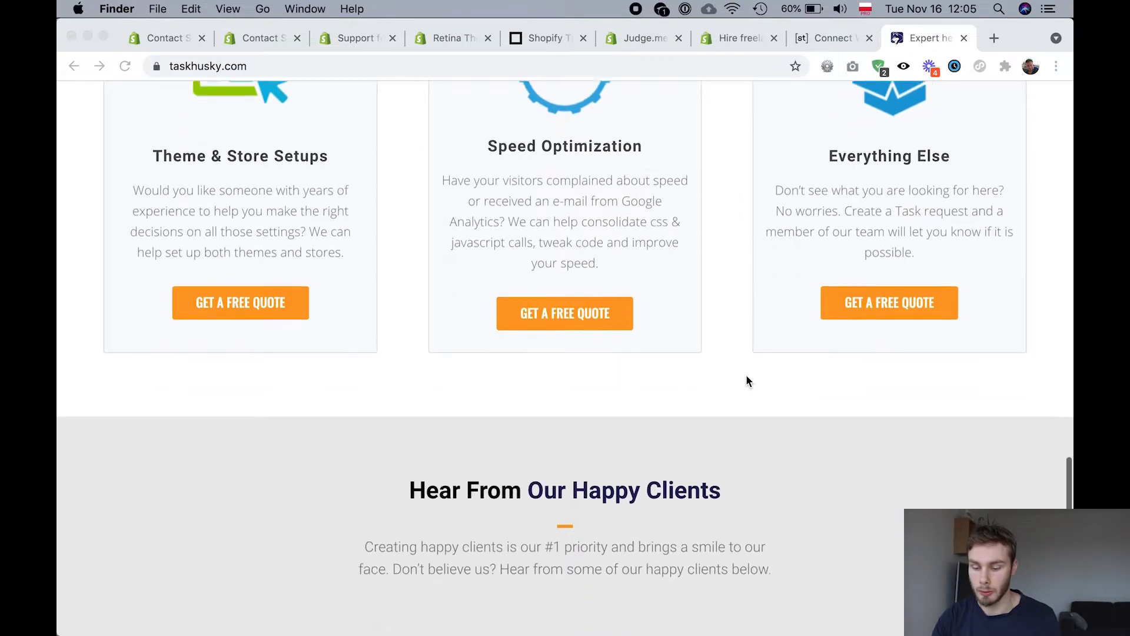
scroll("up", 3)
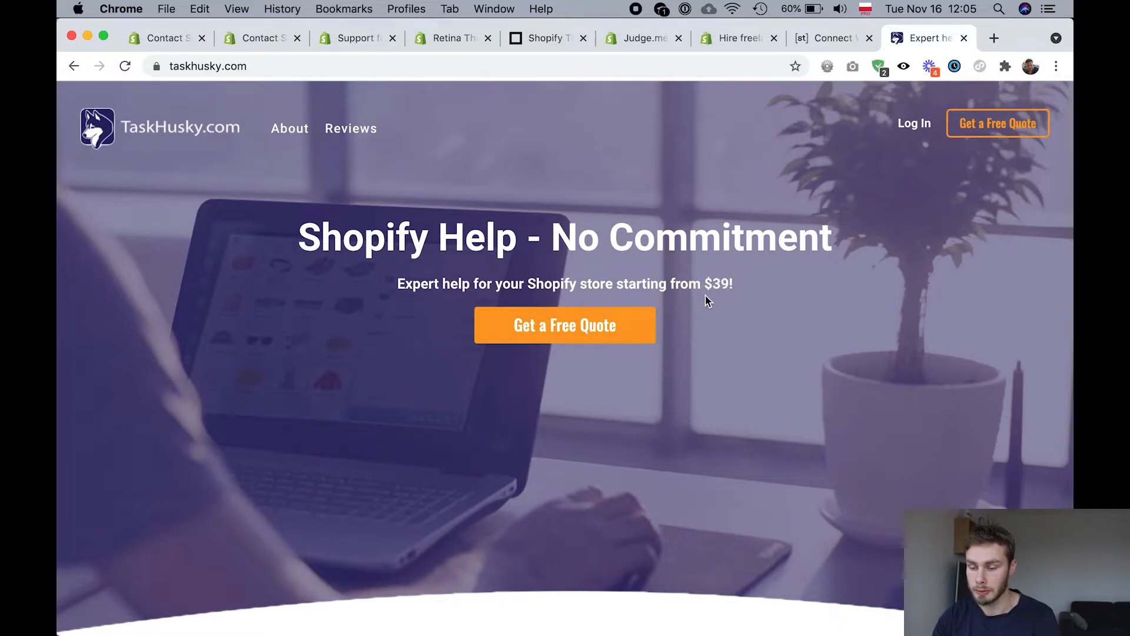
left_click(829, 38)
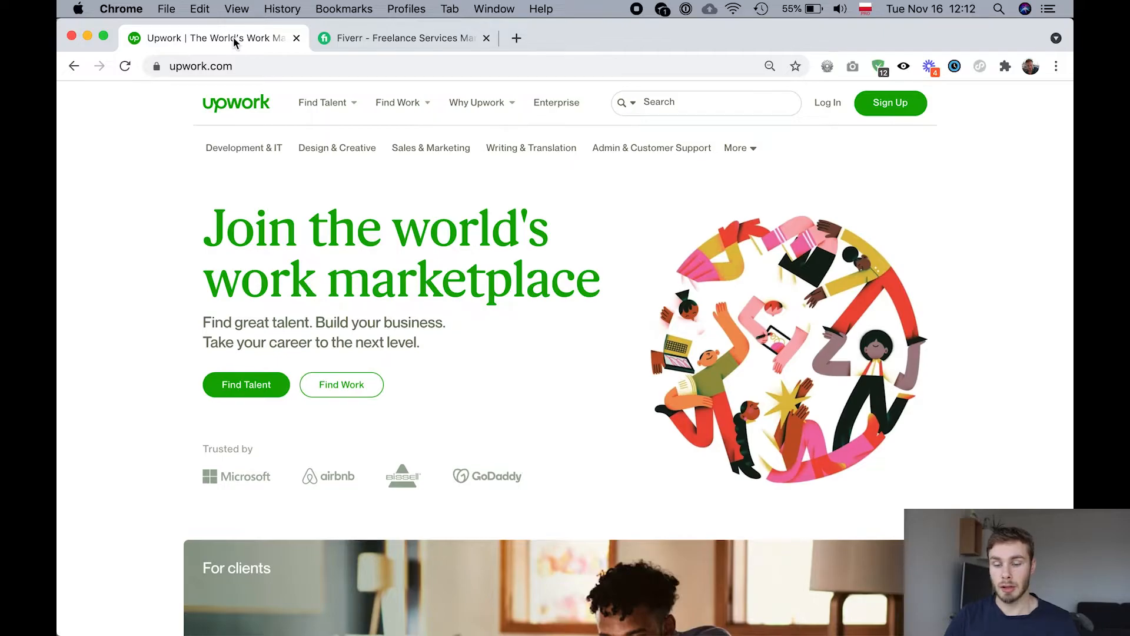
left_click(404, 38)
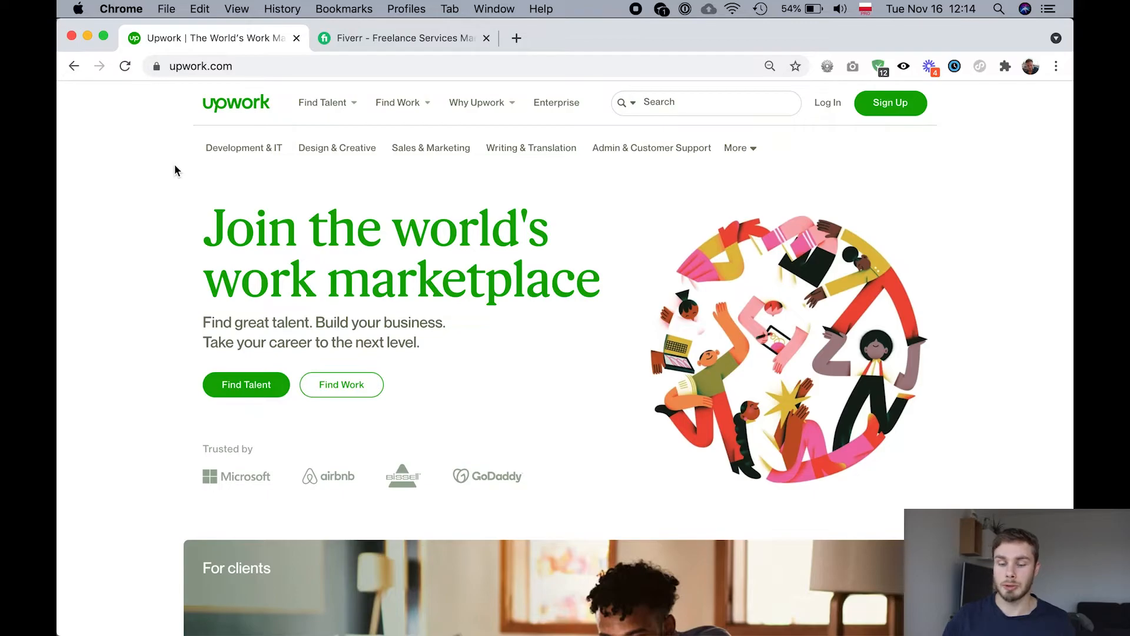
left_click(400, 38)
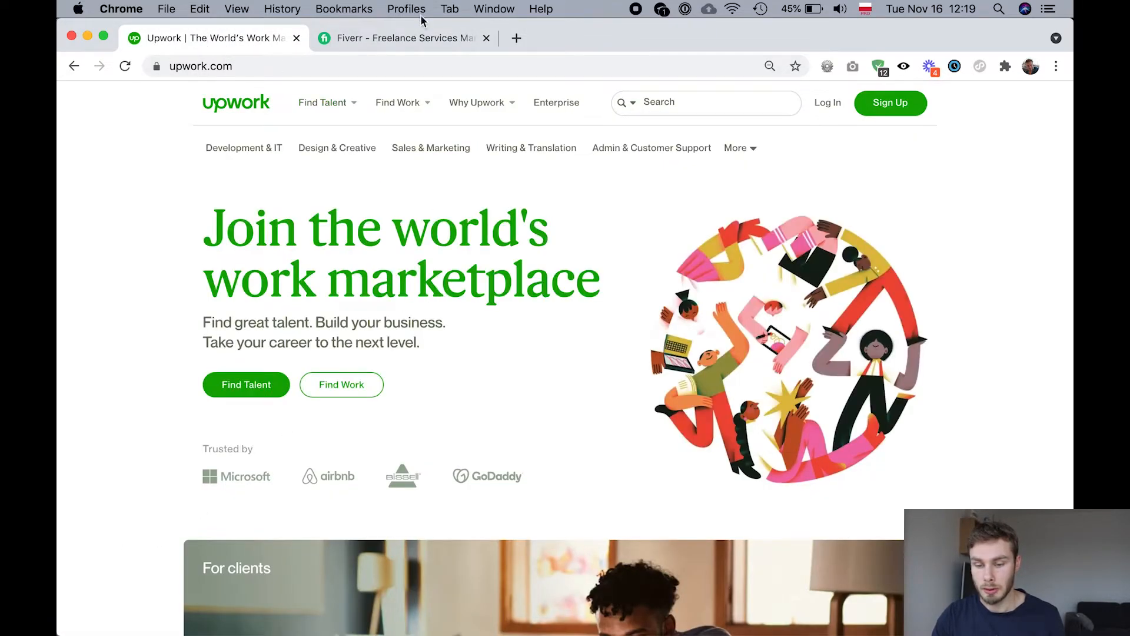
mouse_move(408, 38)
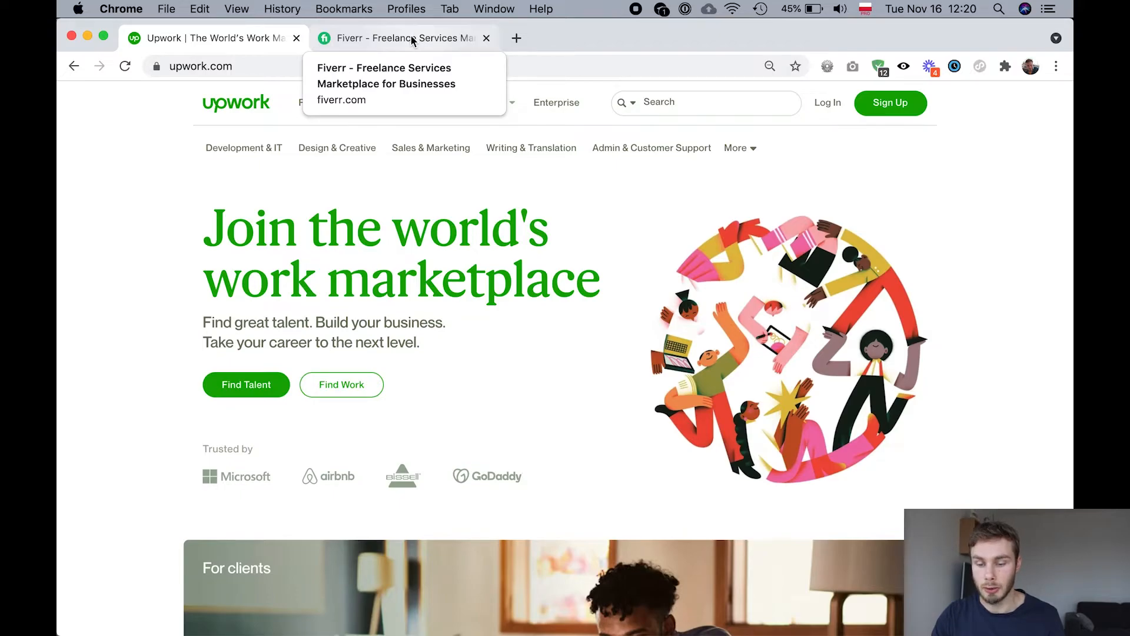
left_click(404, 38)
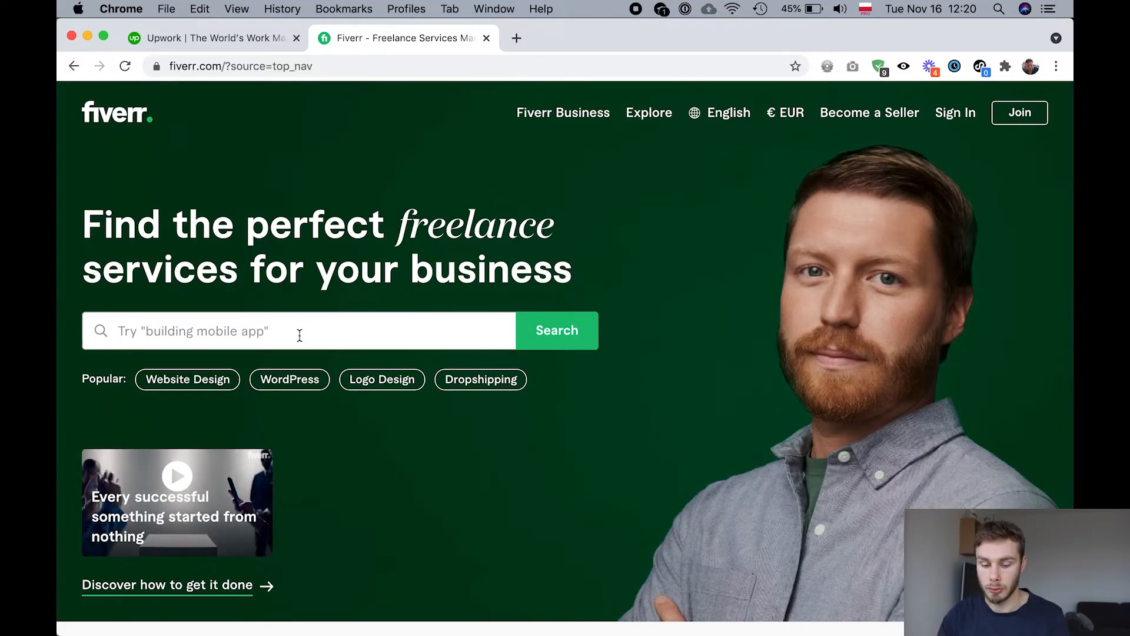
Step: Search Fiverr for 'Shopify' and browse the general Shopify gig listings
type("Shopify")
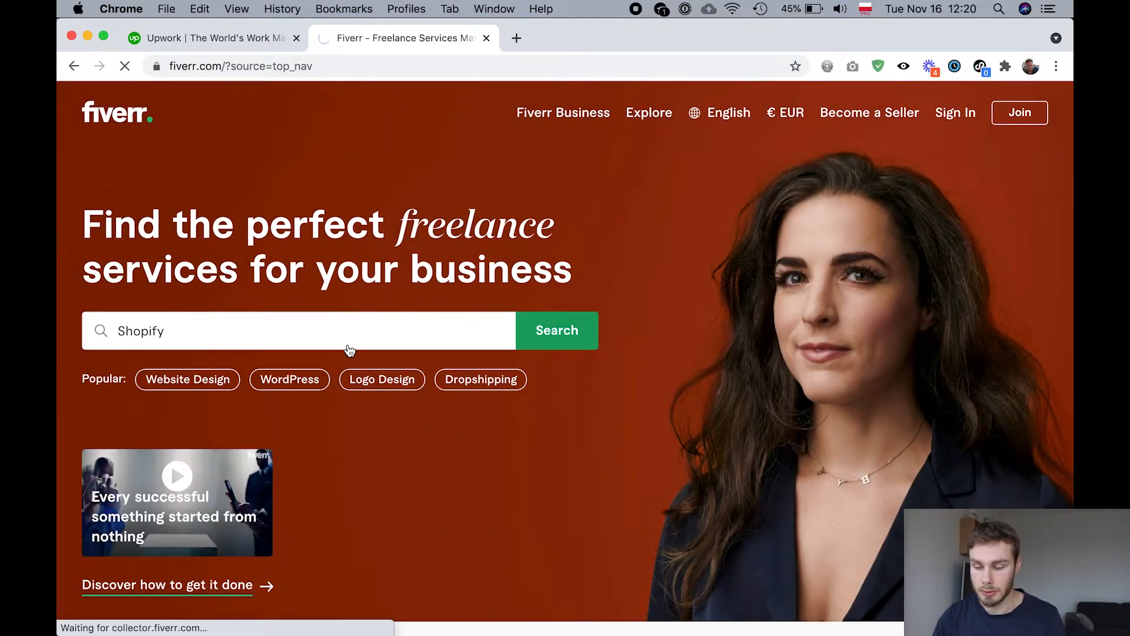
left_click(556, 329)
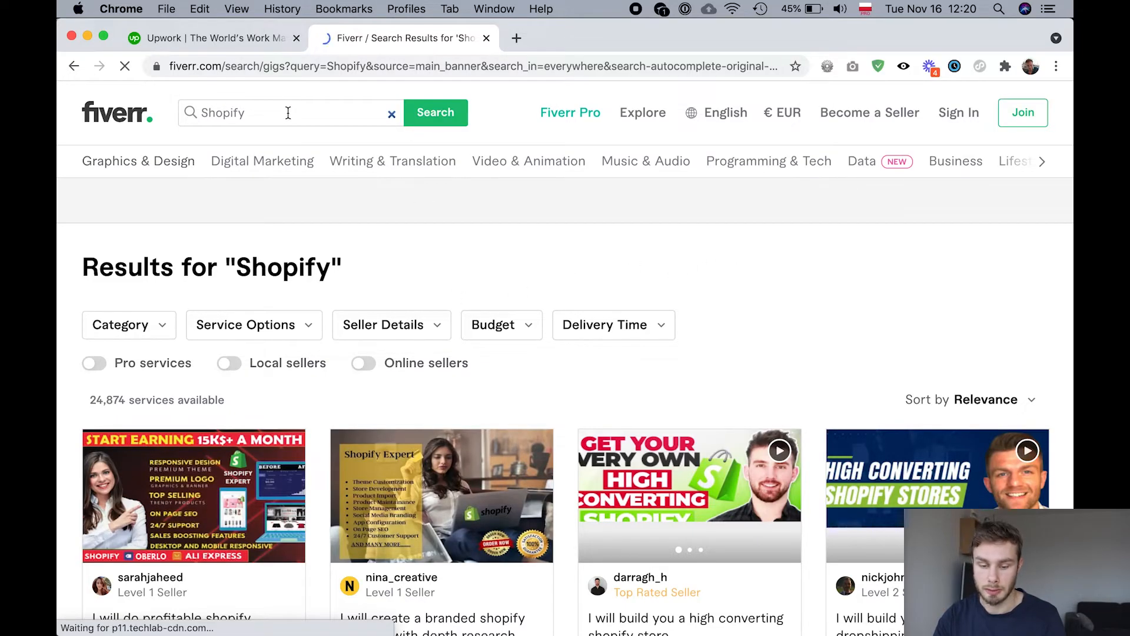
left_click(288, 113)
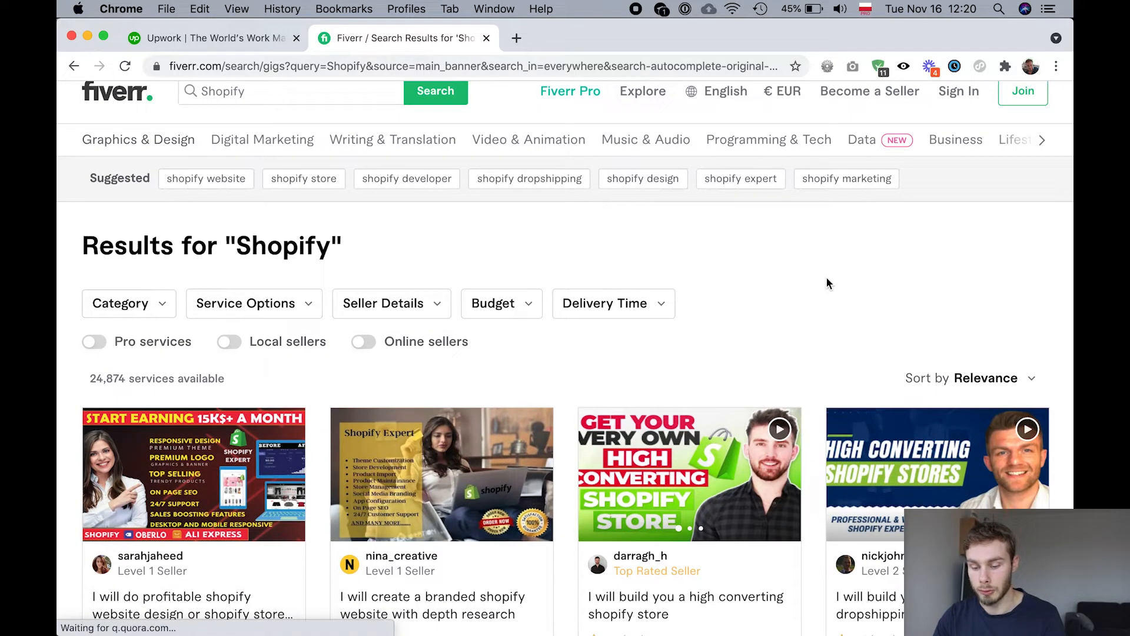
scroll("down", 3)
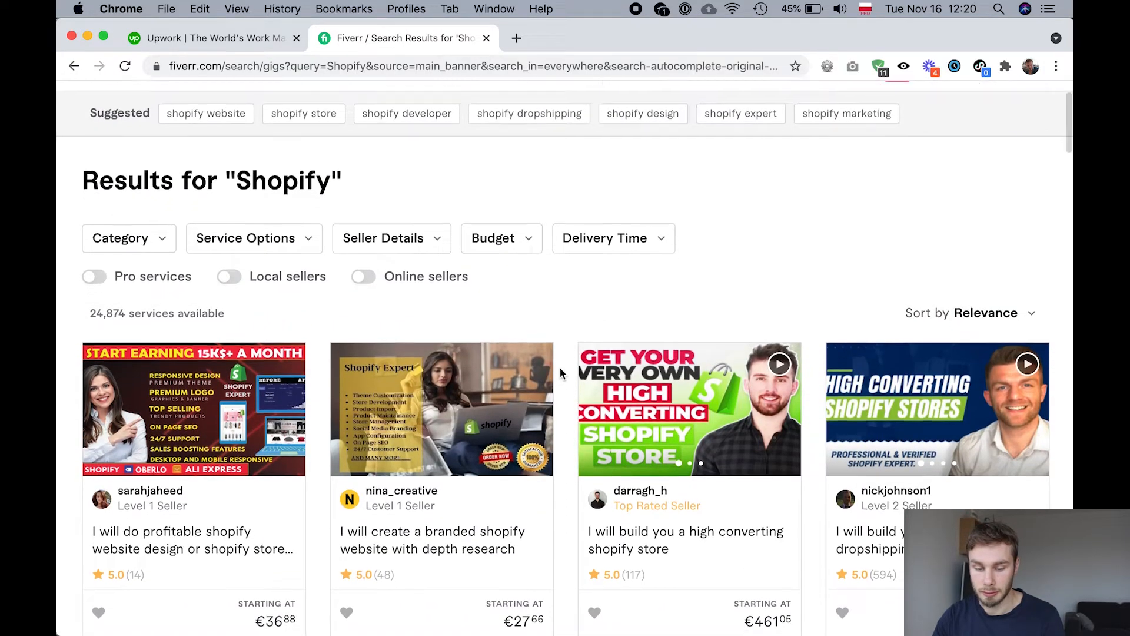
scroll("down", 3)
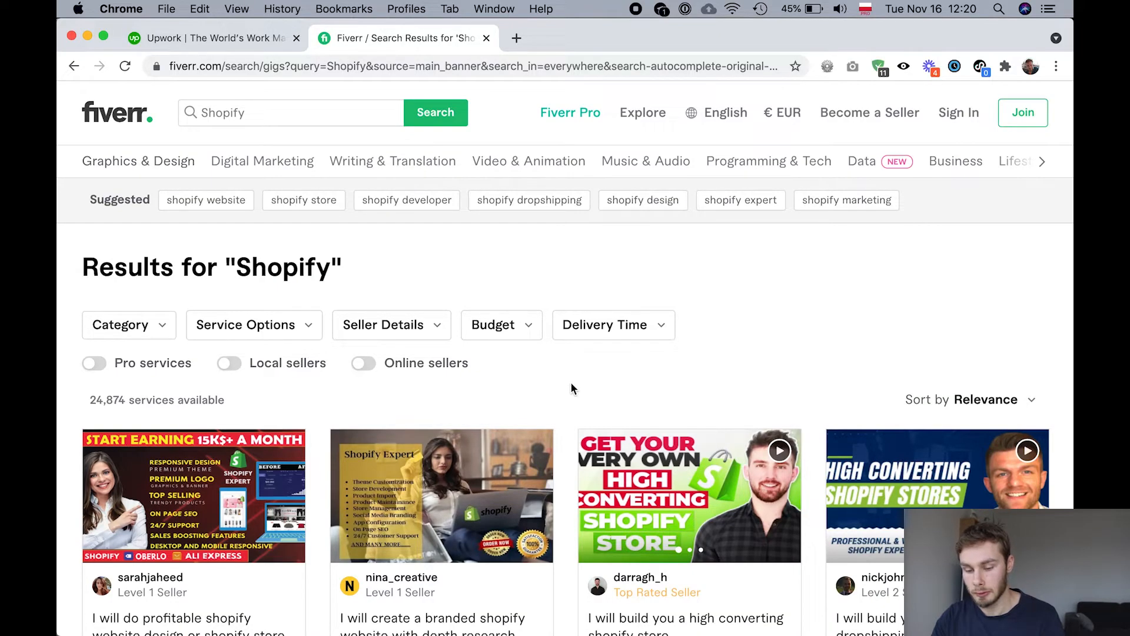
scroll("down", 3)
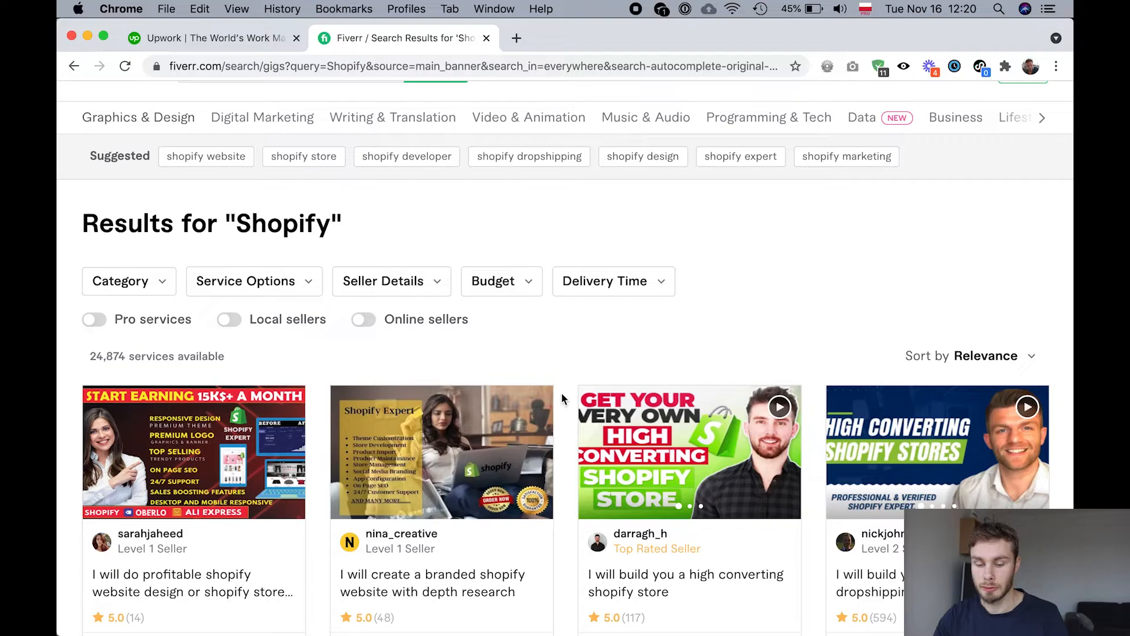
scroll("down", 3)
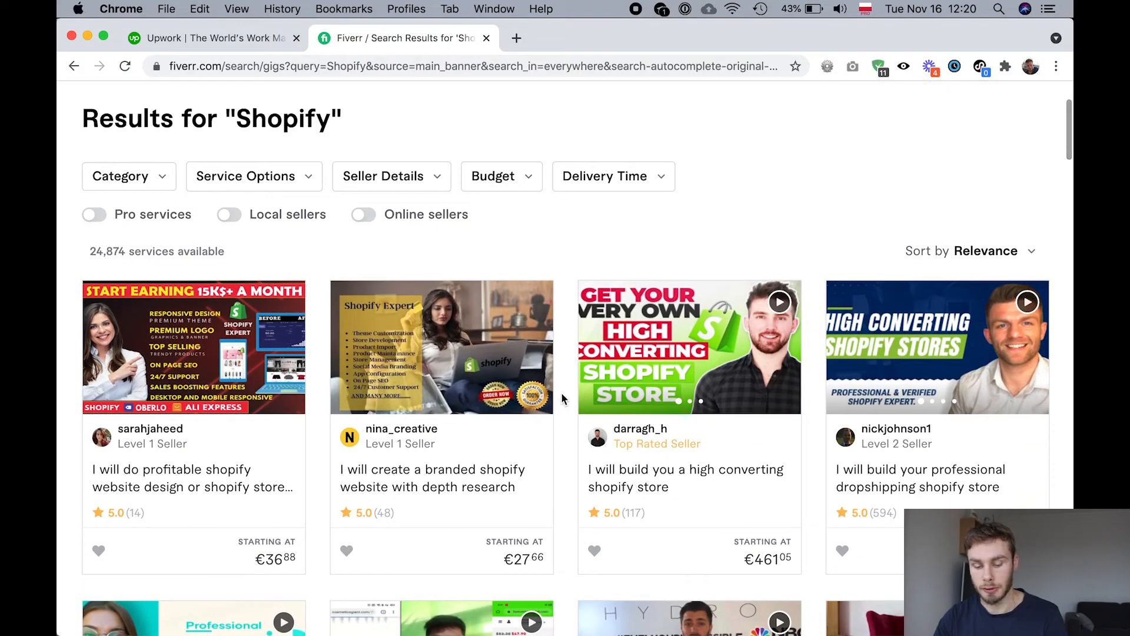
scroll("down", 3)
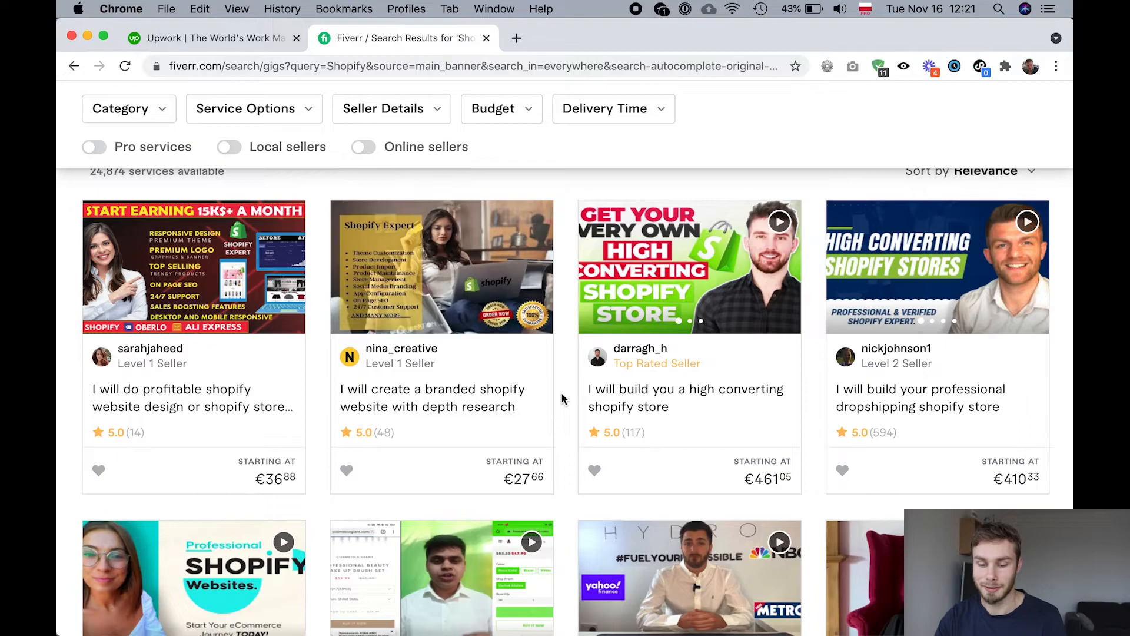
Step: Continue through the gigs to the 'Shopify customization' results listing 2,951 services
scroll("down", 3)
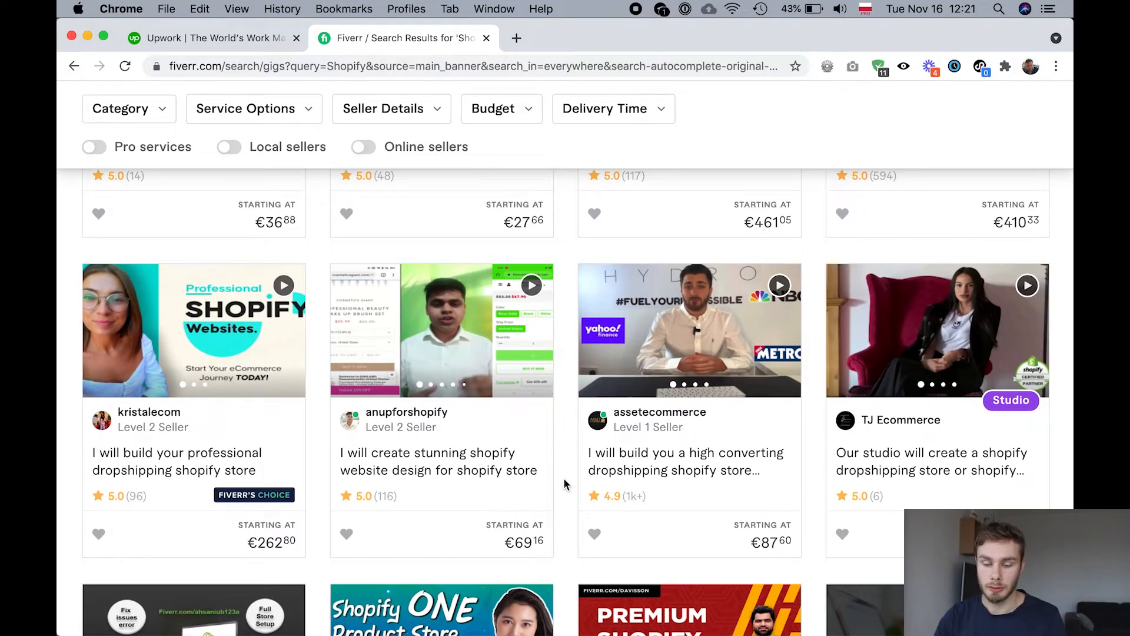
scroll("down", 3)
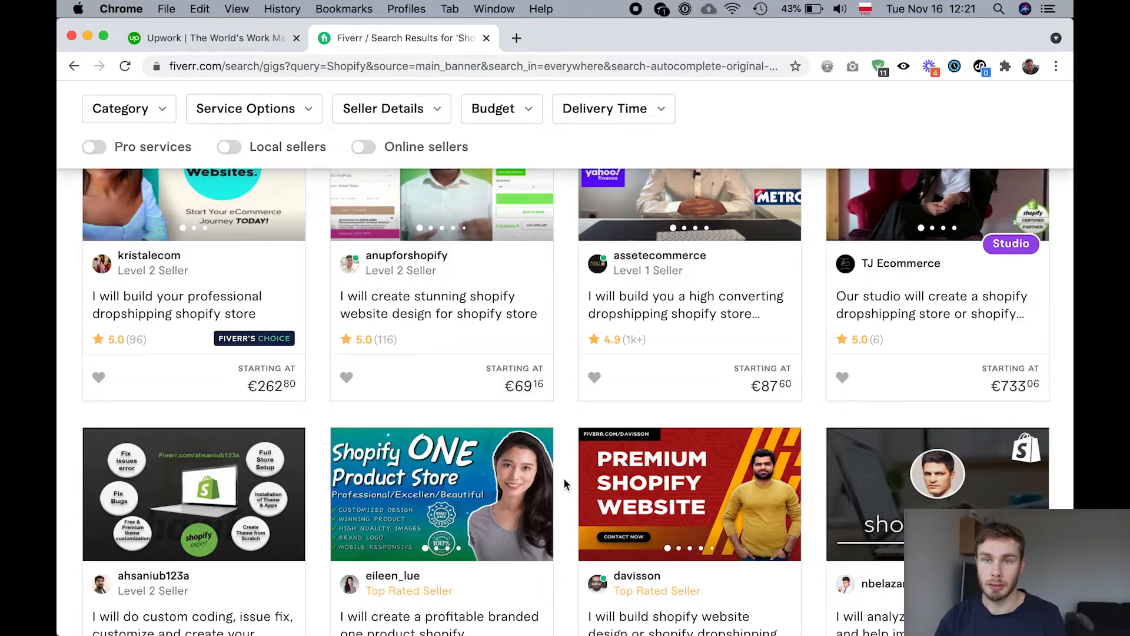
scroll("down", 3)
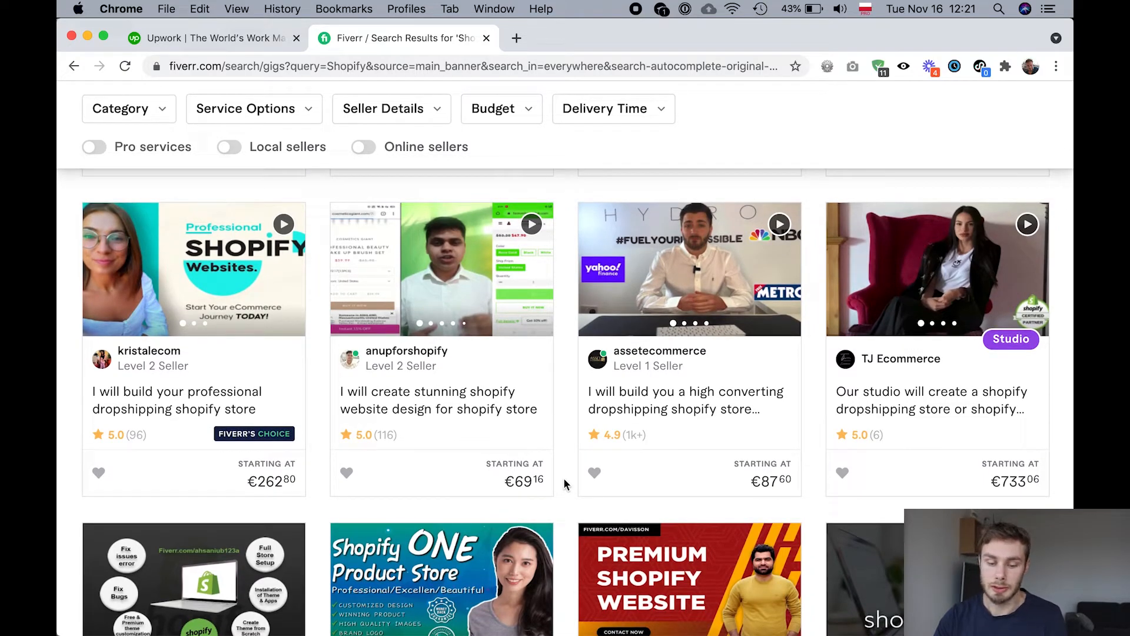
scroll("down", 3)
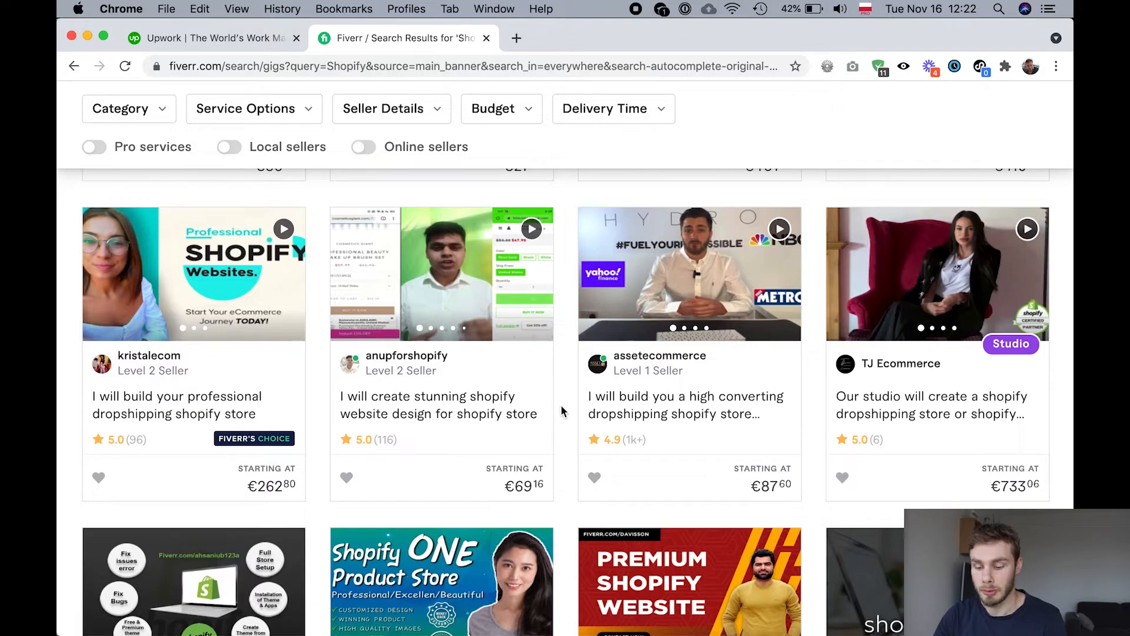
scroll("down", 3)
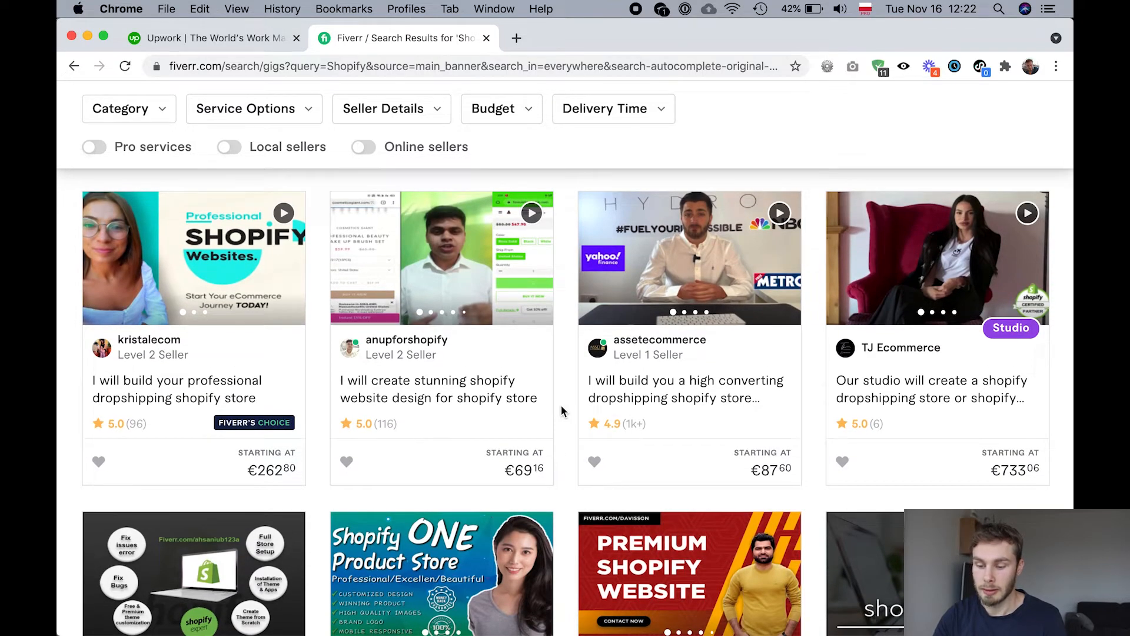
scroll("down", 3)
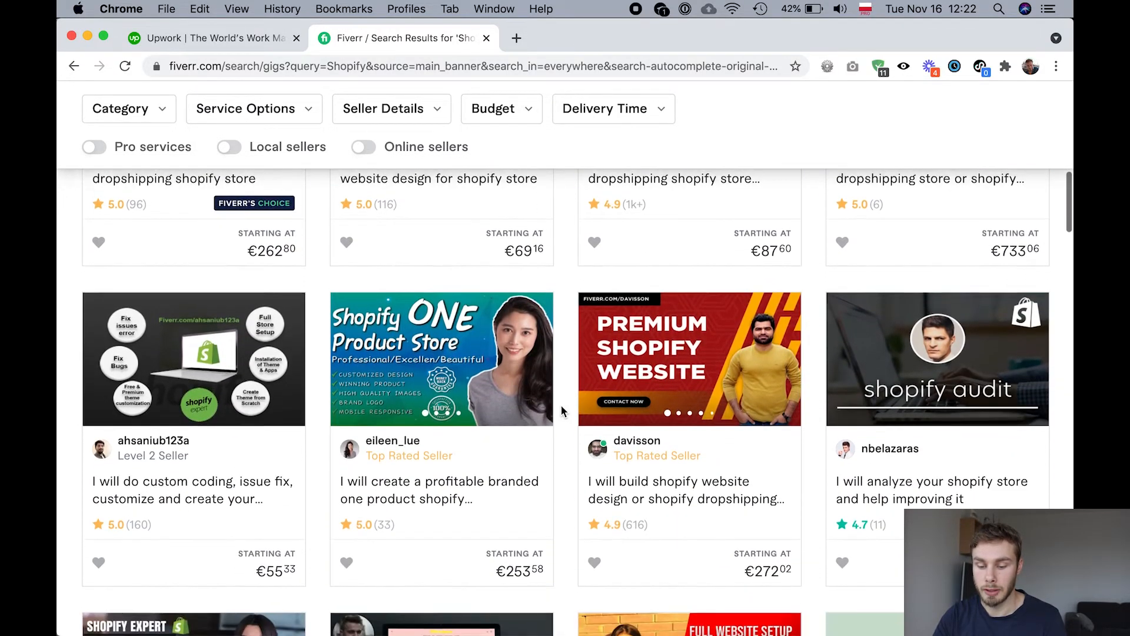
scroll("down", 3)
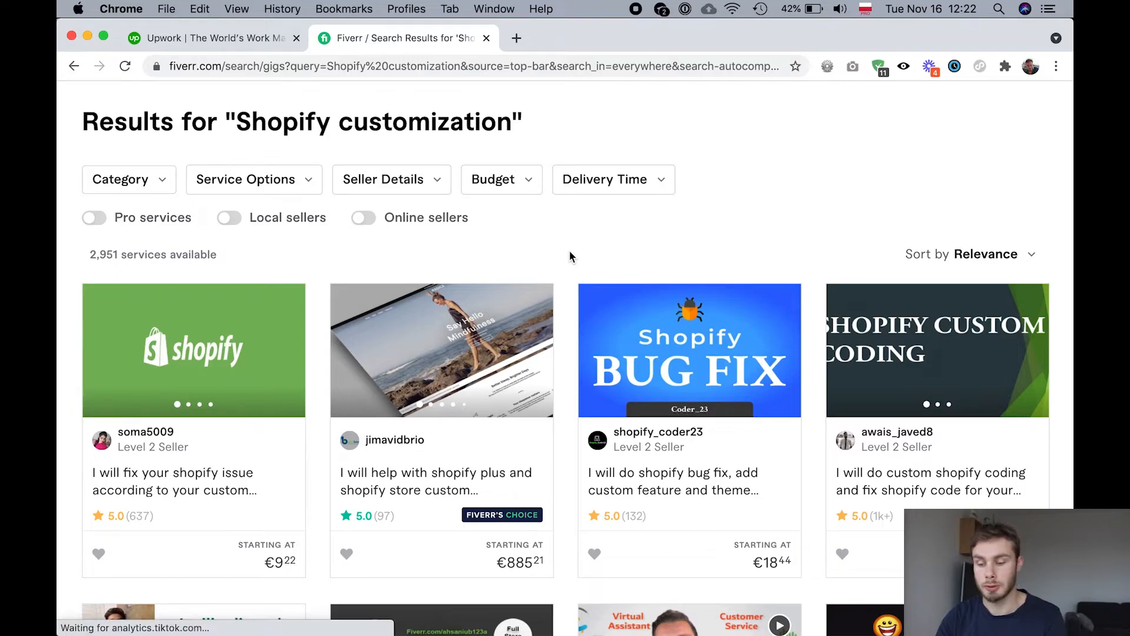
Step: Scroll the Fiverr 'Shopify customization' results to review gigs like bug fixes and custom coding
scroll("down", 3)
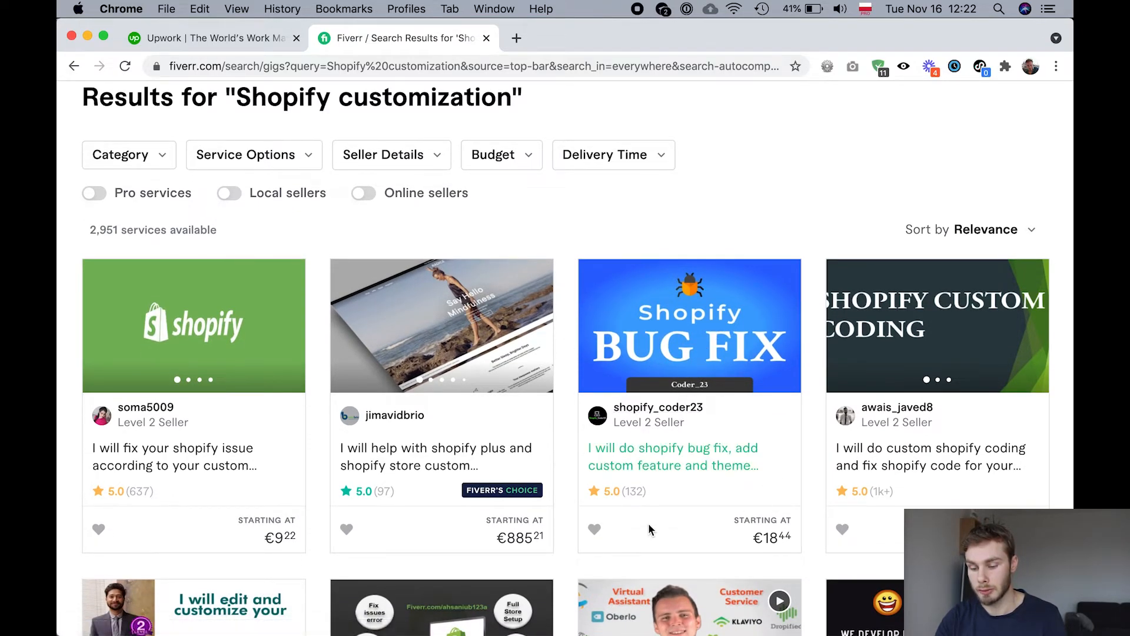
mouse_move(782, 545)
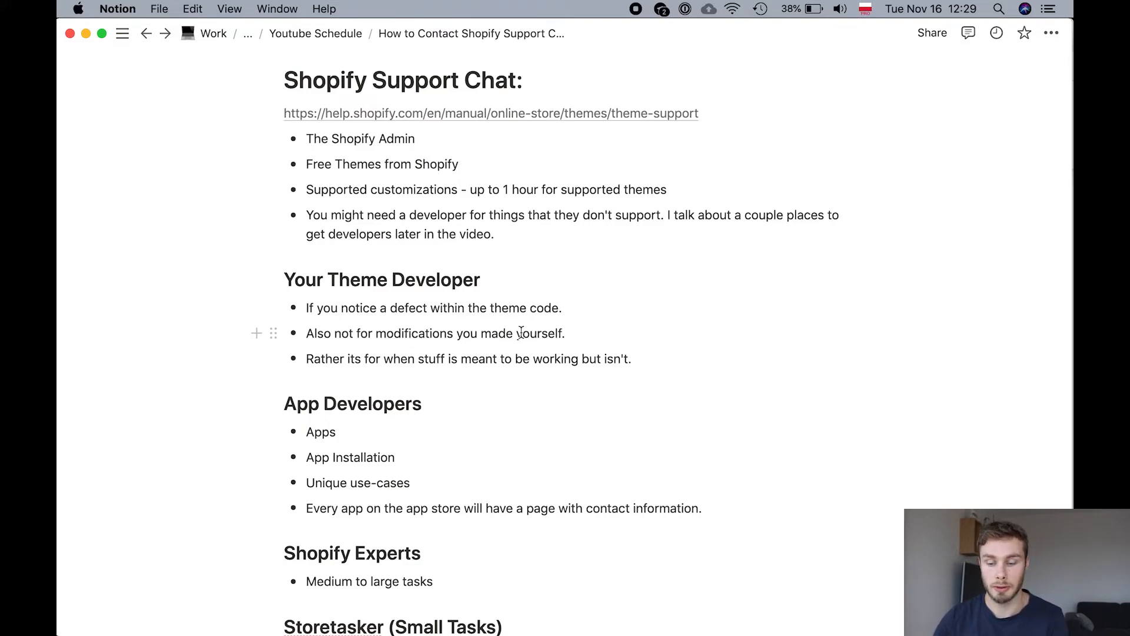
scroll("down", 3)
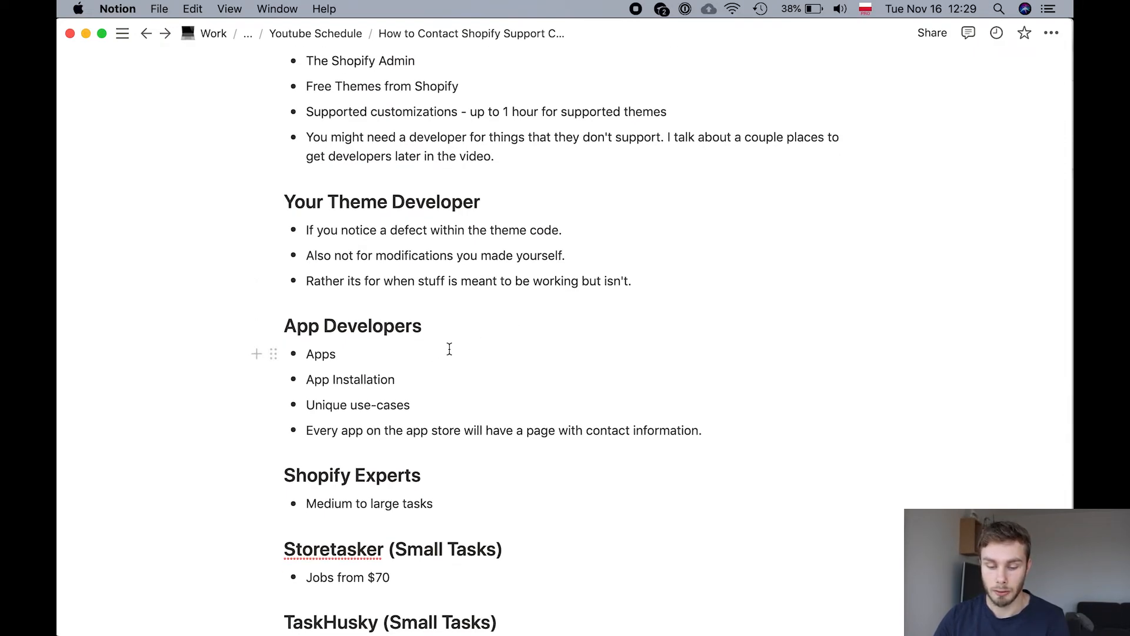
scroll("down", 3)
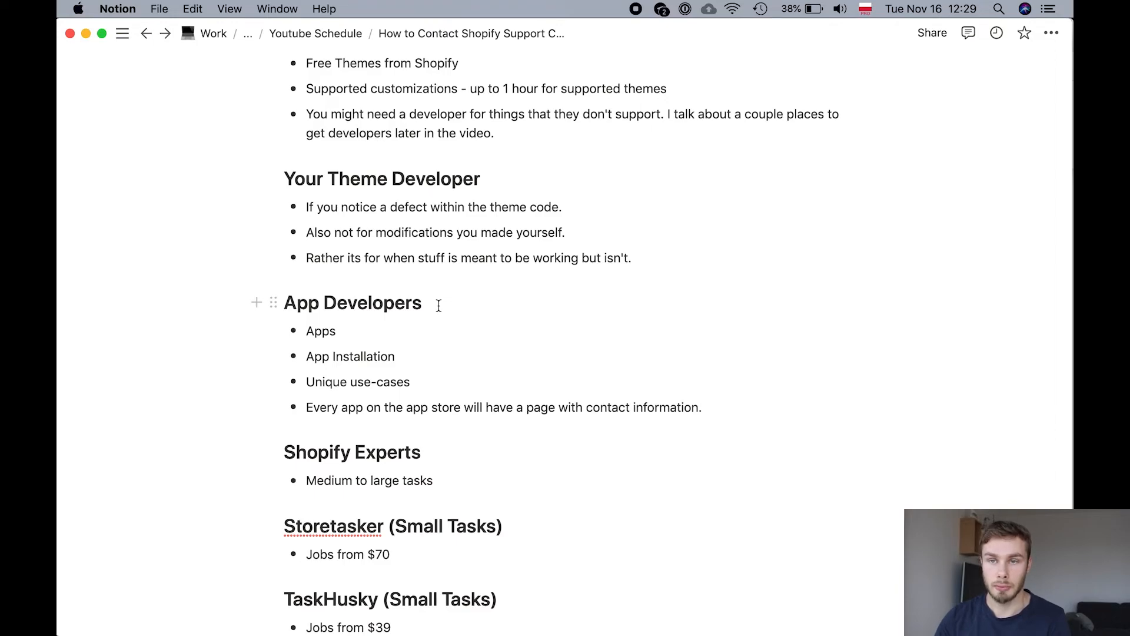
scroll("up", 3)
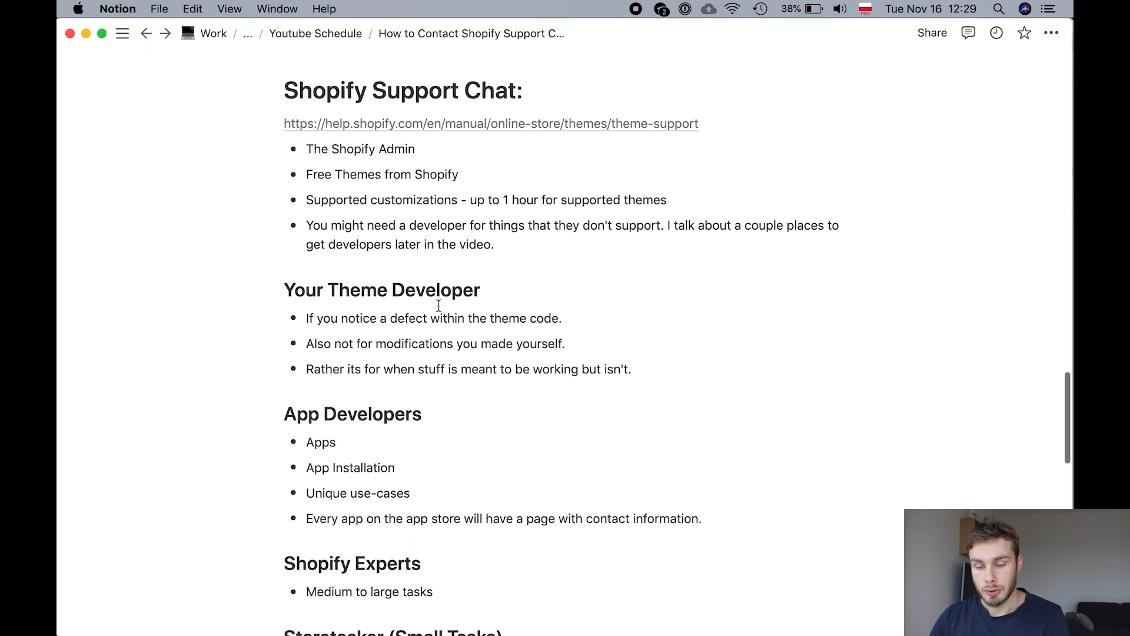
scroll("down", 3)
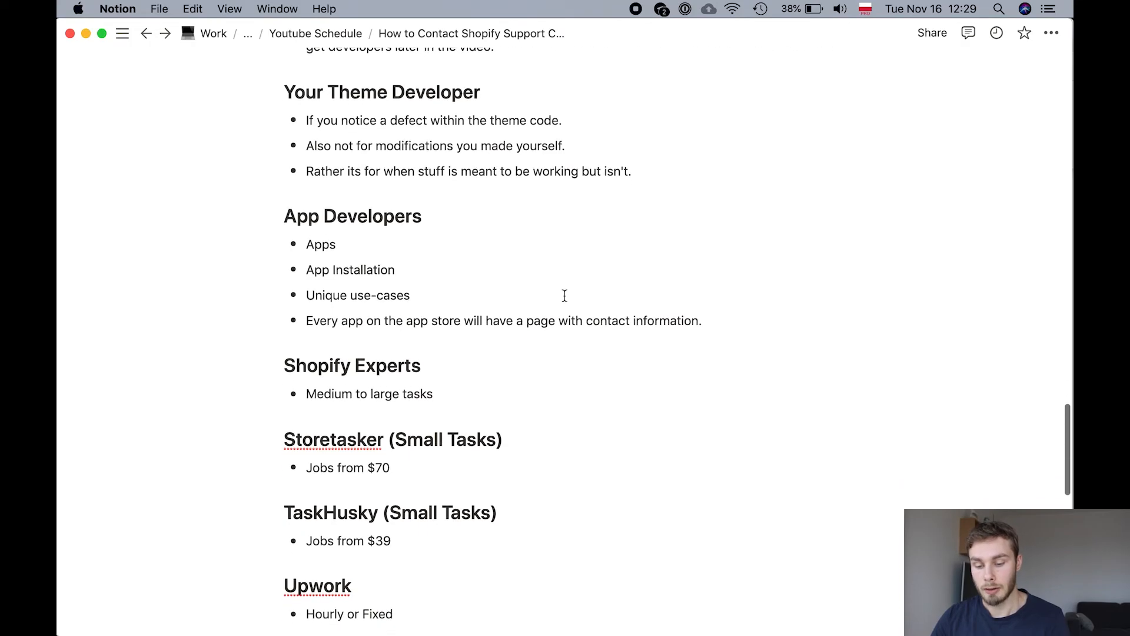
scroll("down", 3)
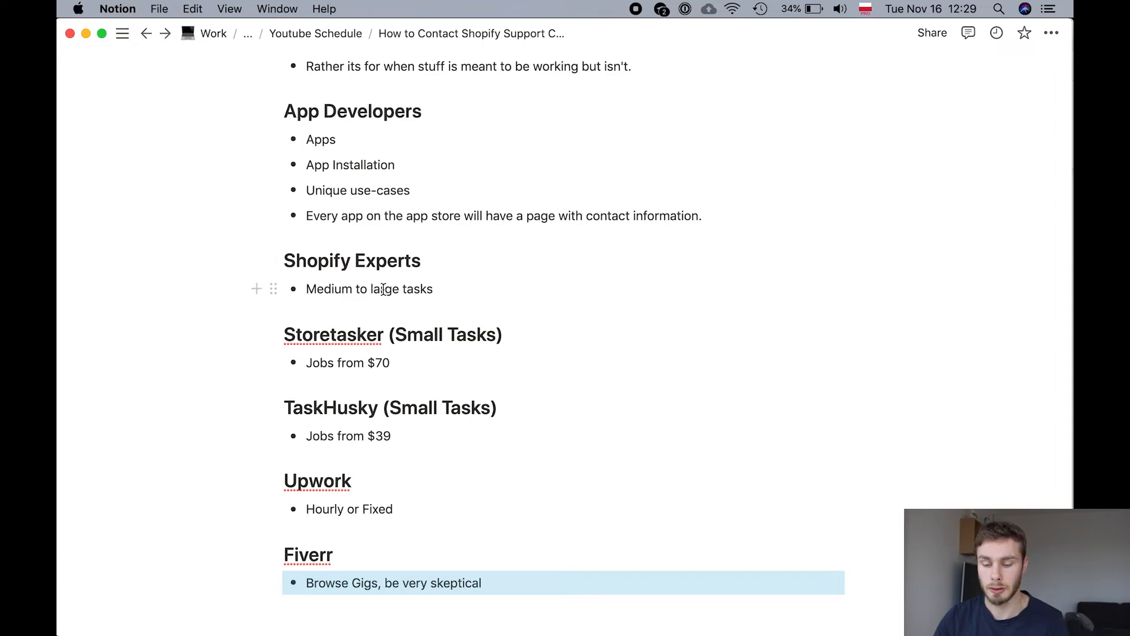
scroll("down", 3)
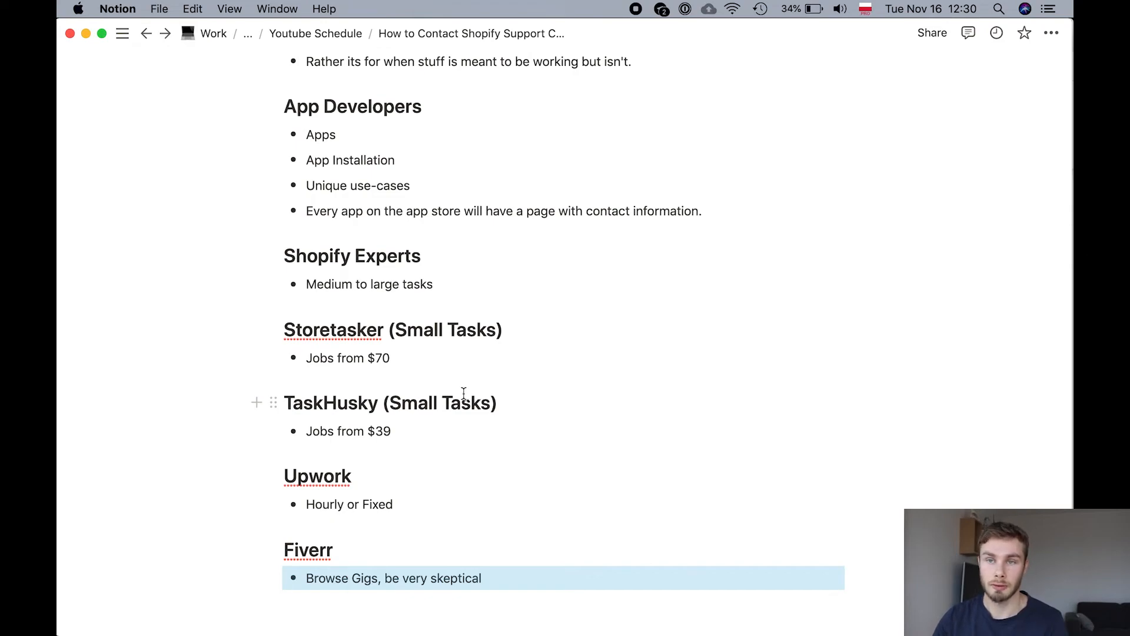
mouse_move(345, 381)
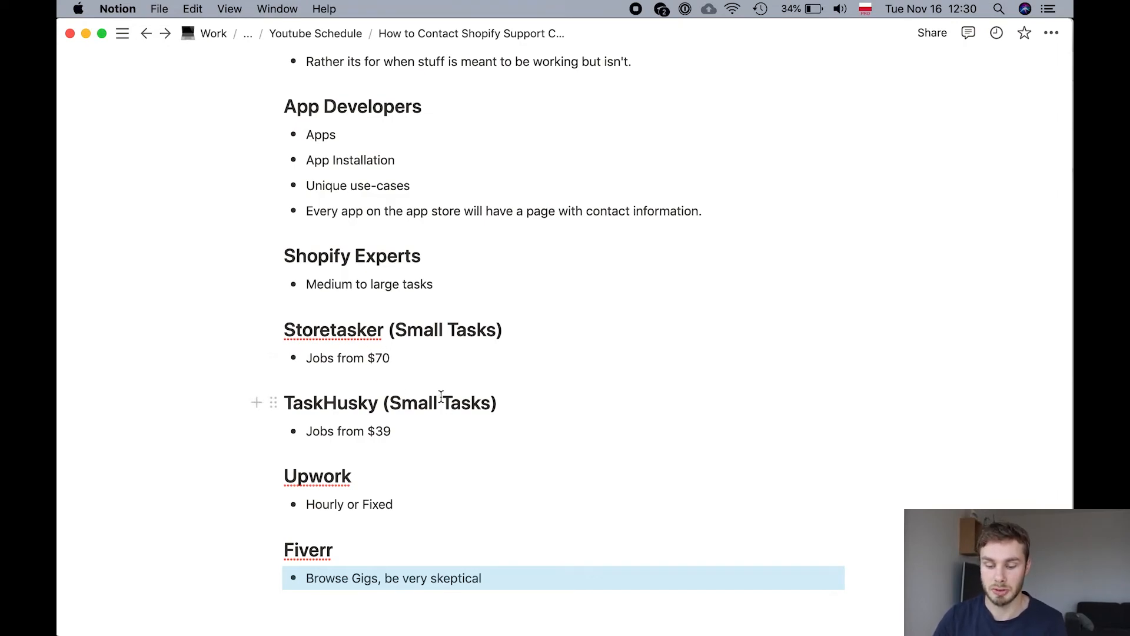
scroll("down", 3)
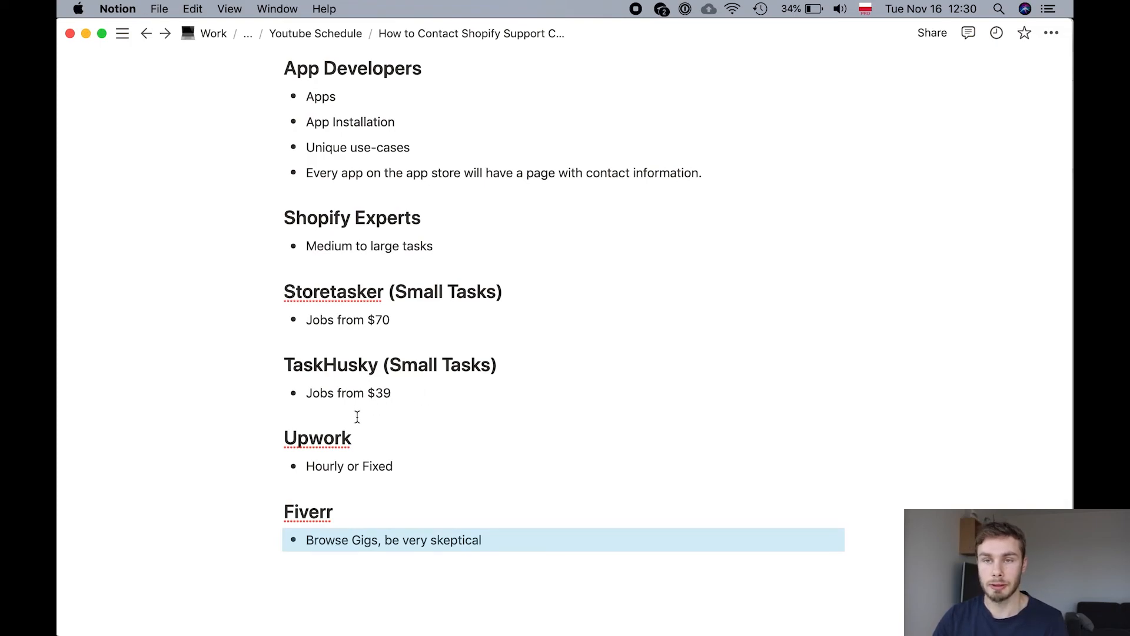
scroll("down", 3)
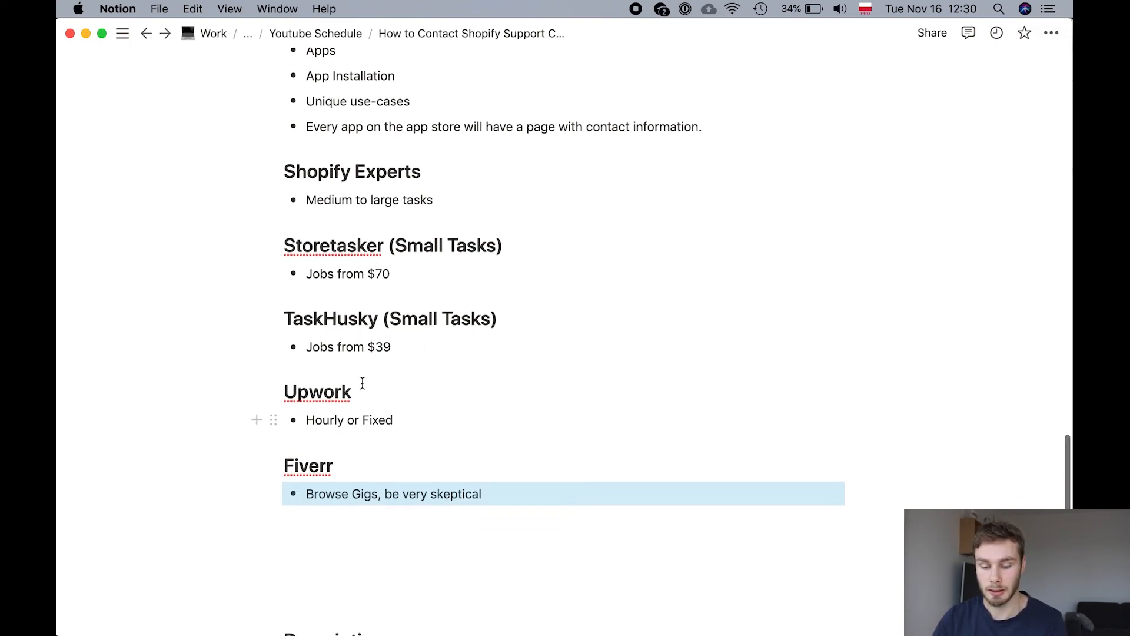